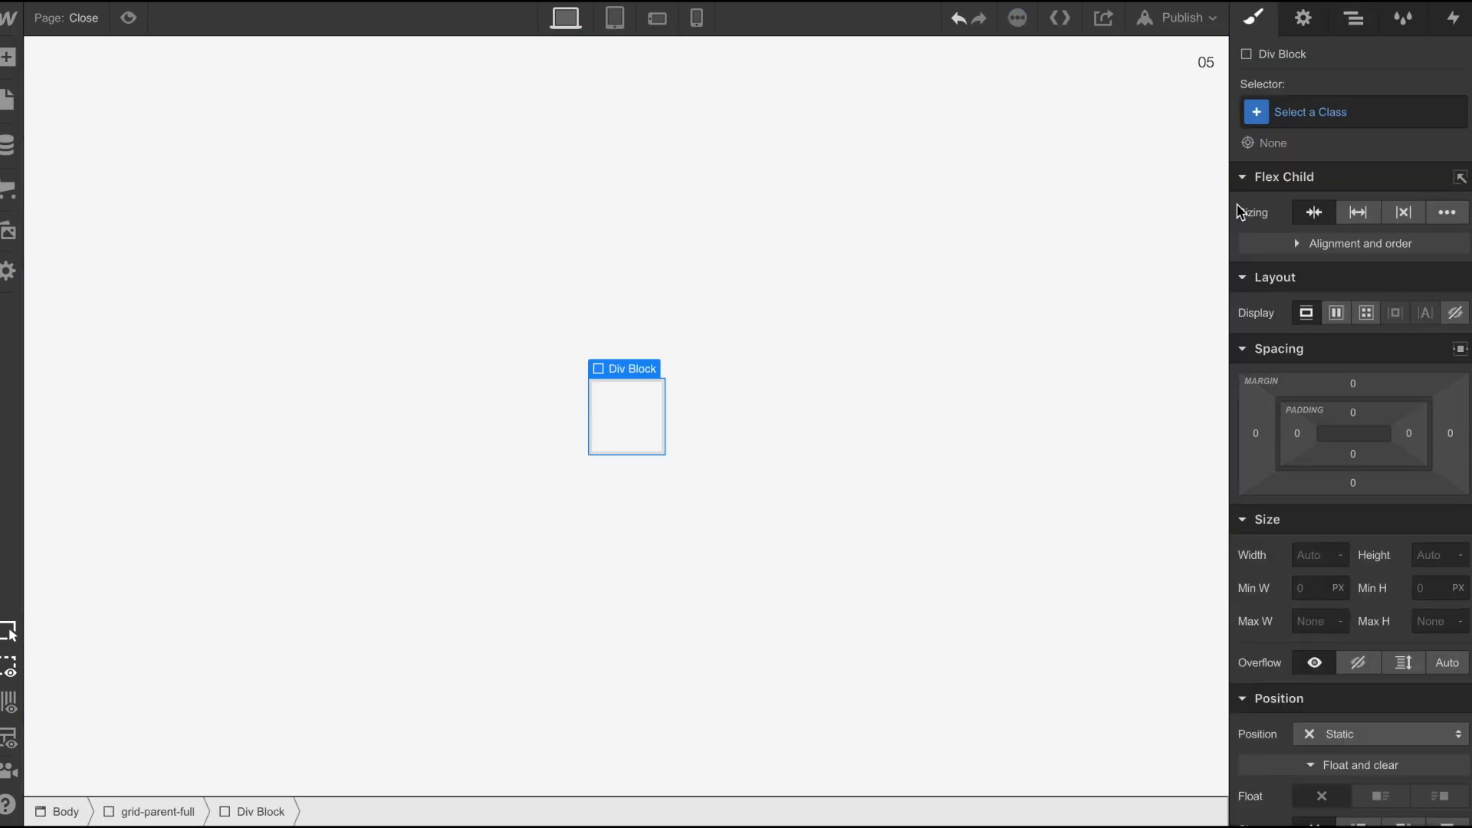
- Name the div close-parent, 45px wide, vertical flex, relative position, and add a child div
text(close-parent)
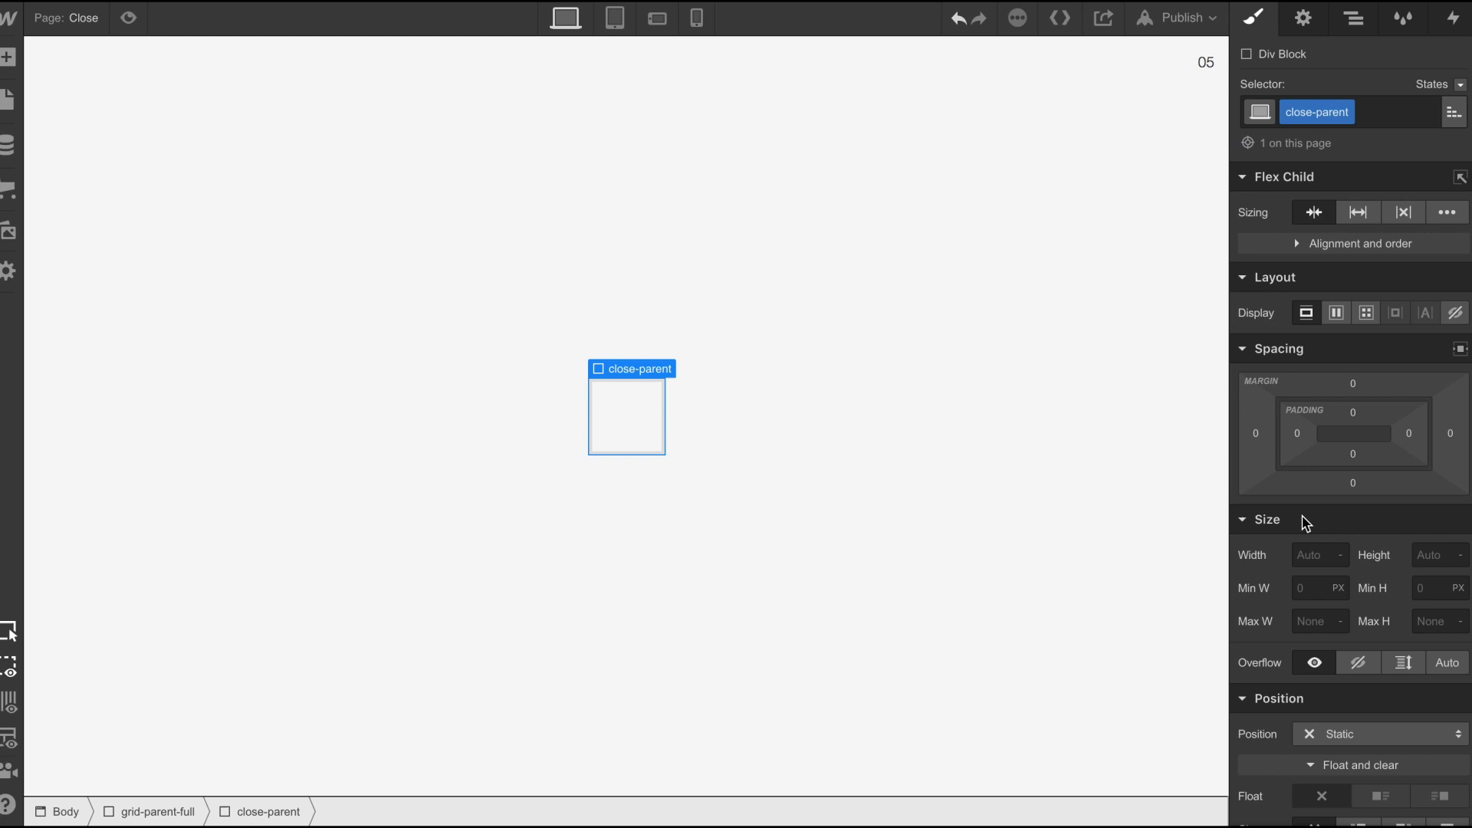
text(45p)
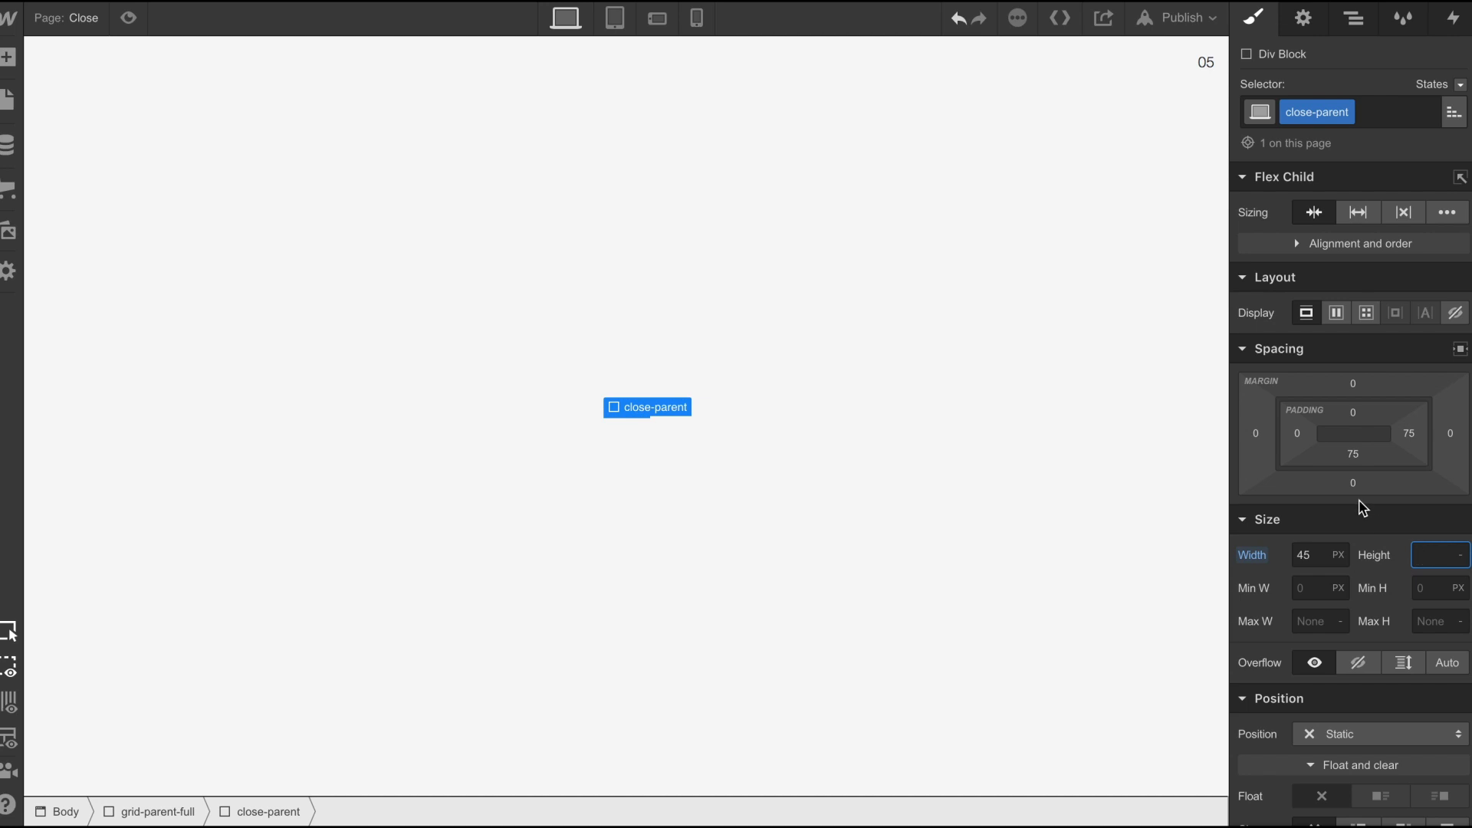
click(1335, 313)
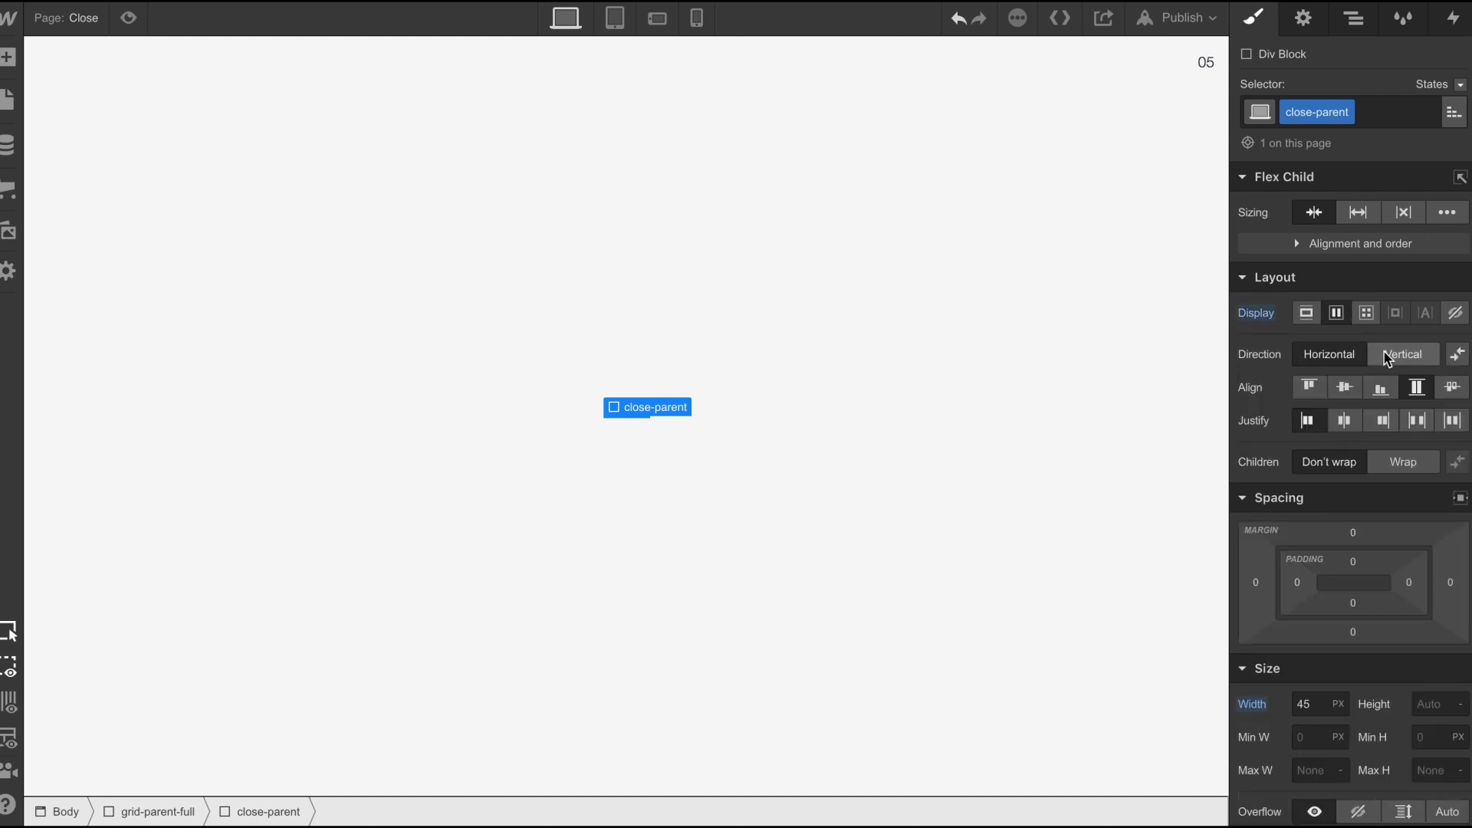
click(1401, 355)
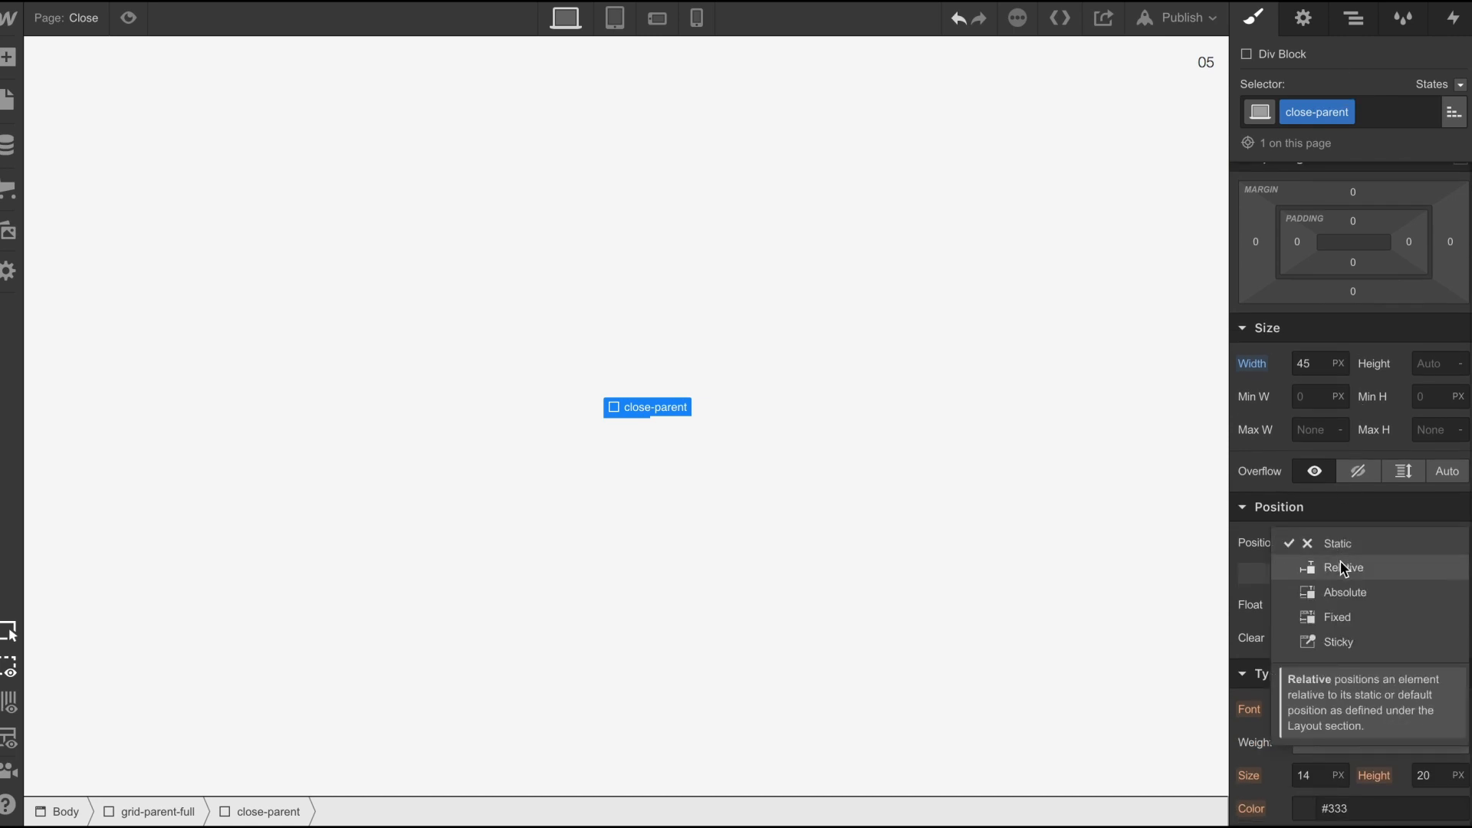
click(1340, 567)
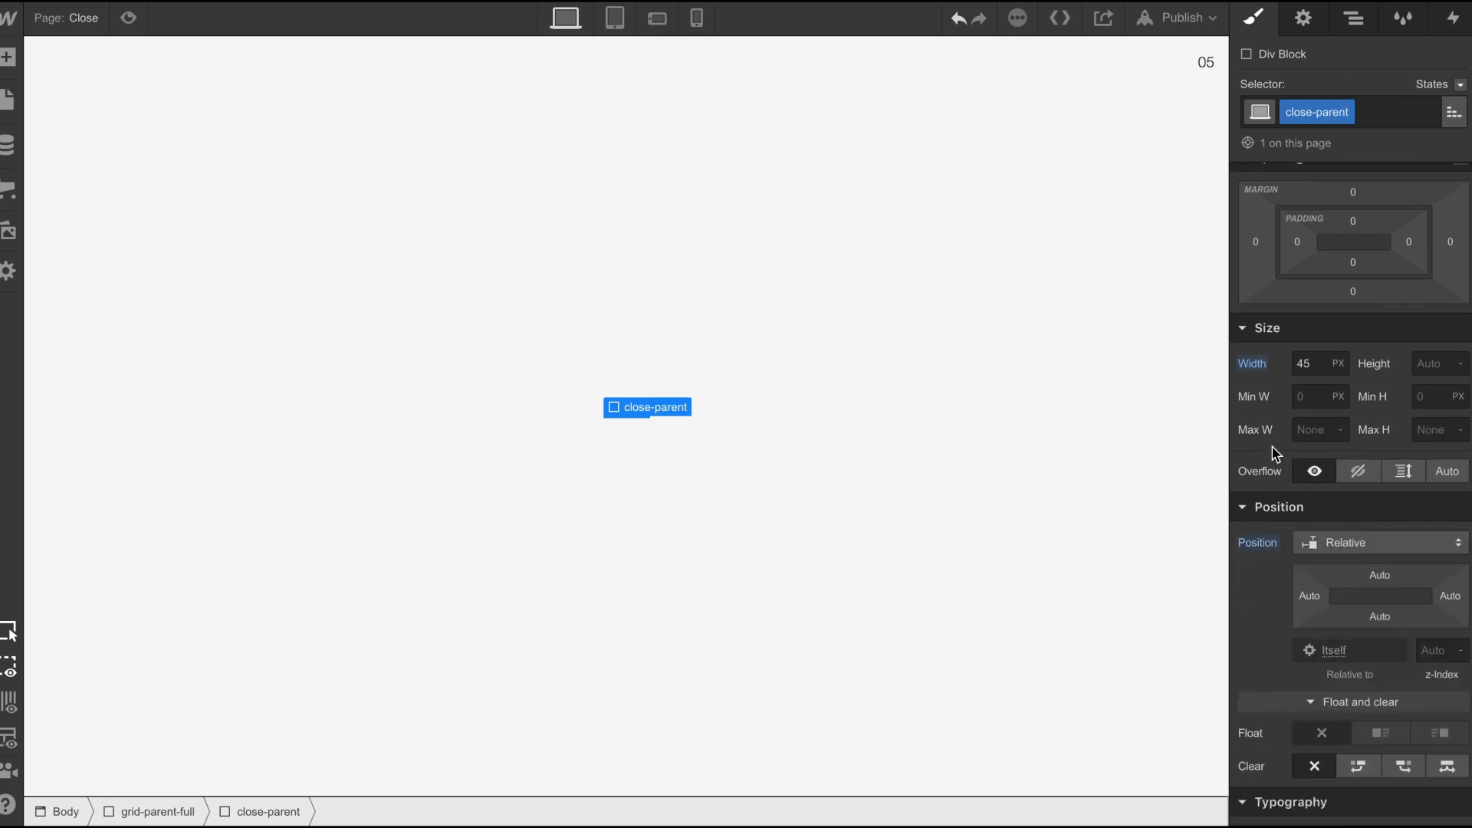
click(1348, 19)
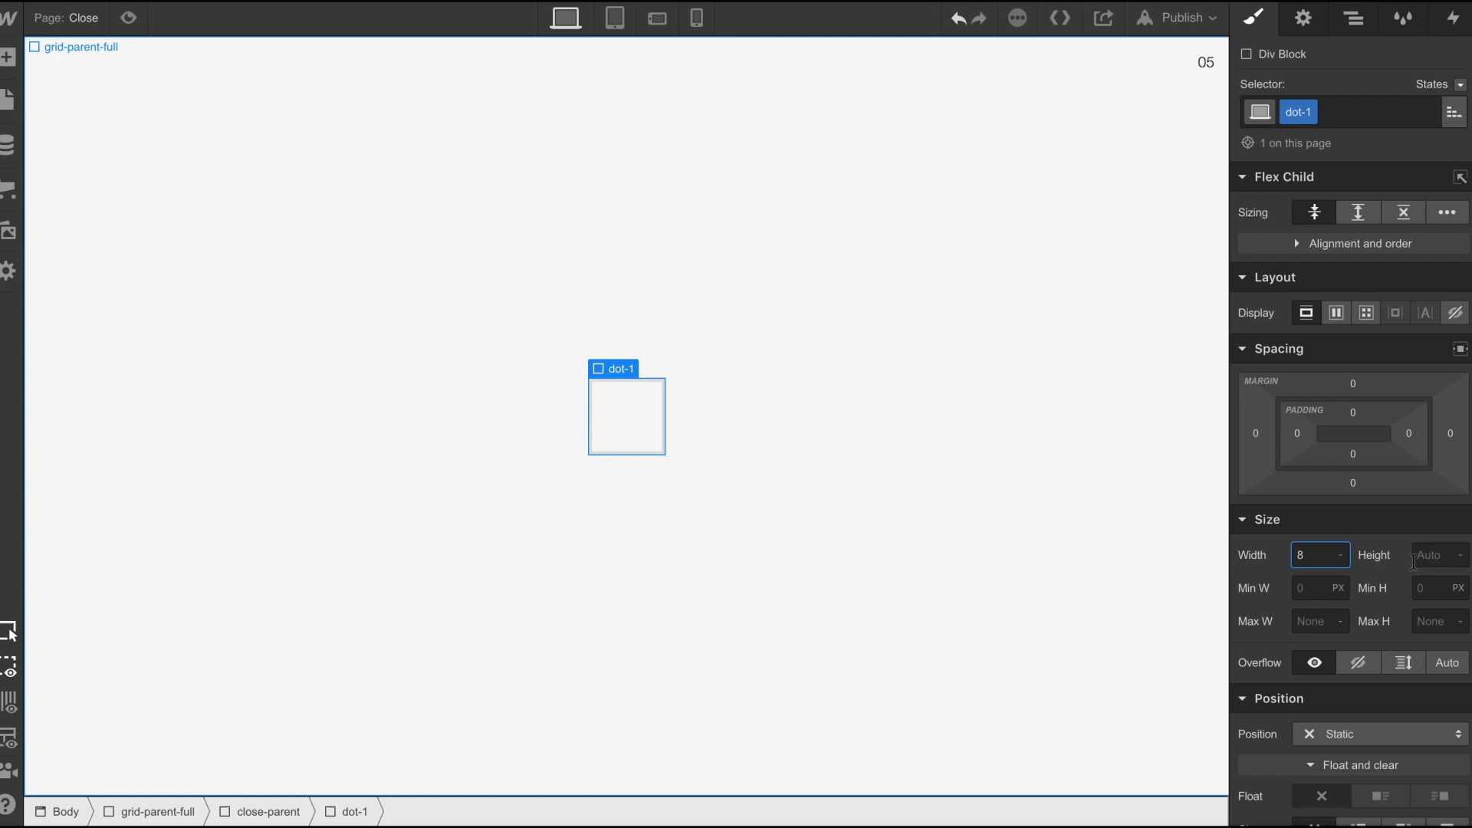
- Style dot-1 as an 8px black dot with 20px radius, duplicated to three centred dots
text(8)
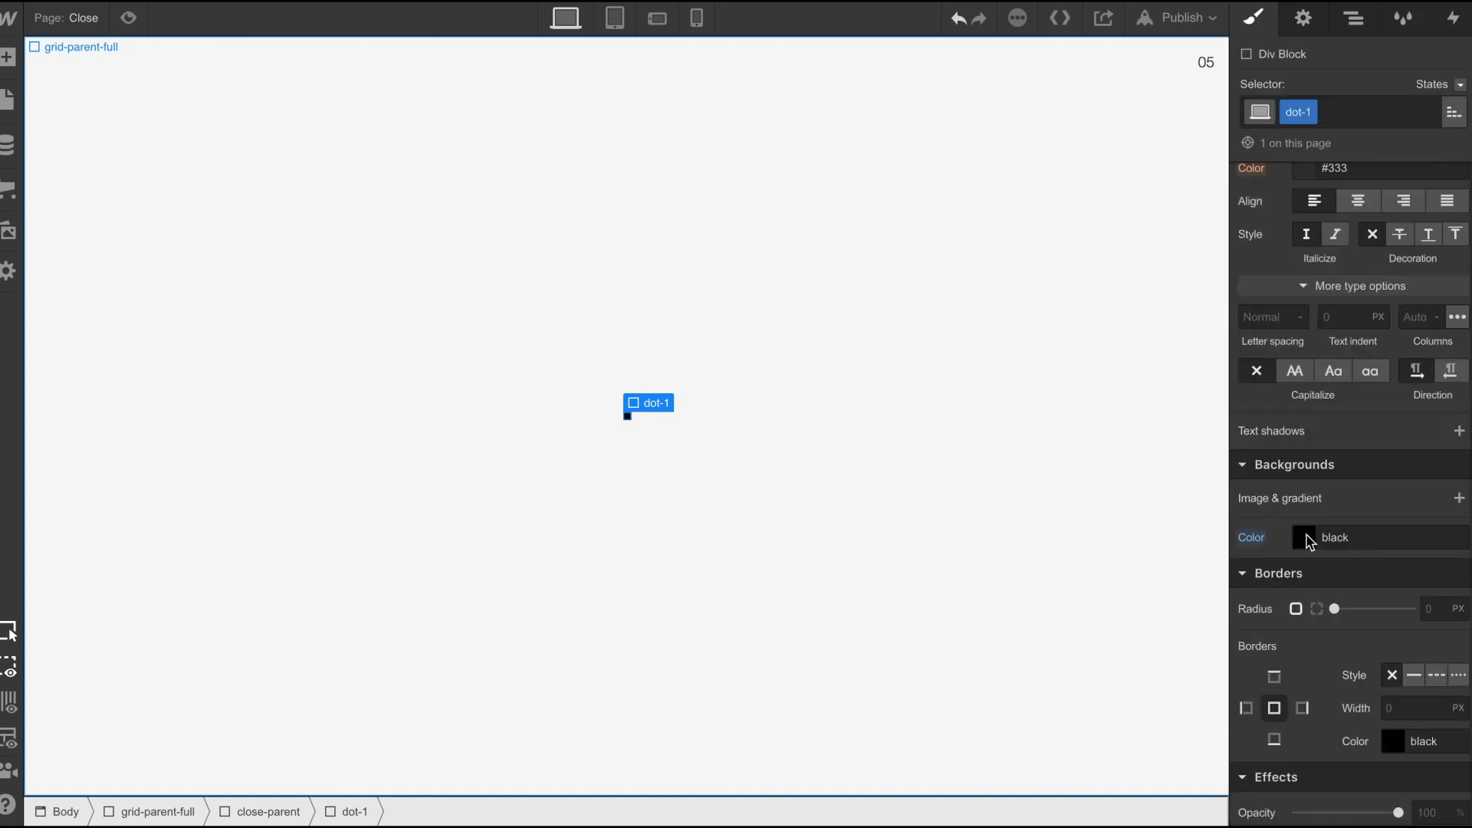
text(20)
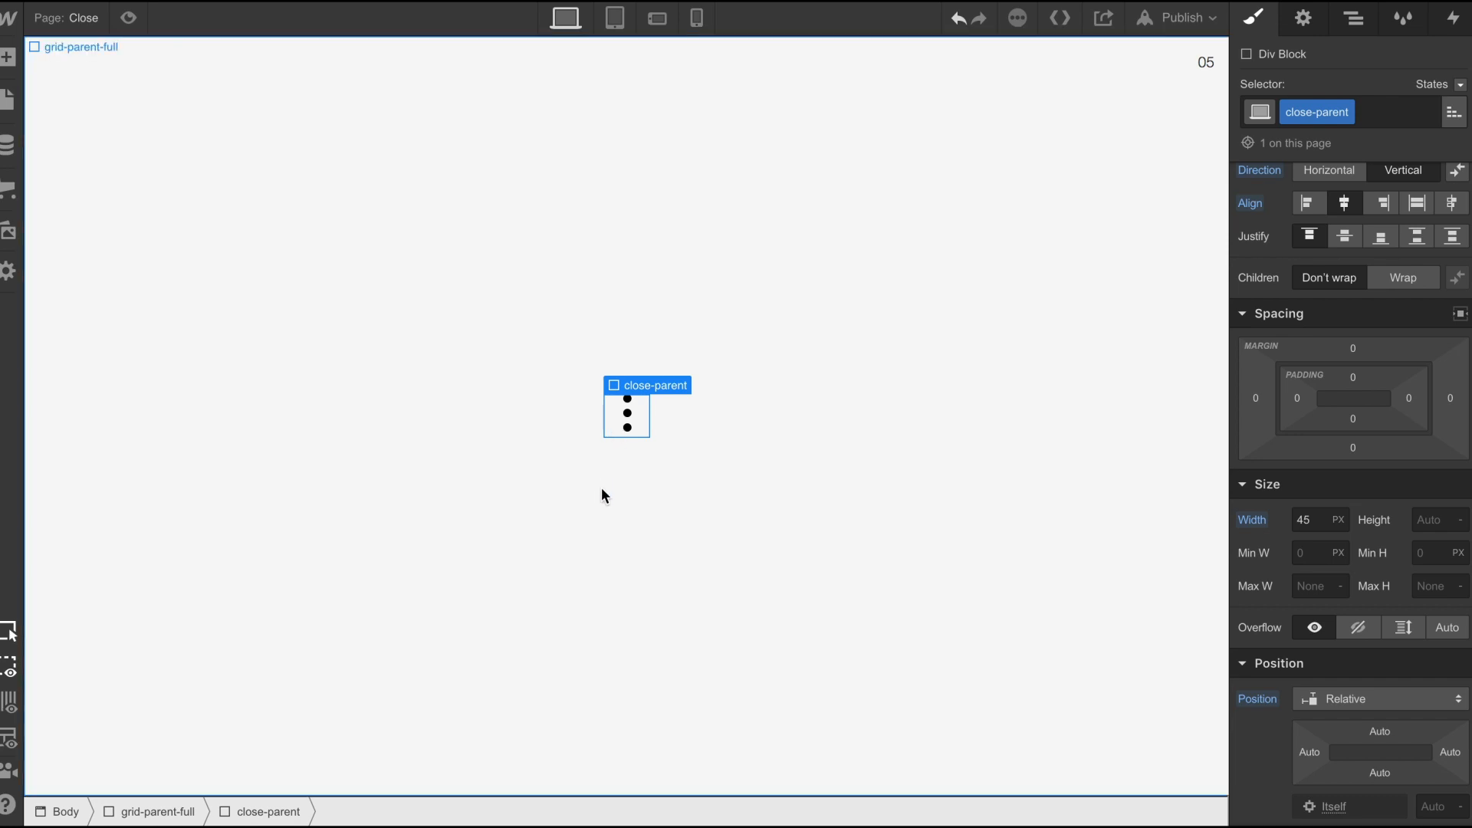
click(1451, 16)
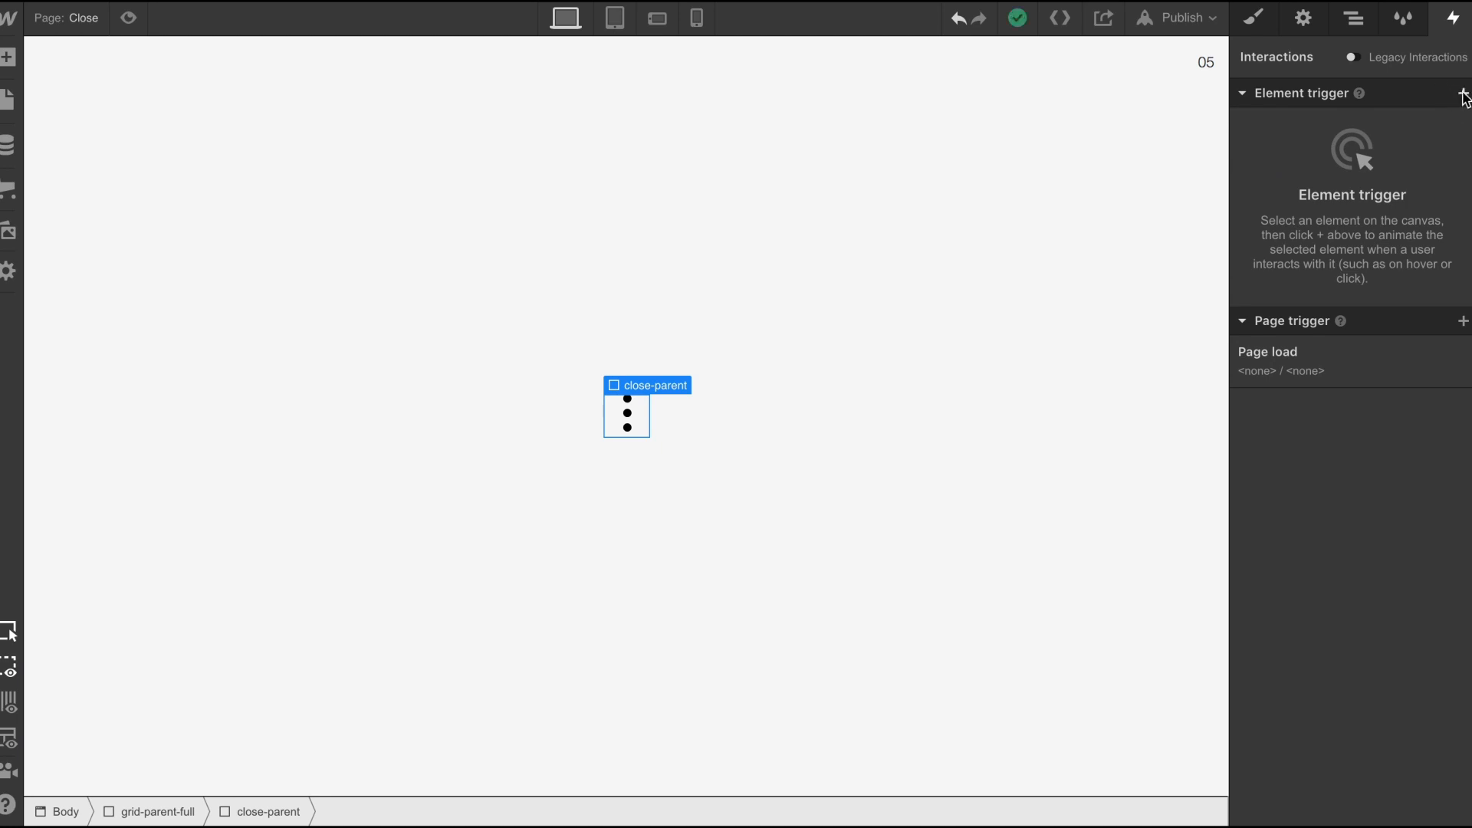
- Add a Mouse click trigger starting a new animation named 05-close-btn, then select the top dot
click(1462, 95)
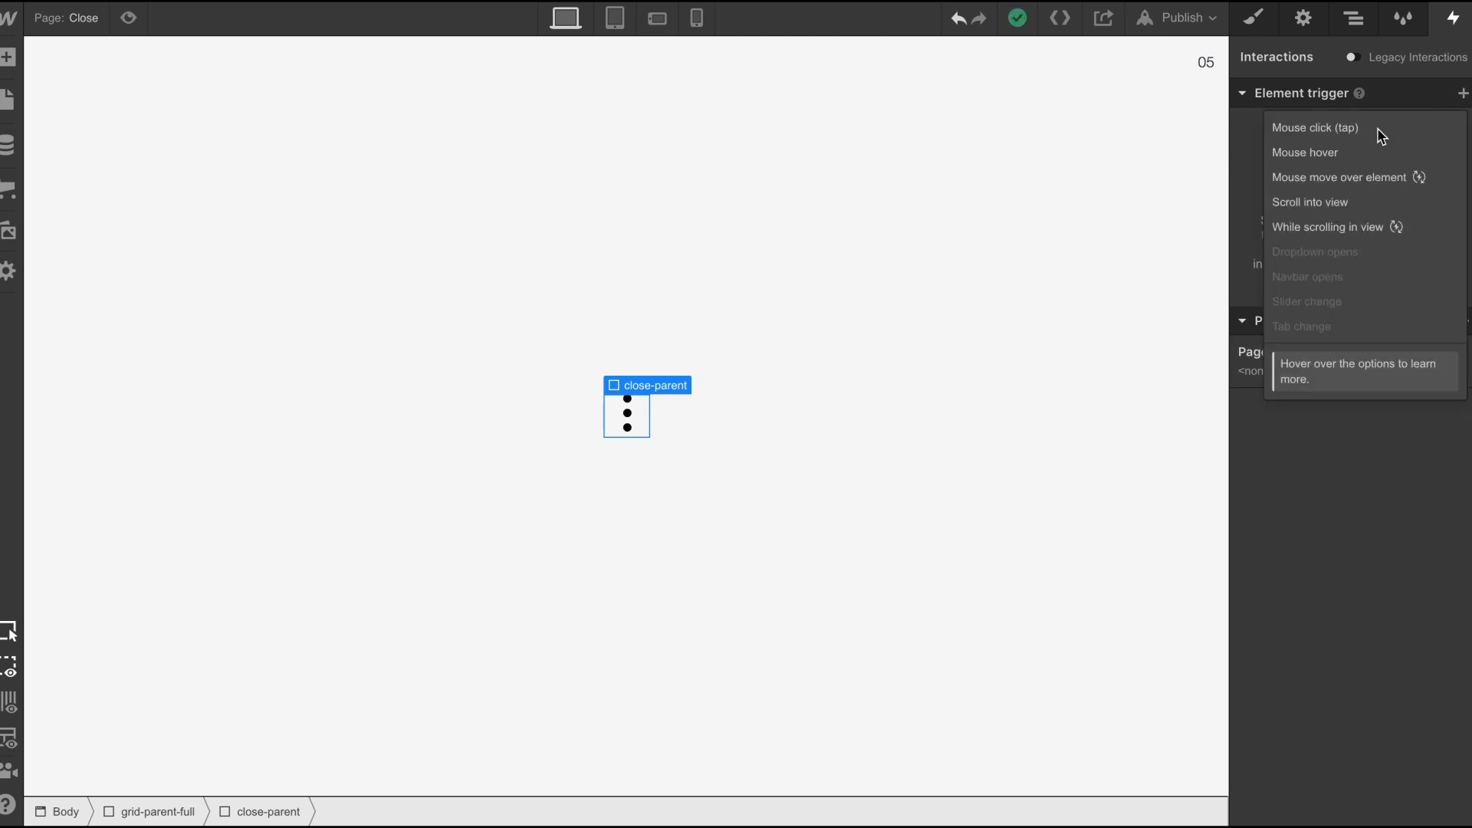
mouse_move(1309, 135)
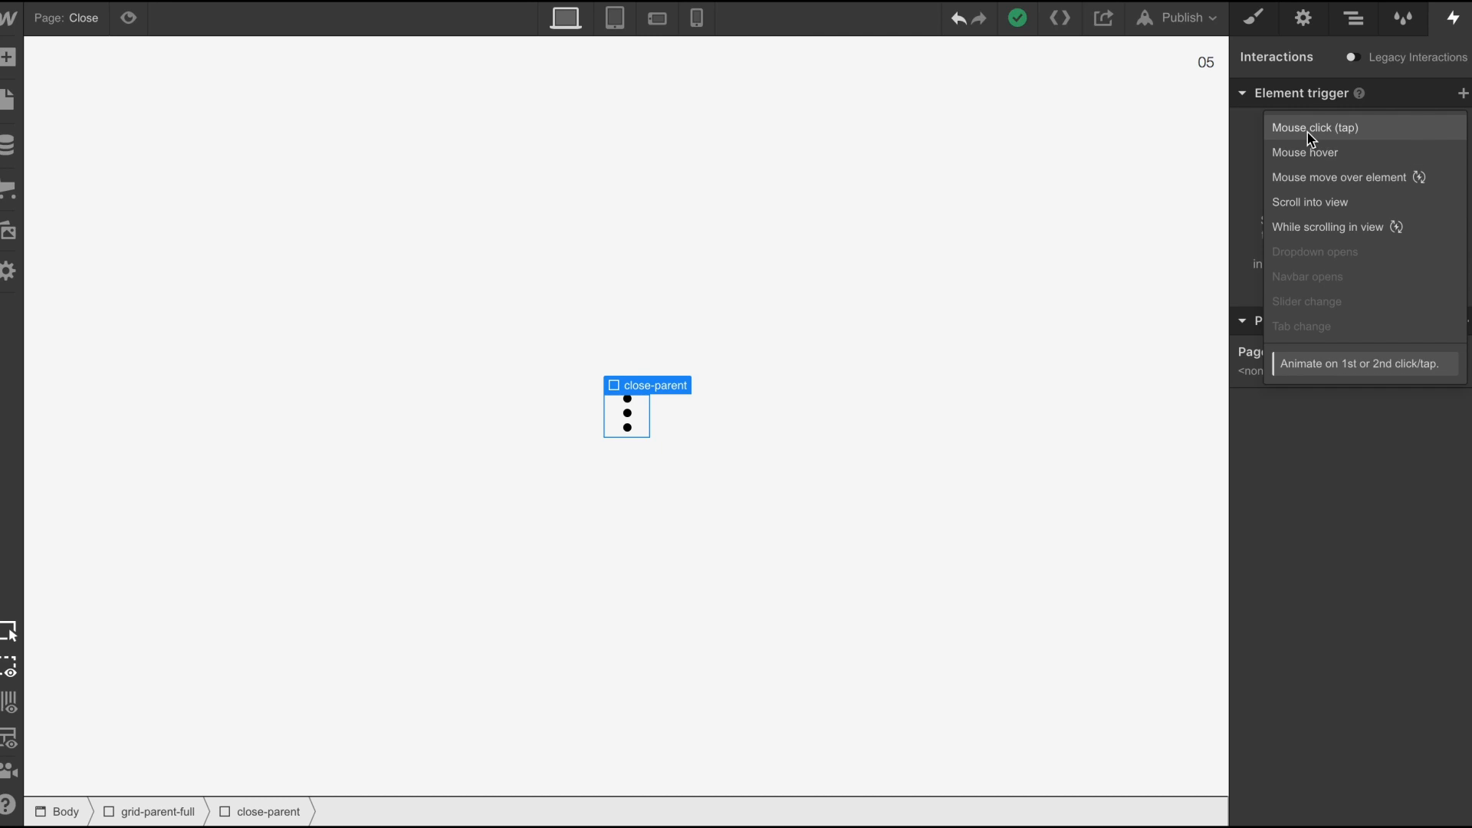
click(1315, 127)
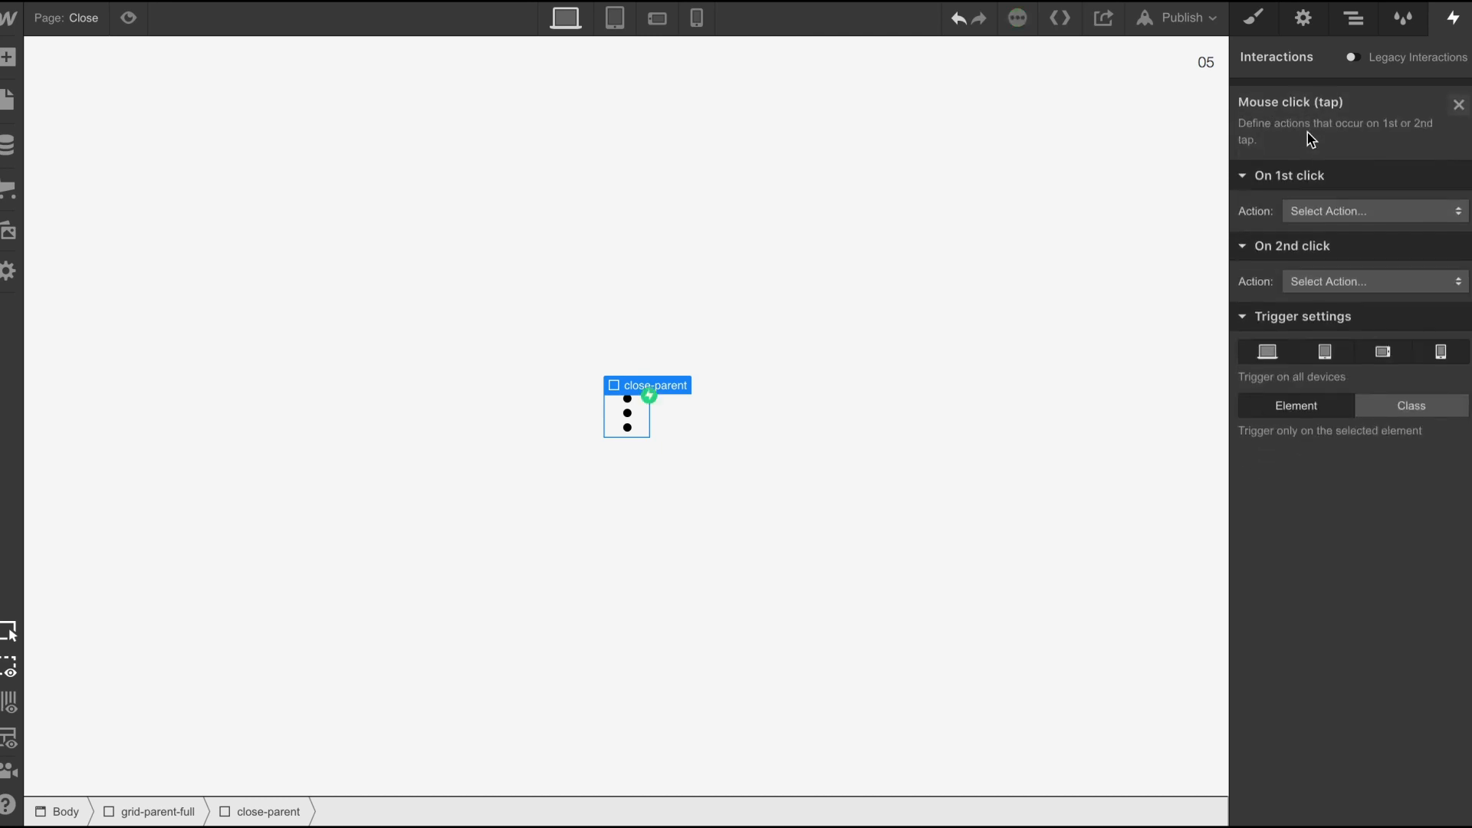
click(1373, 210)
text(0)
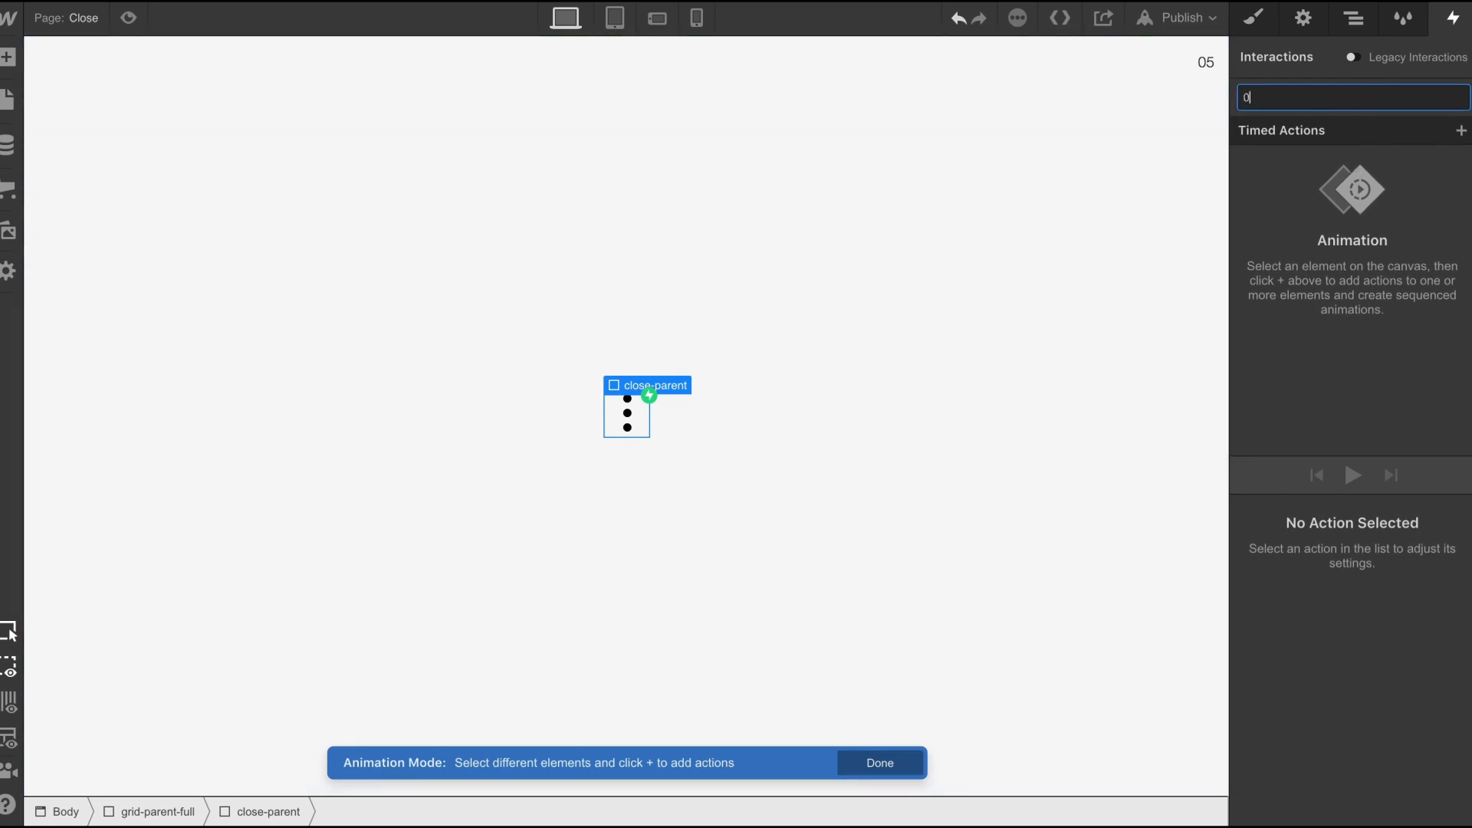
text(5-close-btn)
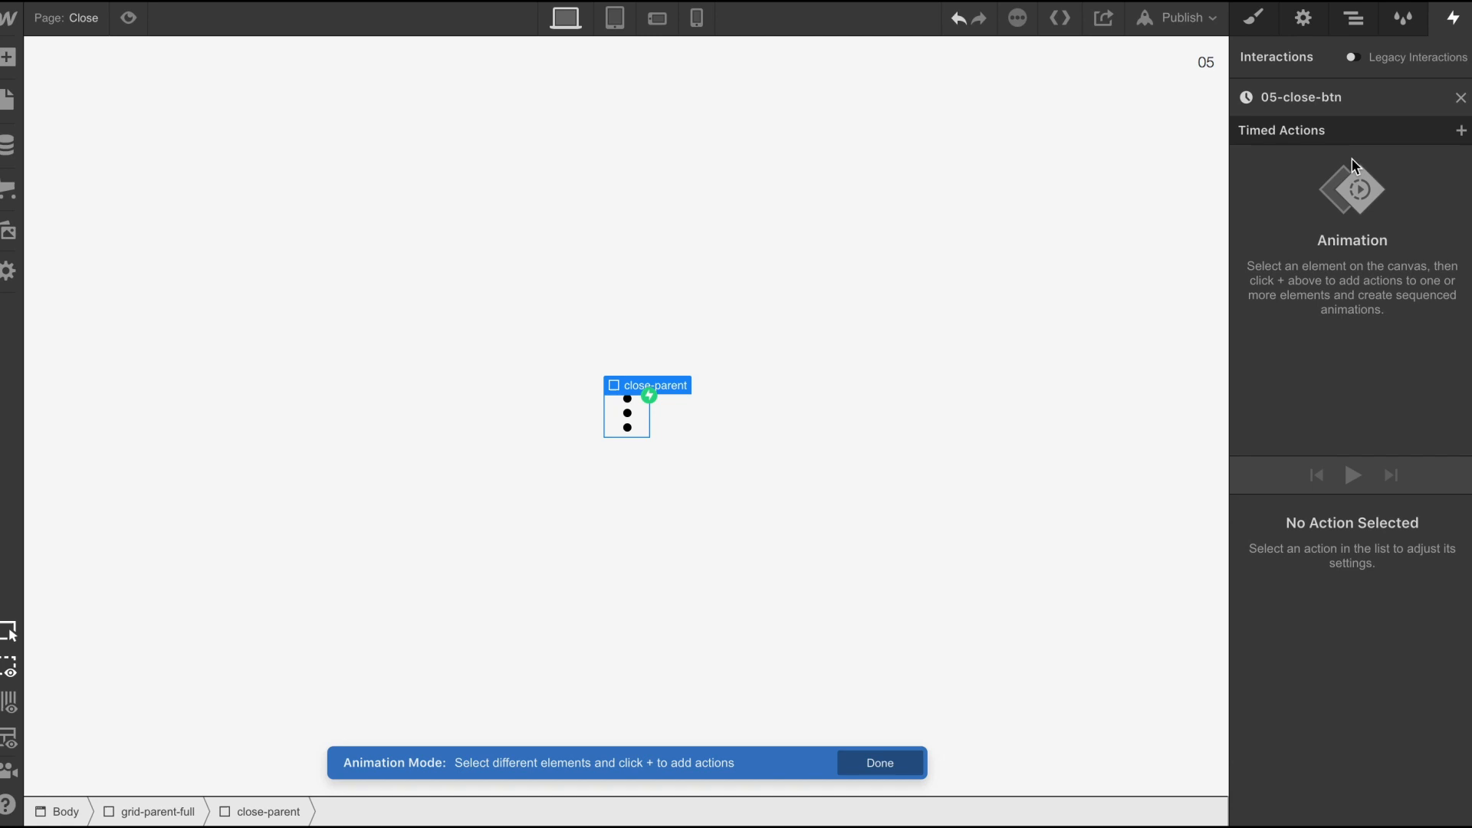
click(626, 403)
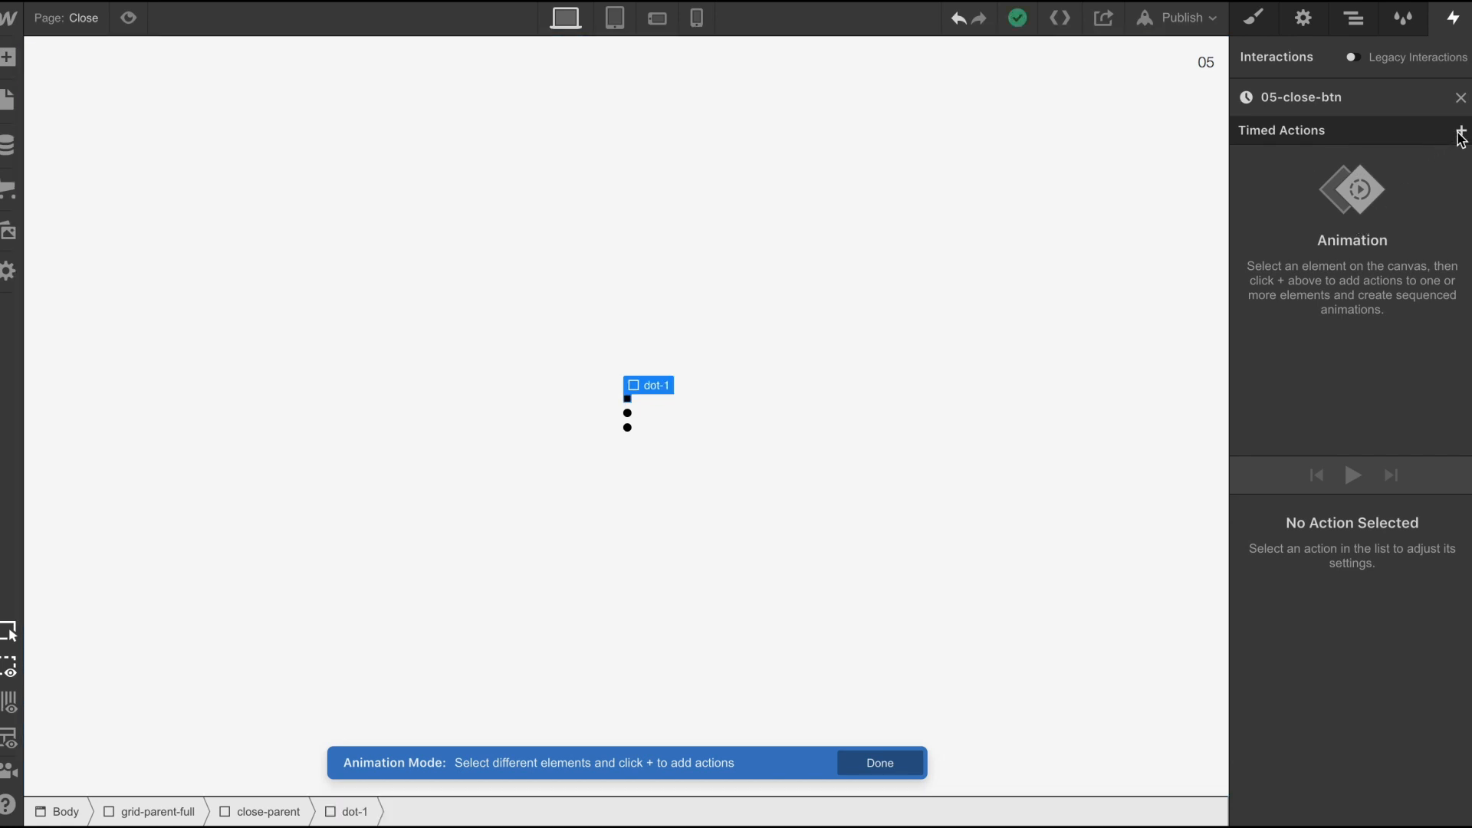
- Add an initial-state Move and a 14px downward Move affecting only the top dot
click(1463, 129)
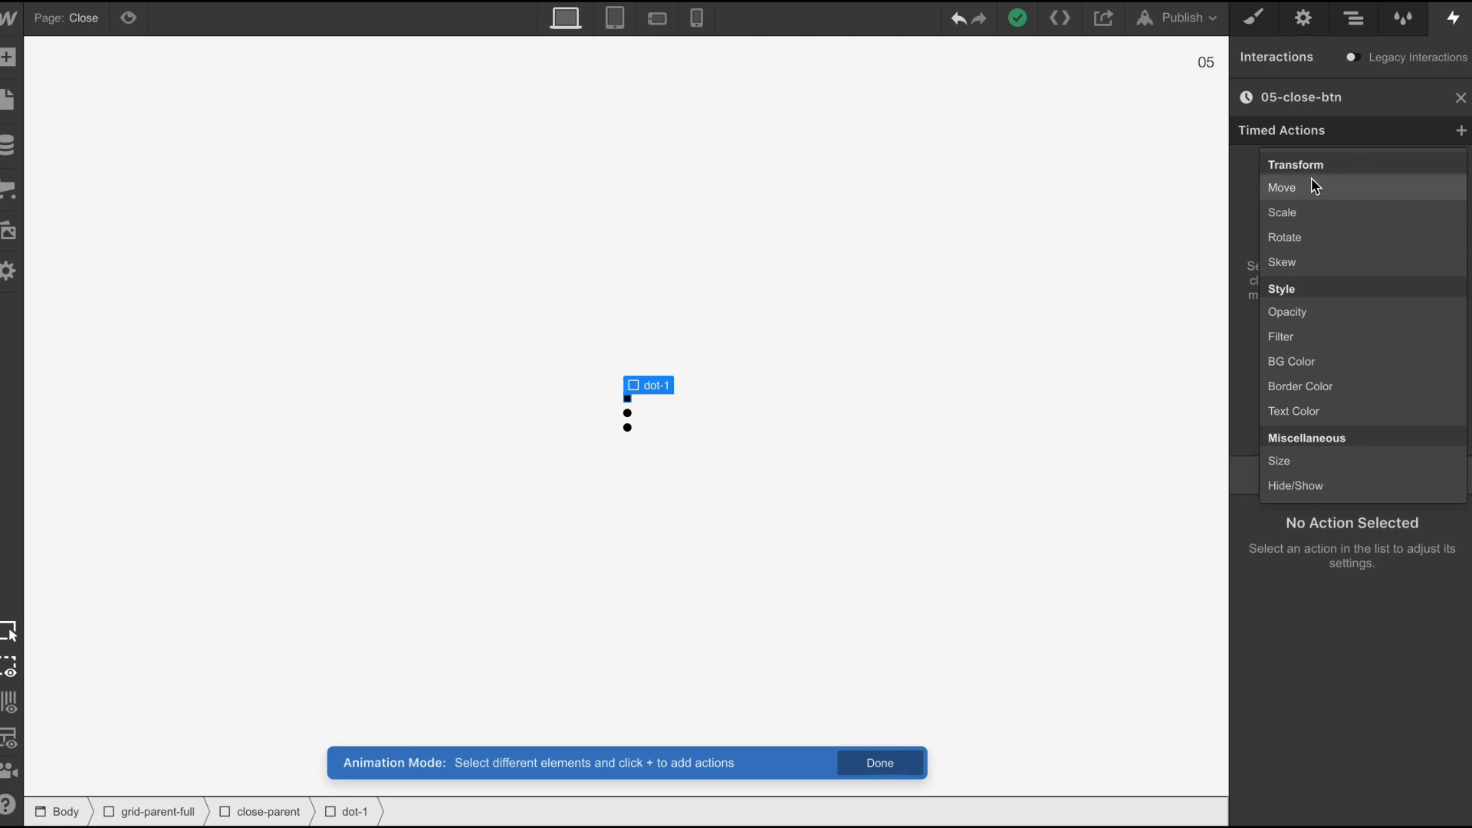
click(1281, 187)
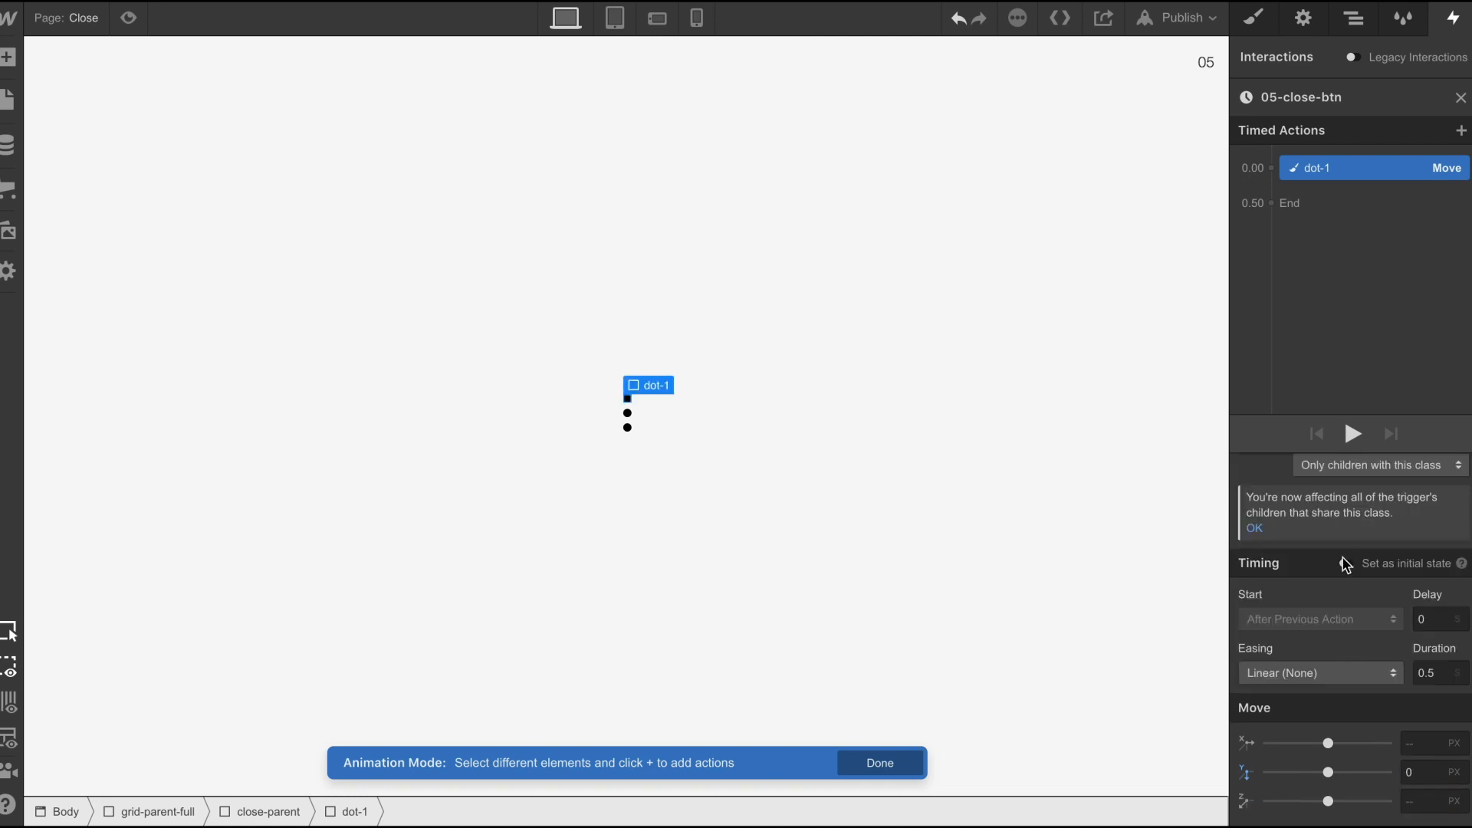
click(1272, 184)
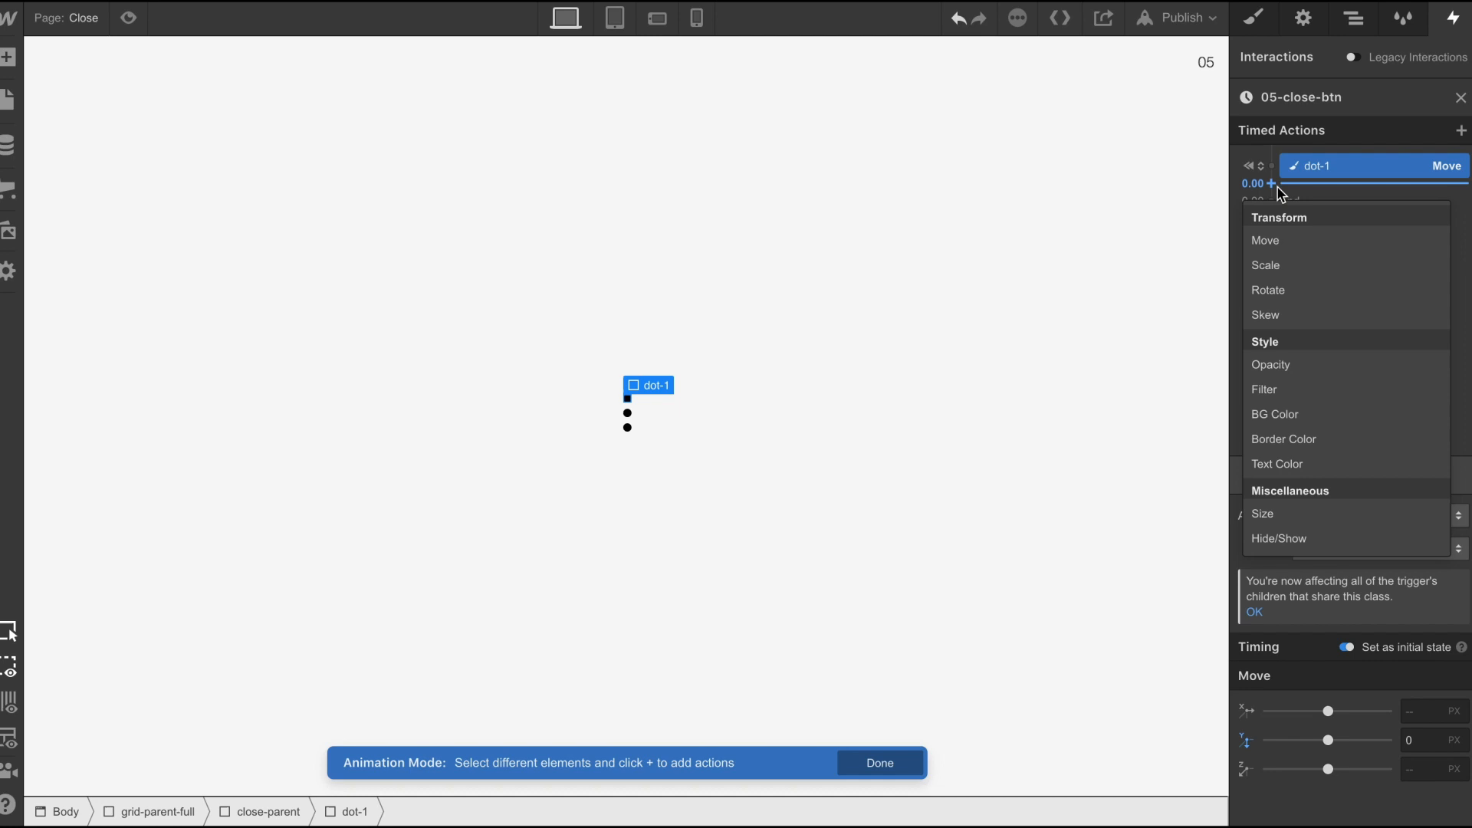
click(1265, 239)
text(1)
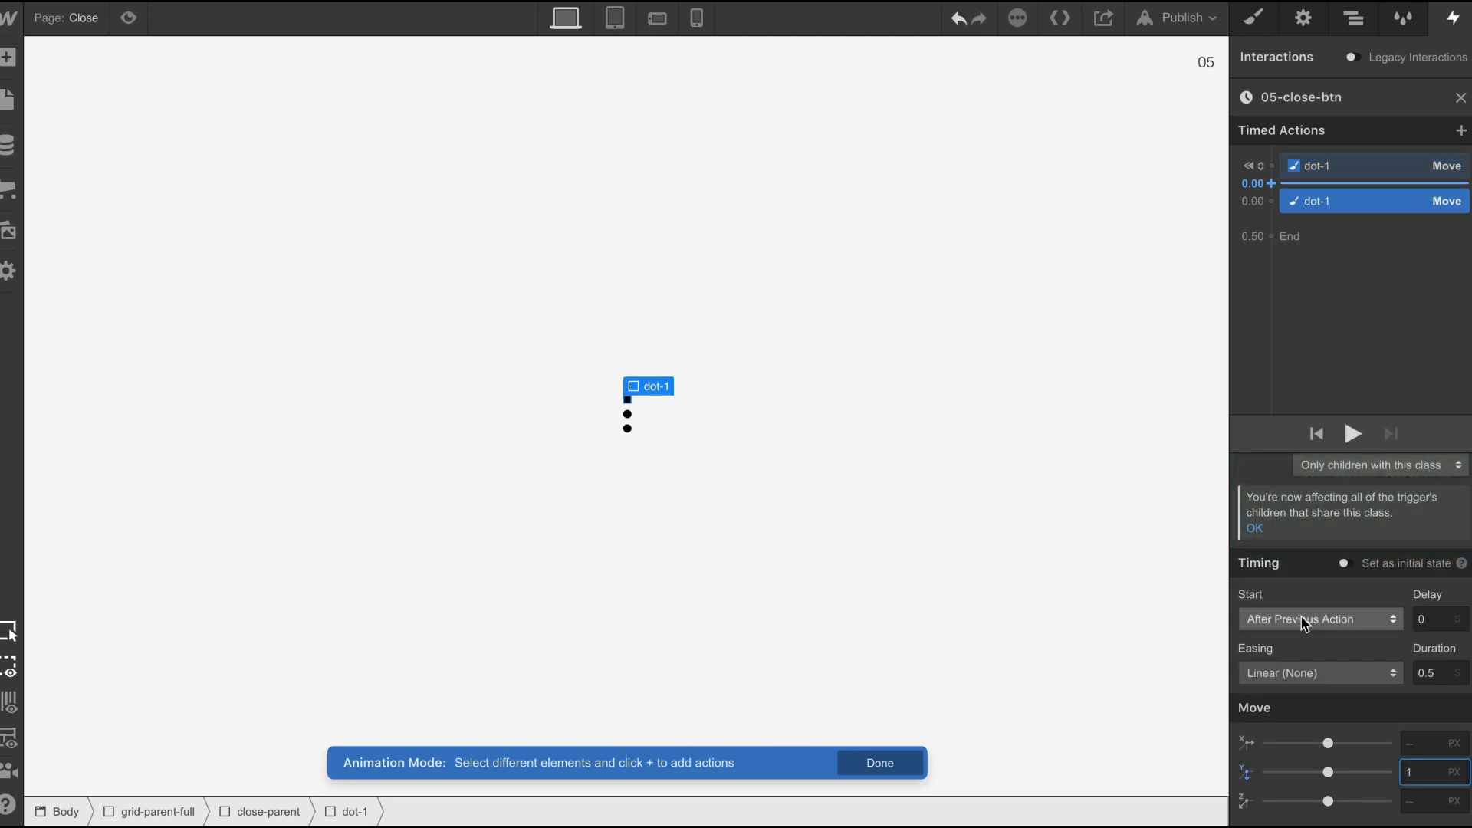
click(1378, 465)
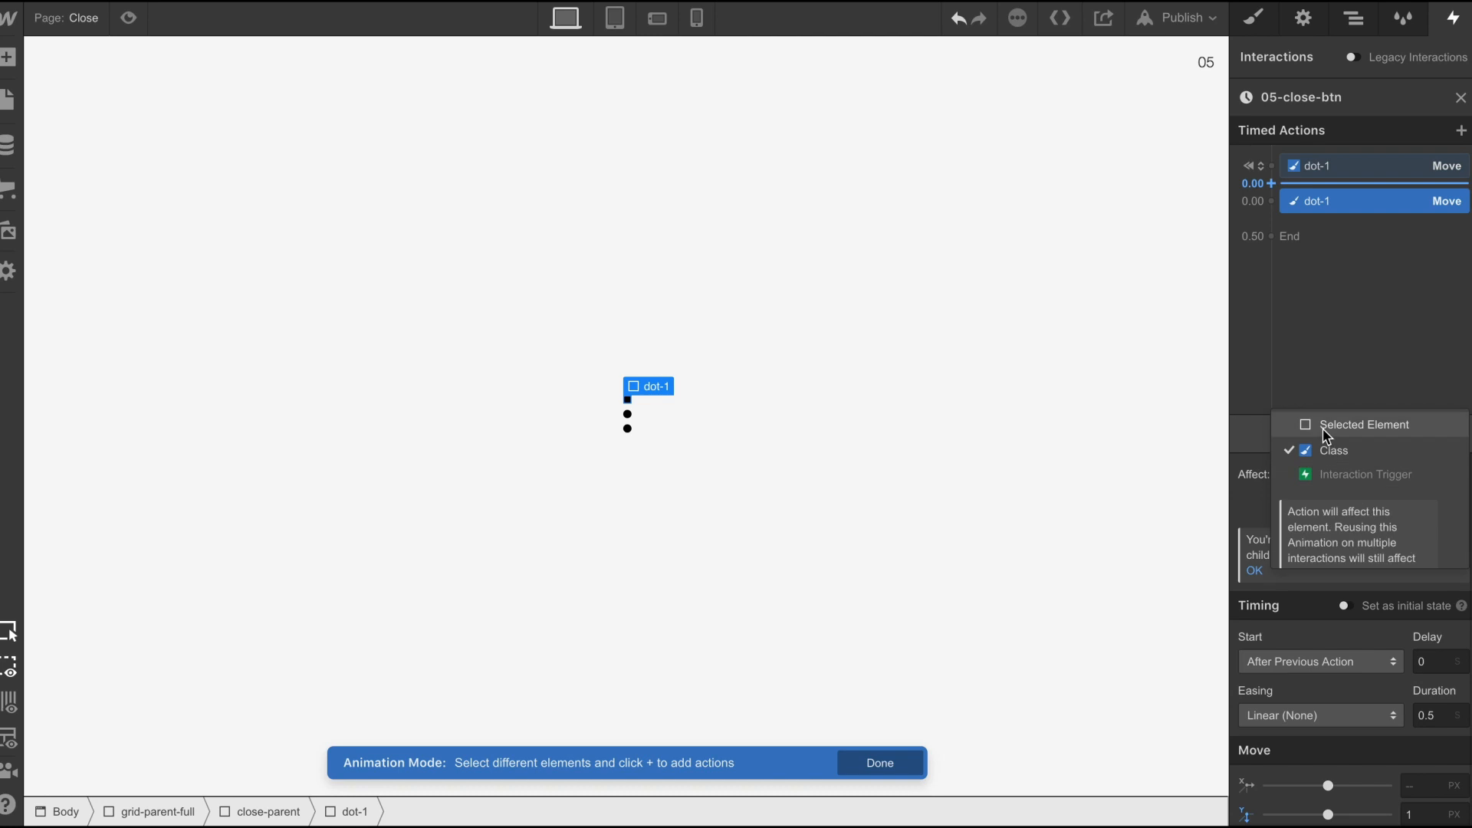
click(1364, 423)
text(3)
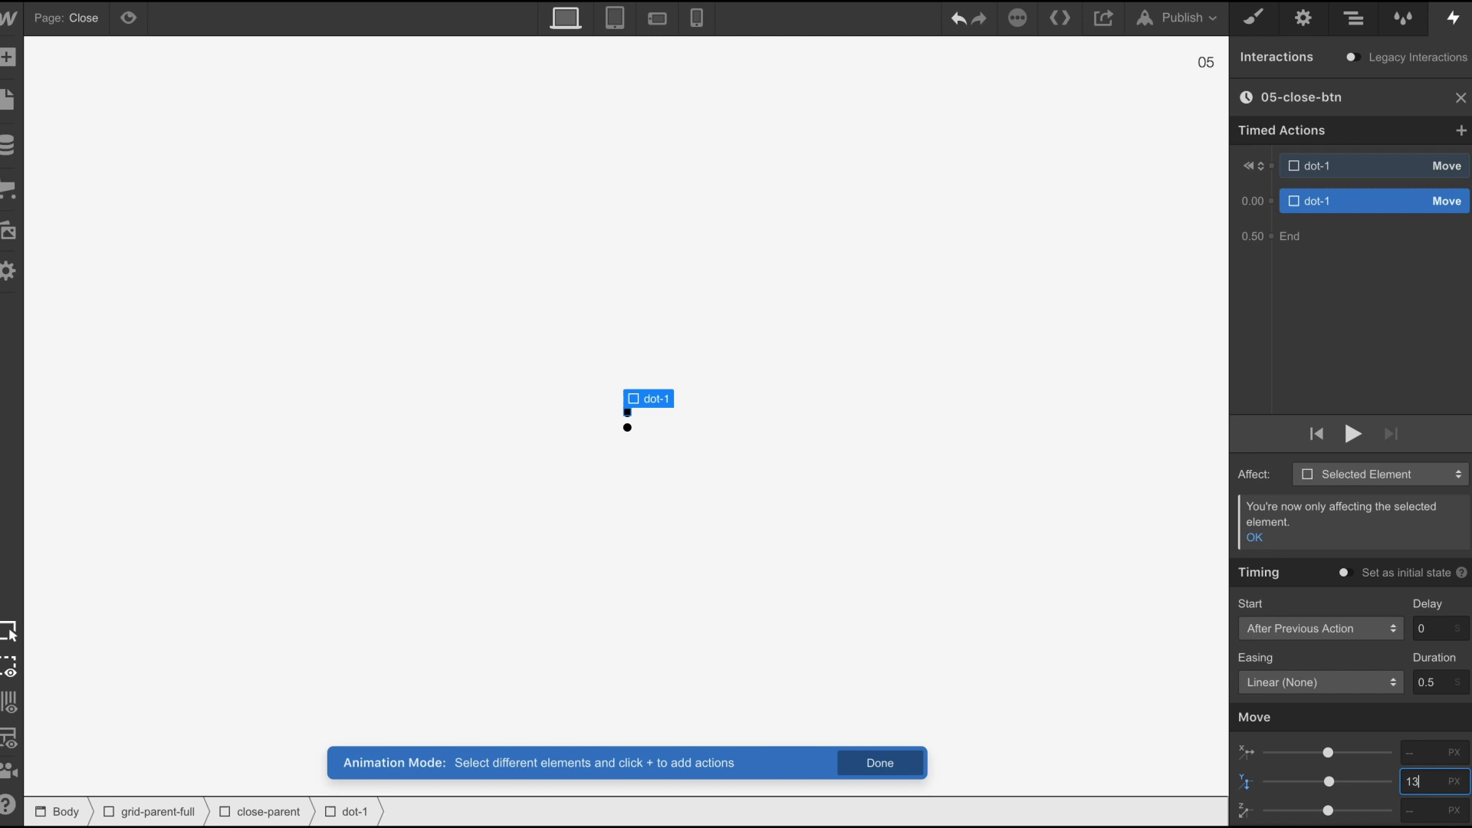
text(14)
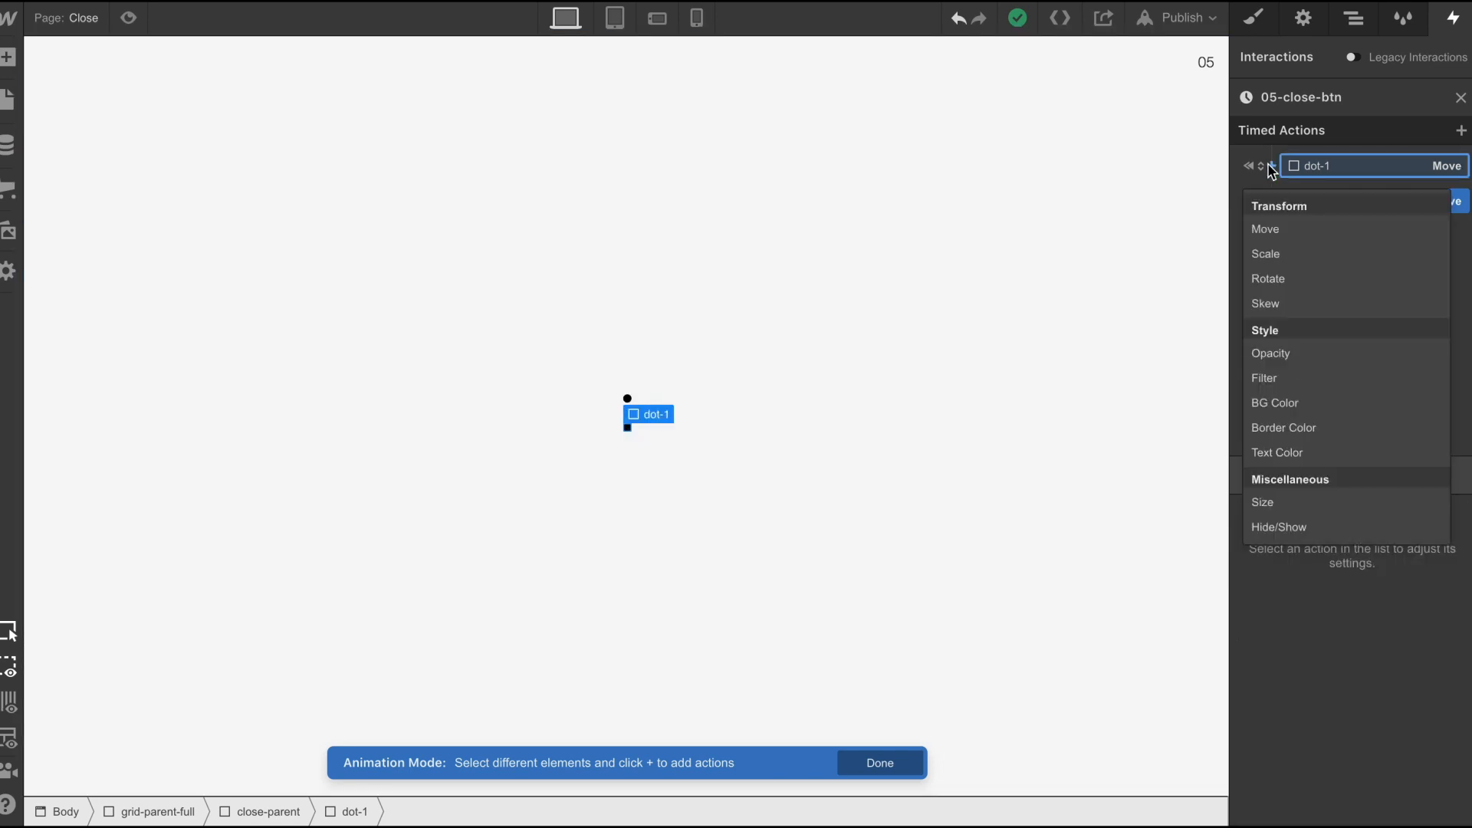
- Add an initial-state Move and an upward Move for the bottom dot with the previous action
click(1265, 228)
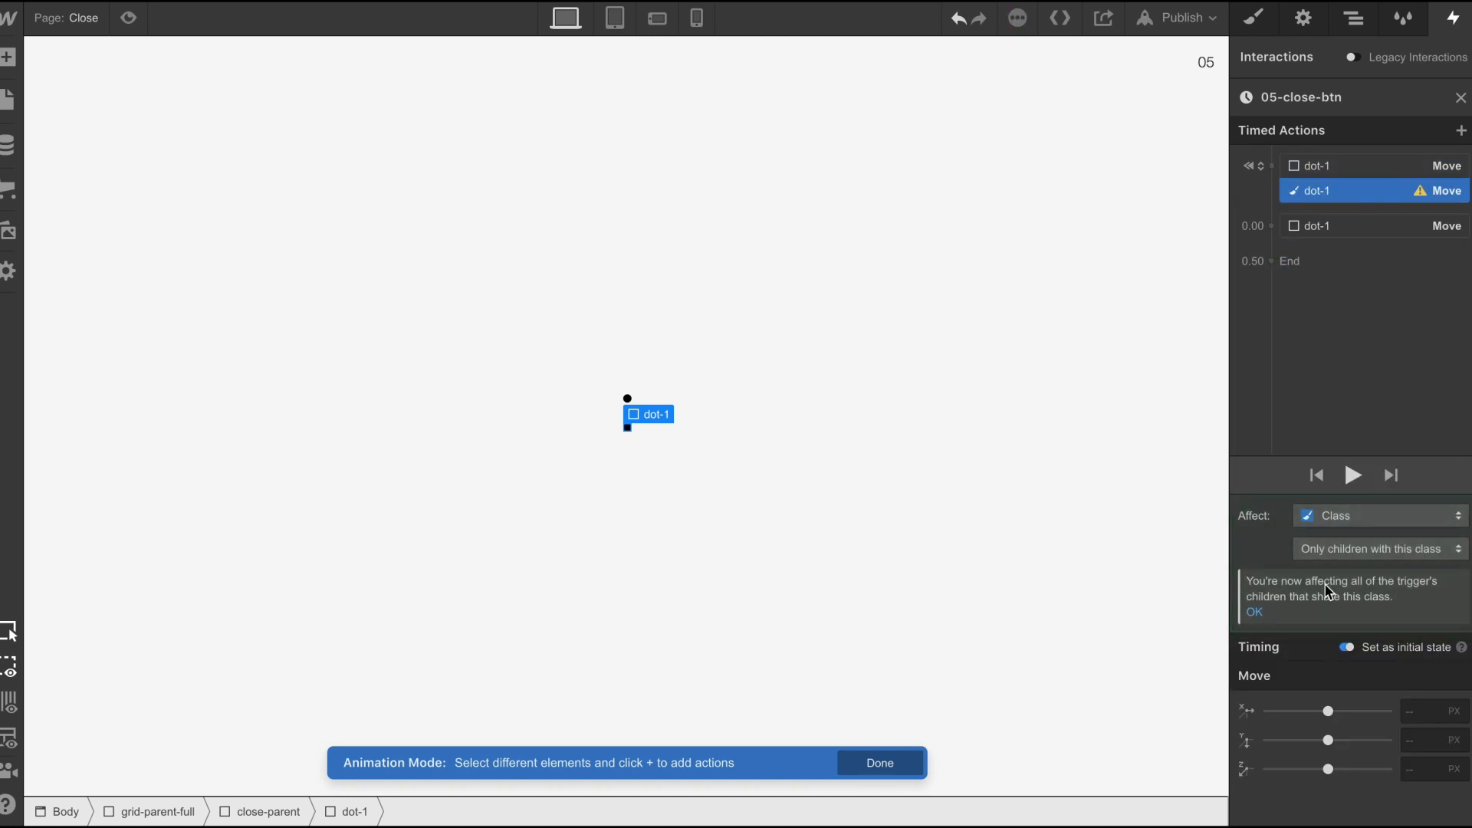
click(1378, 515)
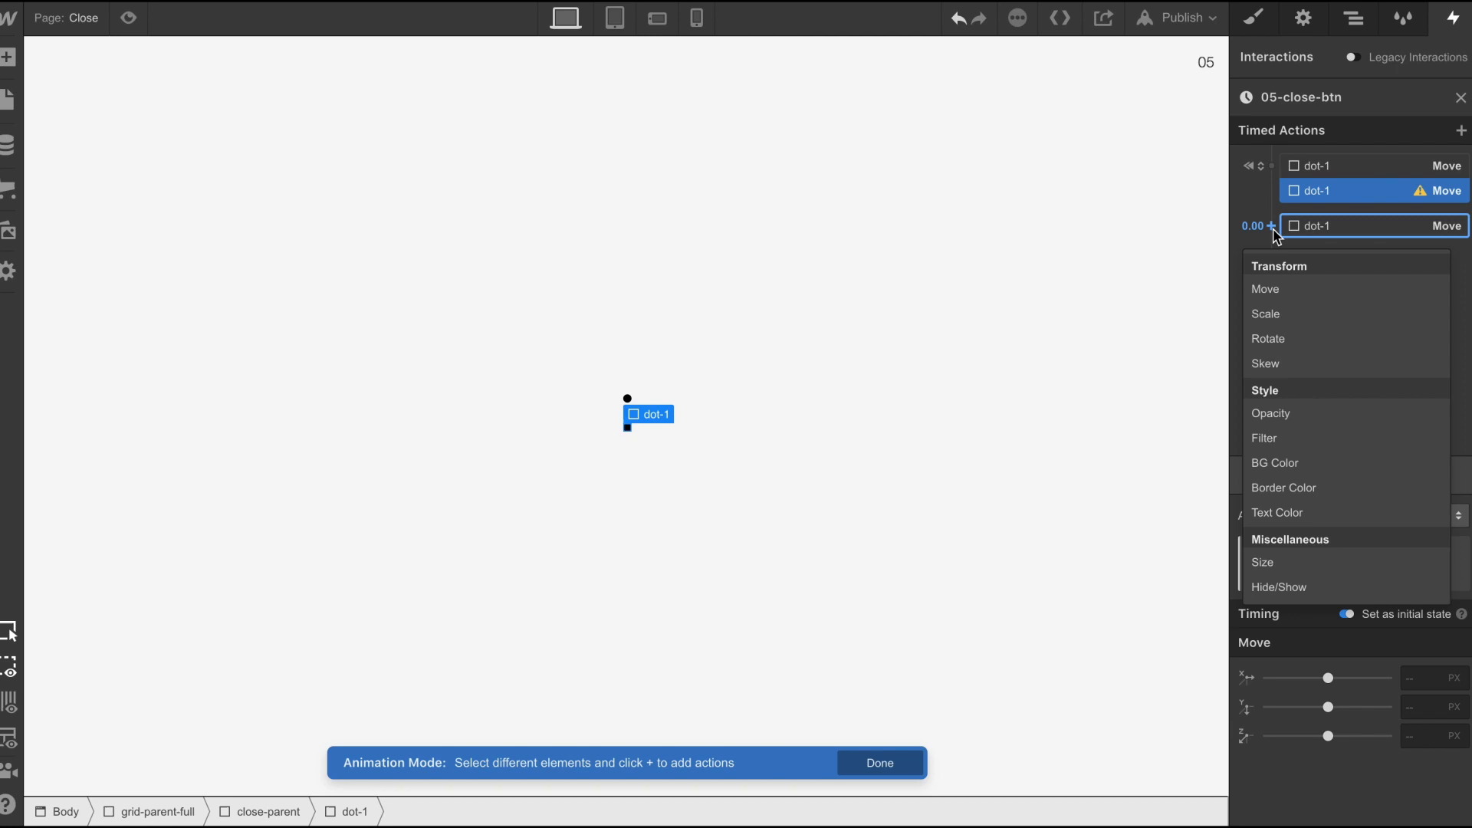
click(1265, 288)
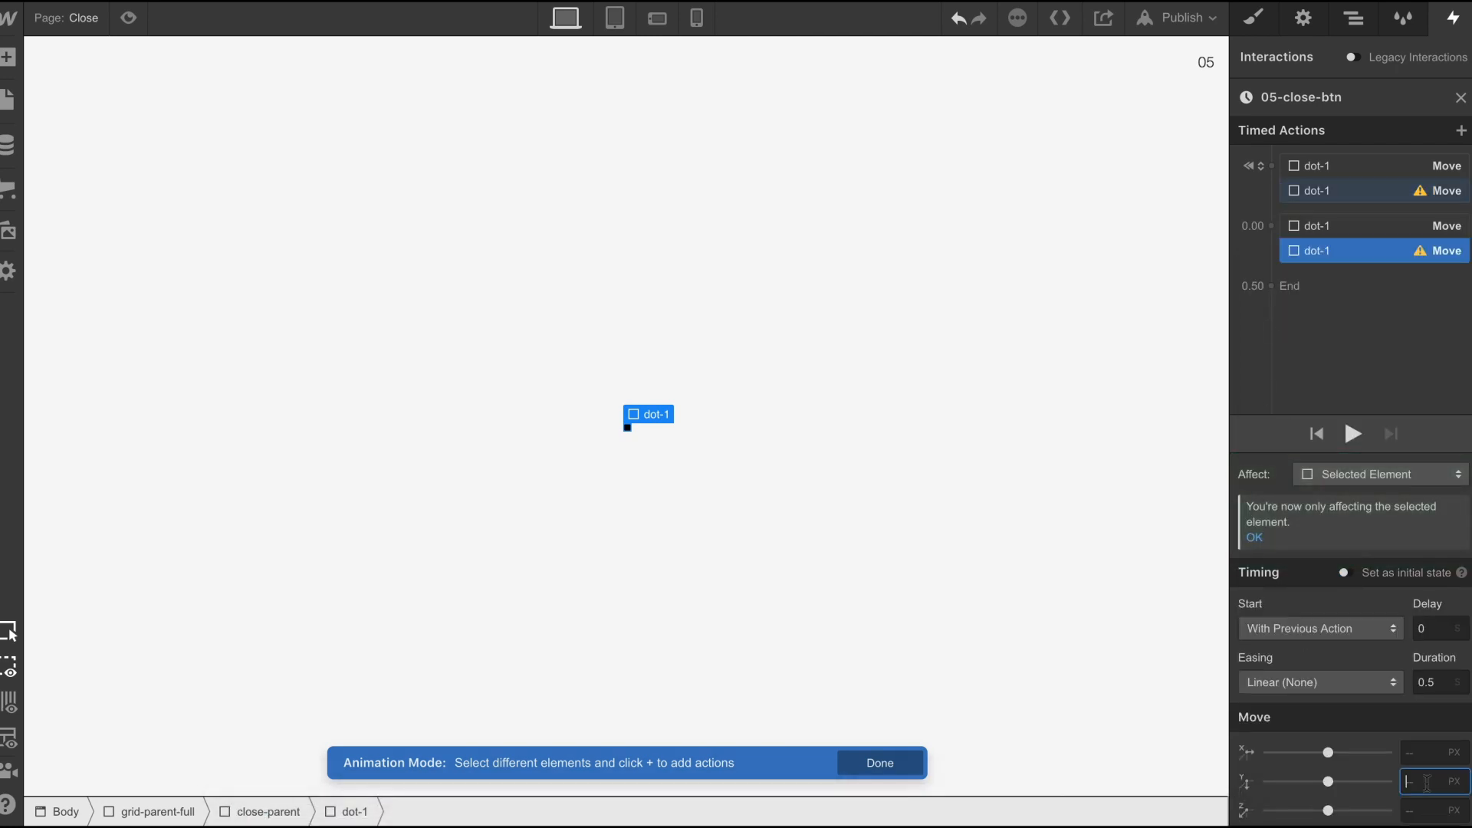
text(-5)
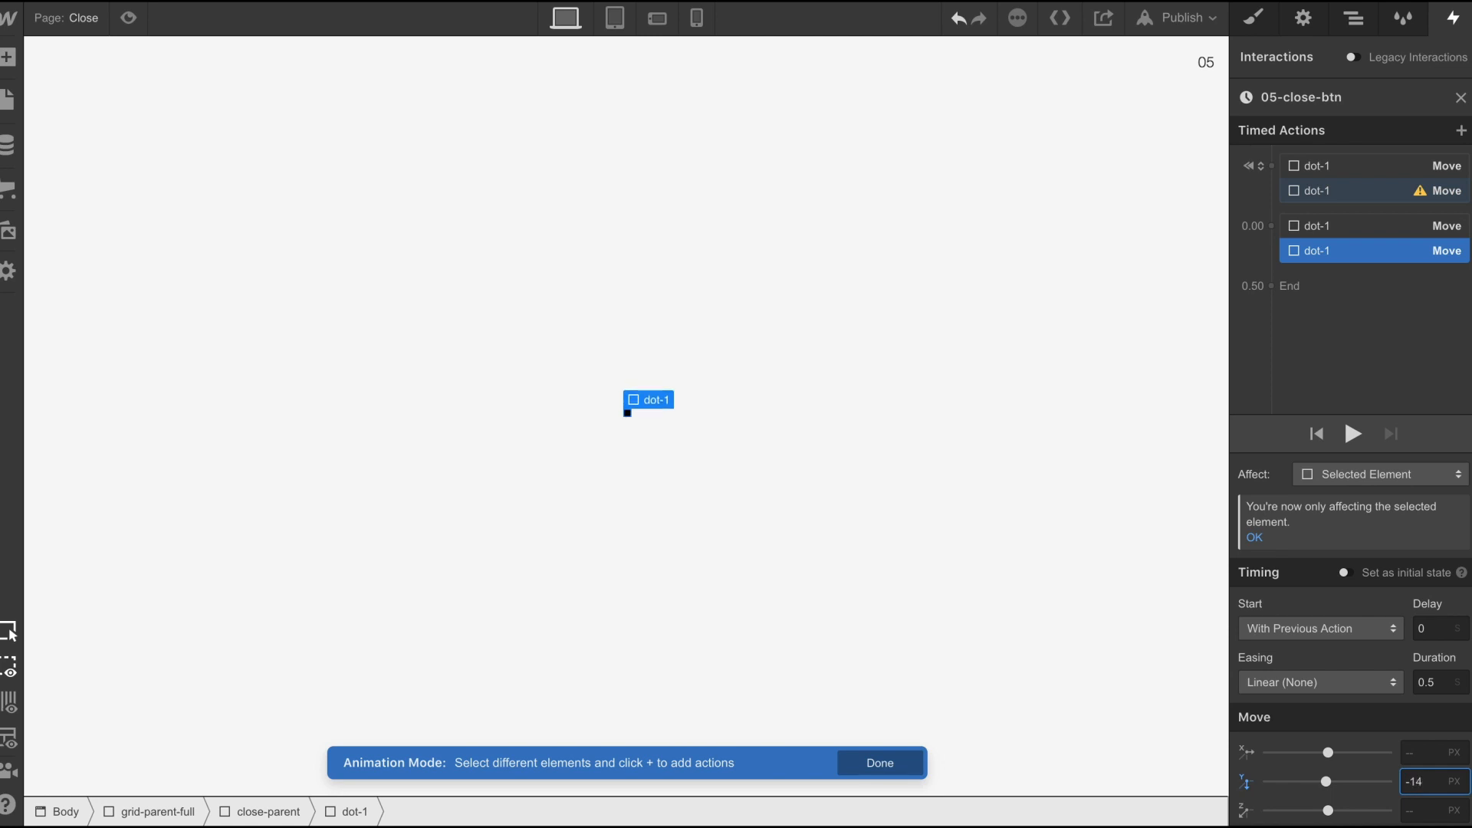
mouse_move(1353, 251)
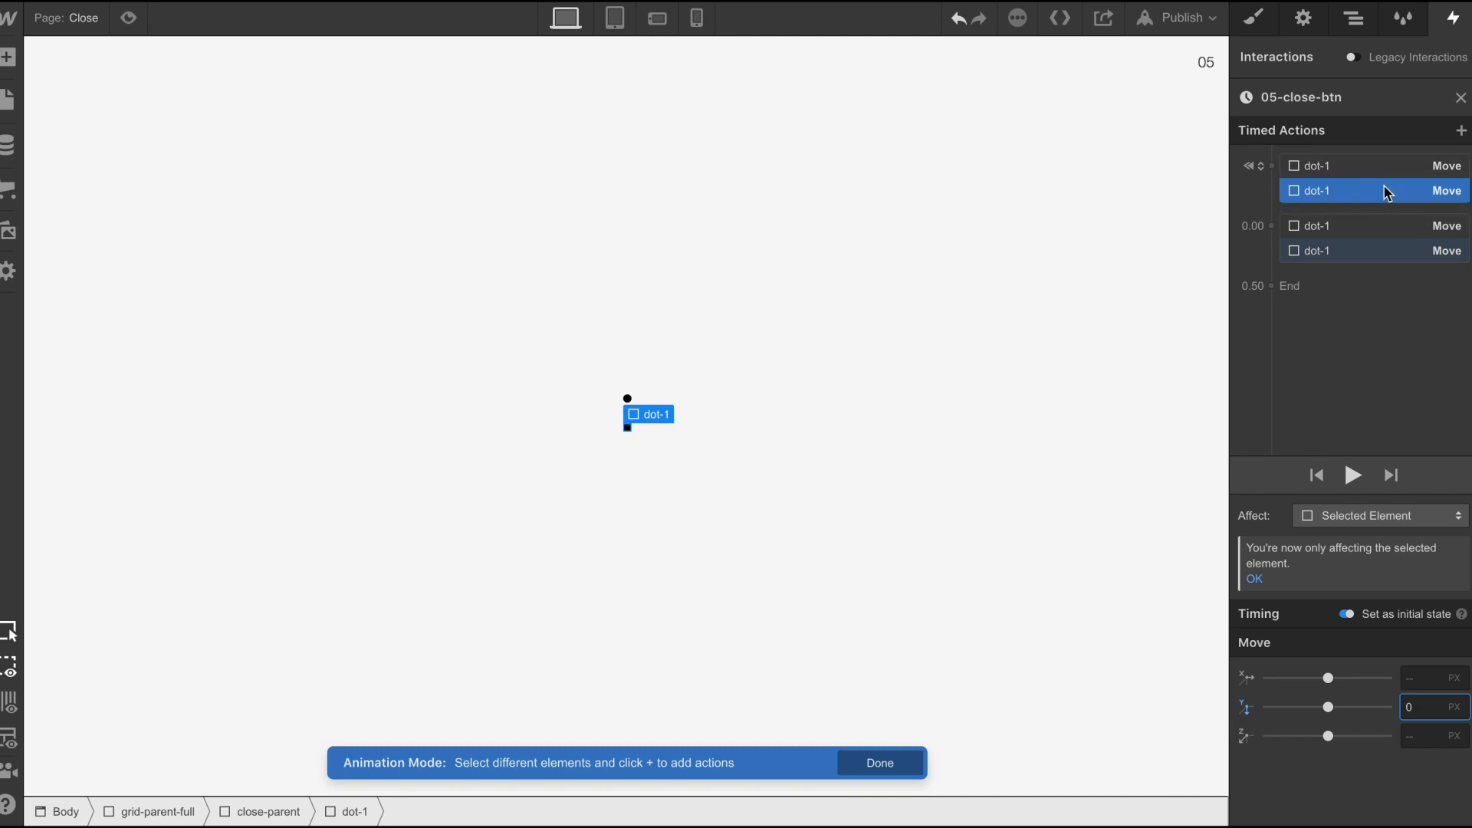
mouse_move(1441, 215)
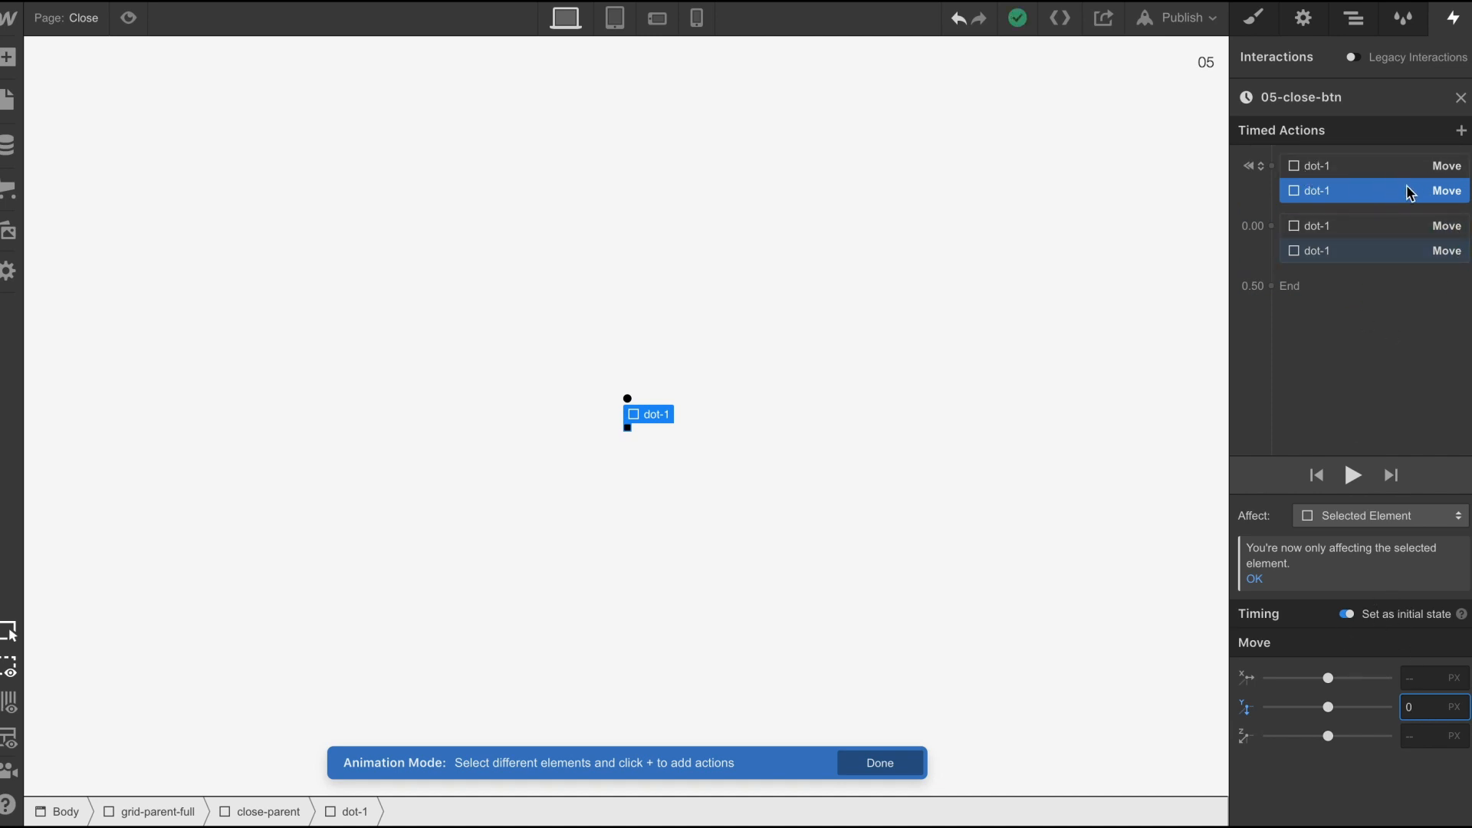
mouse_move(1395, 203)
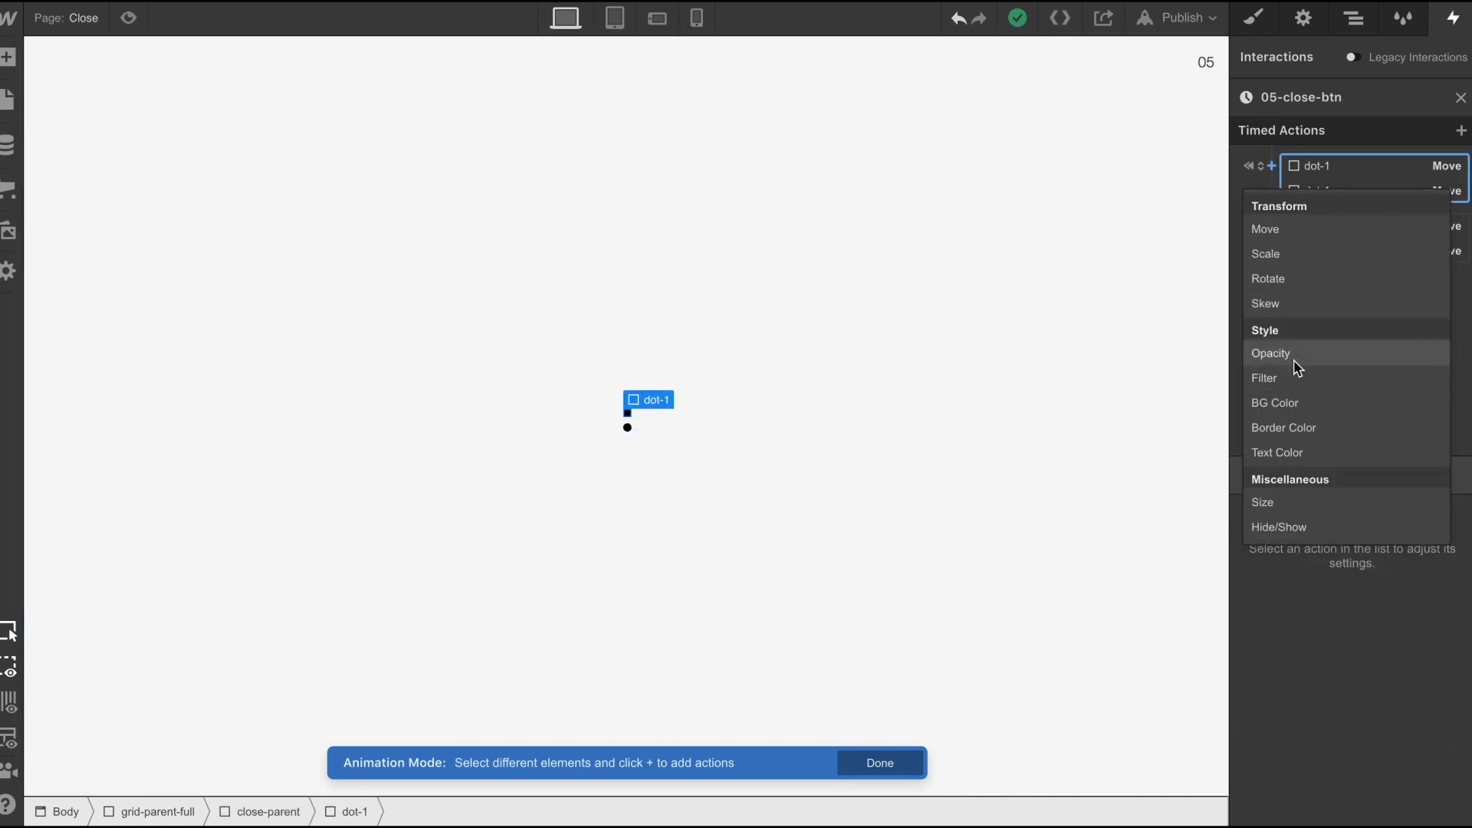
- Add the middle dot's Opacity change, set the three collapse actions to 0.2s Ease, and preview
click(1269, 353)
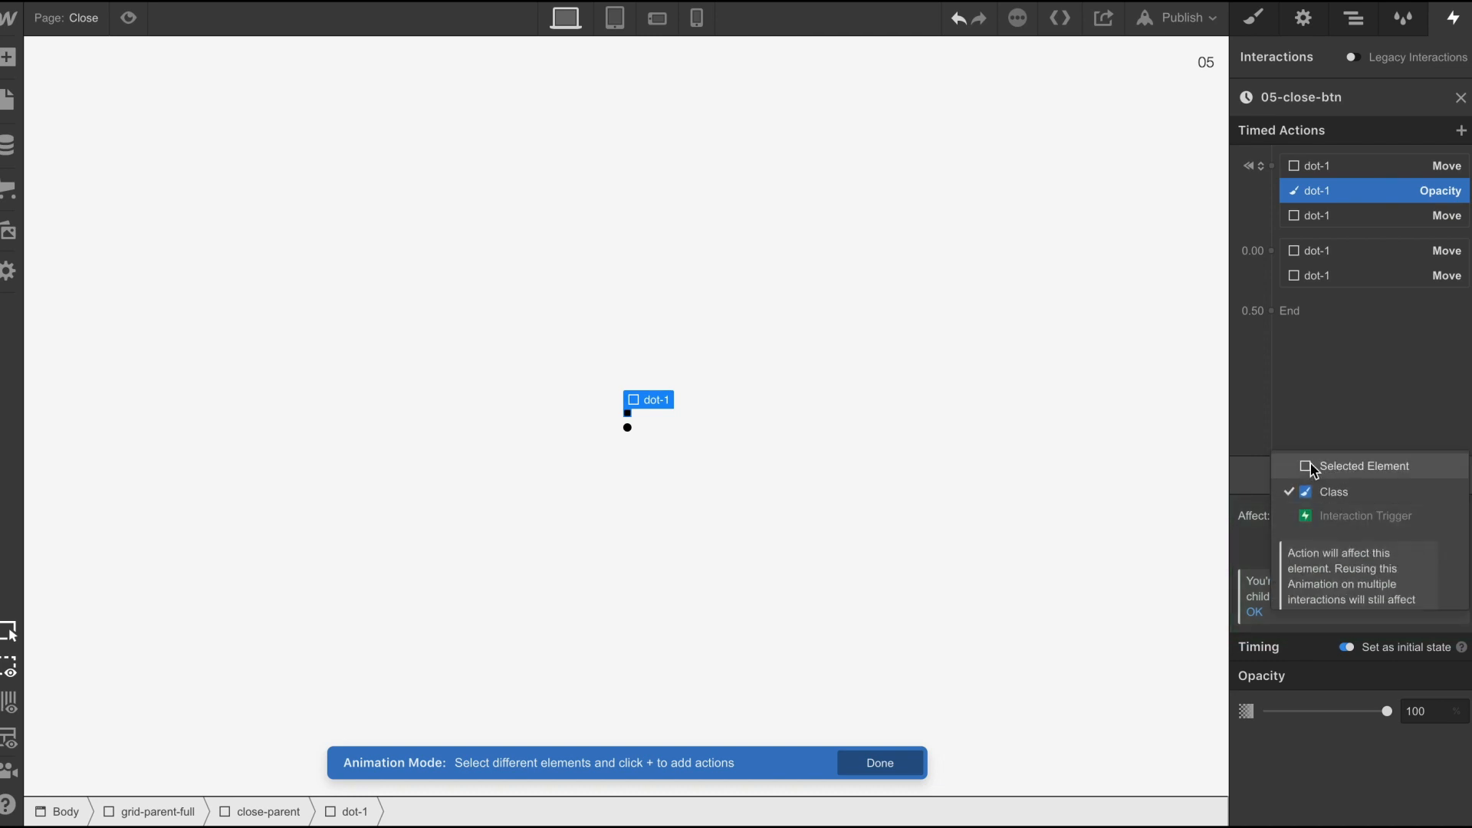
click(1363, 466)
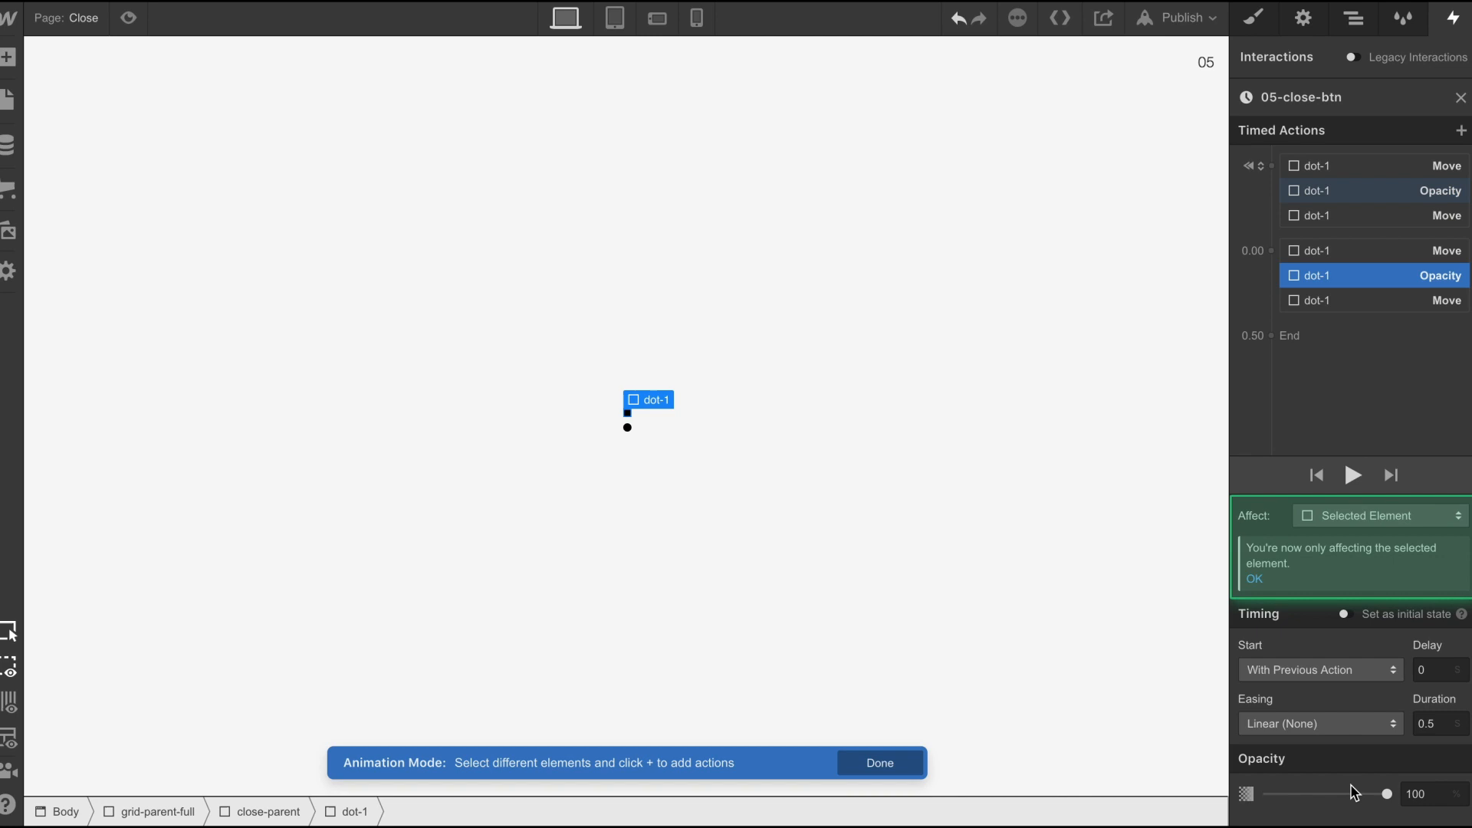
drag(1386, 794, 1330, 794)
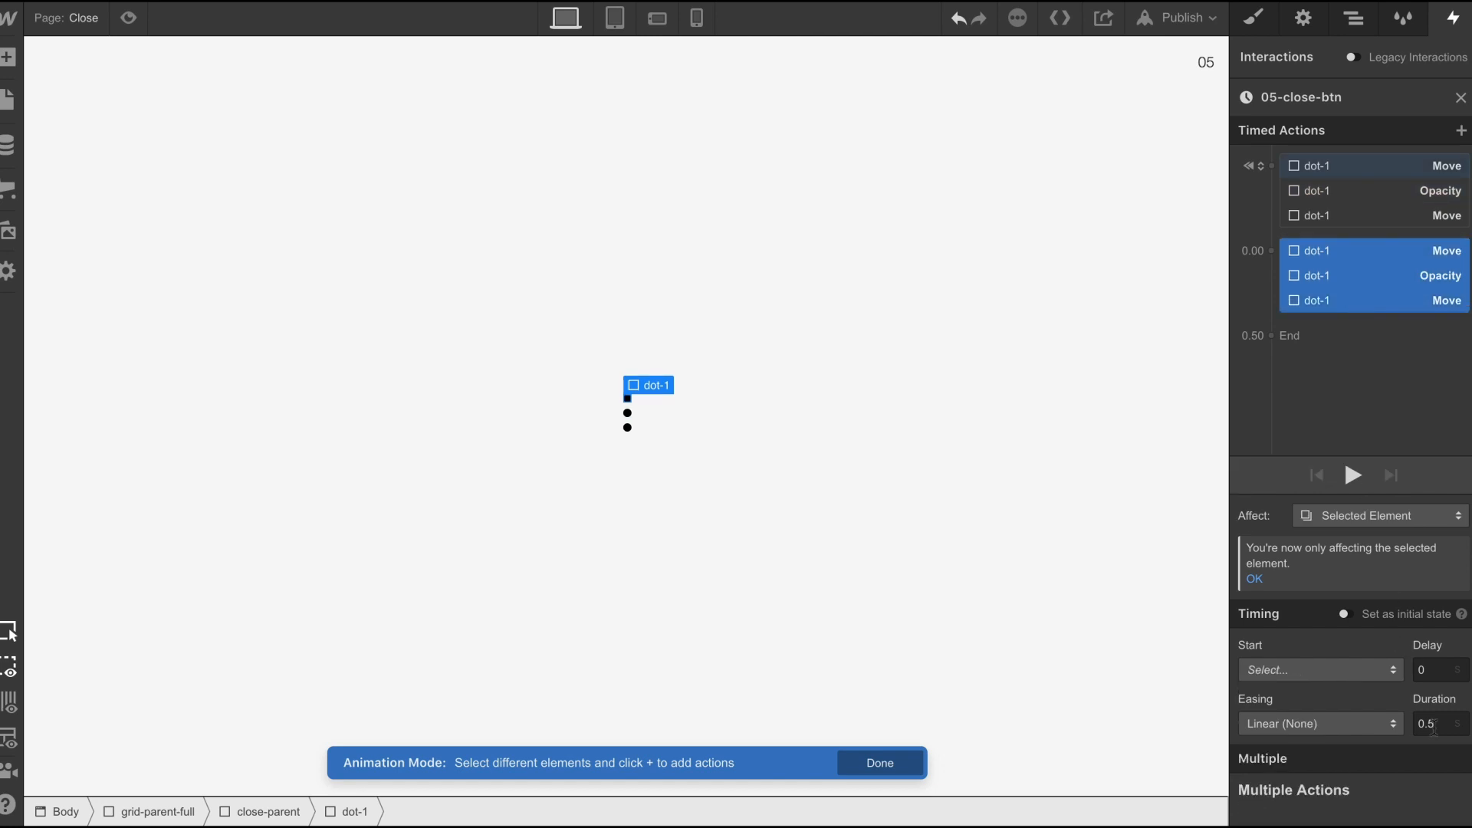
text(0.2)
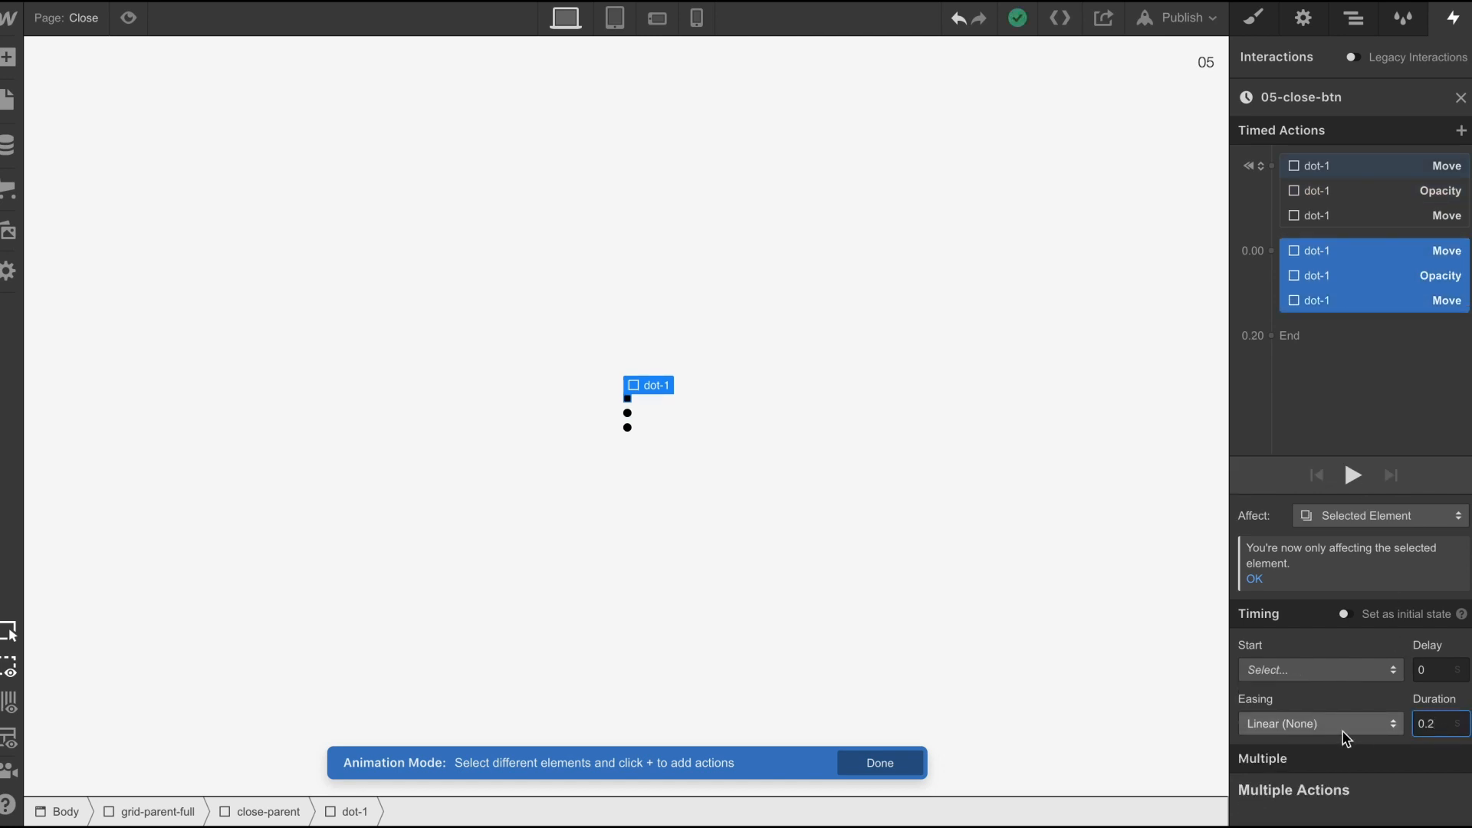
click(1320, 724)
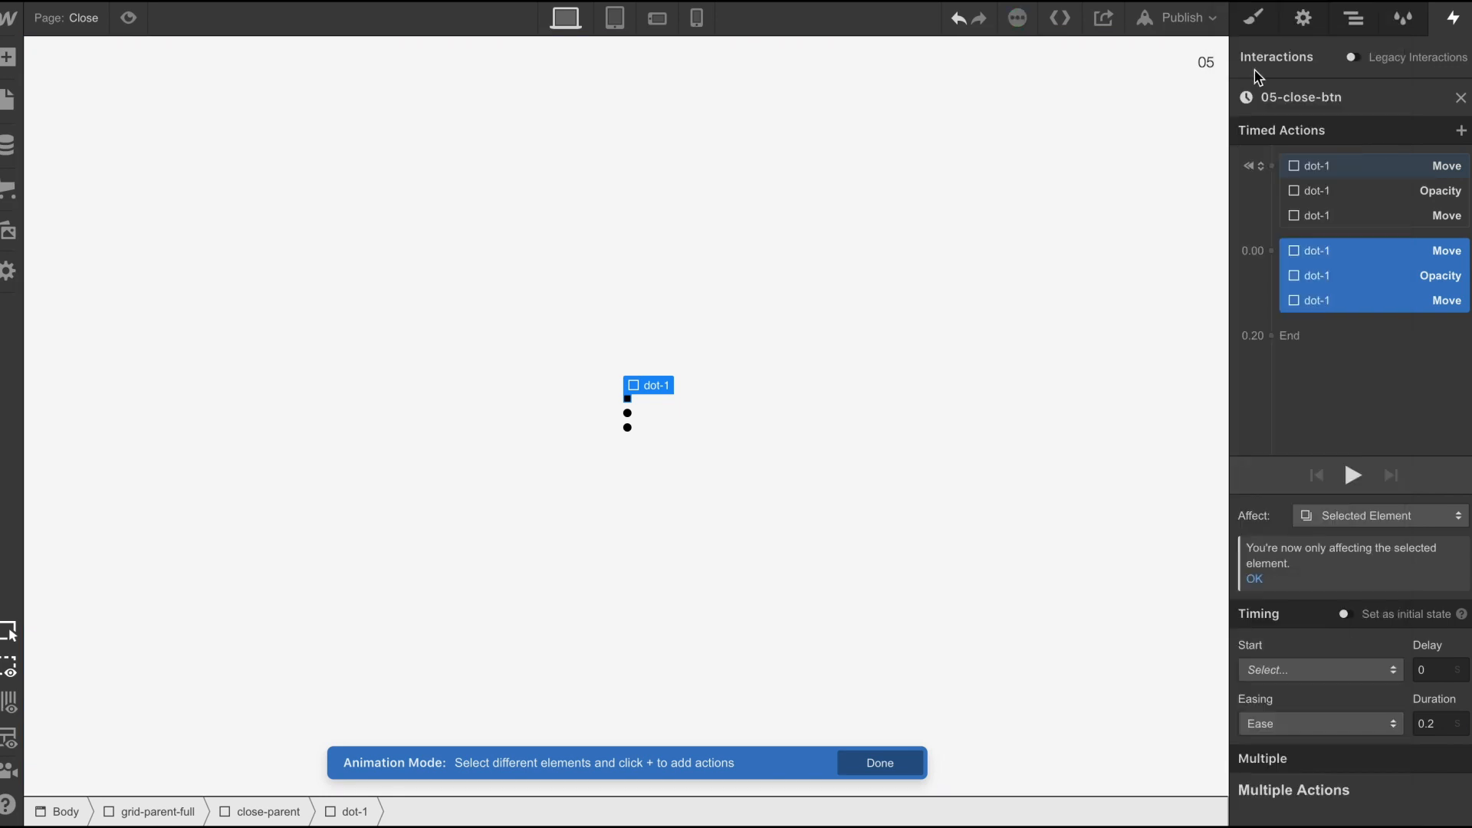
click(1353, 475)
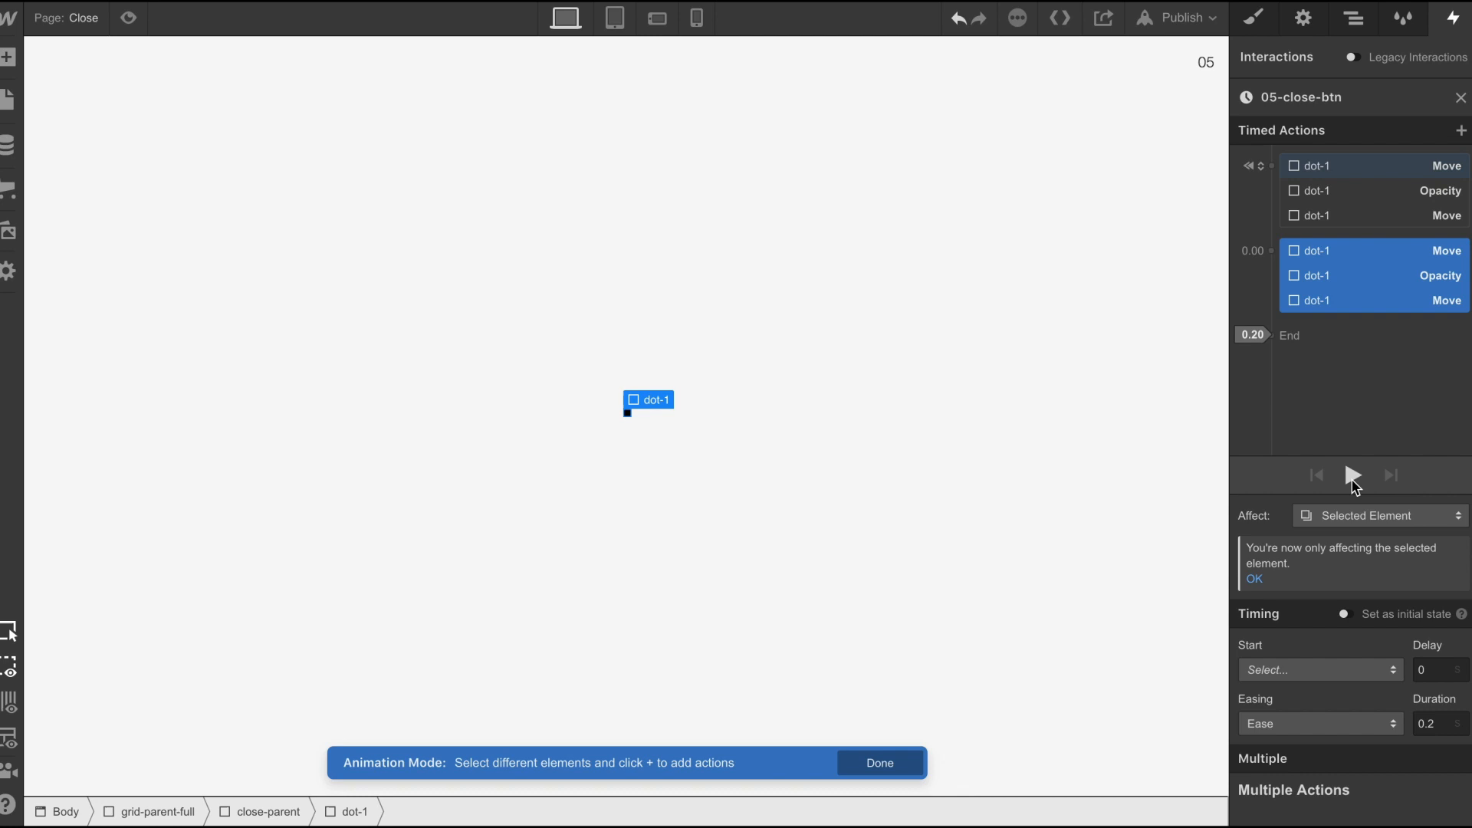
click(1353, 475)
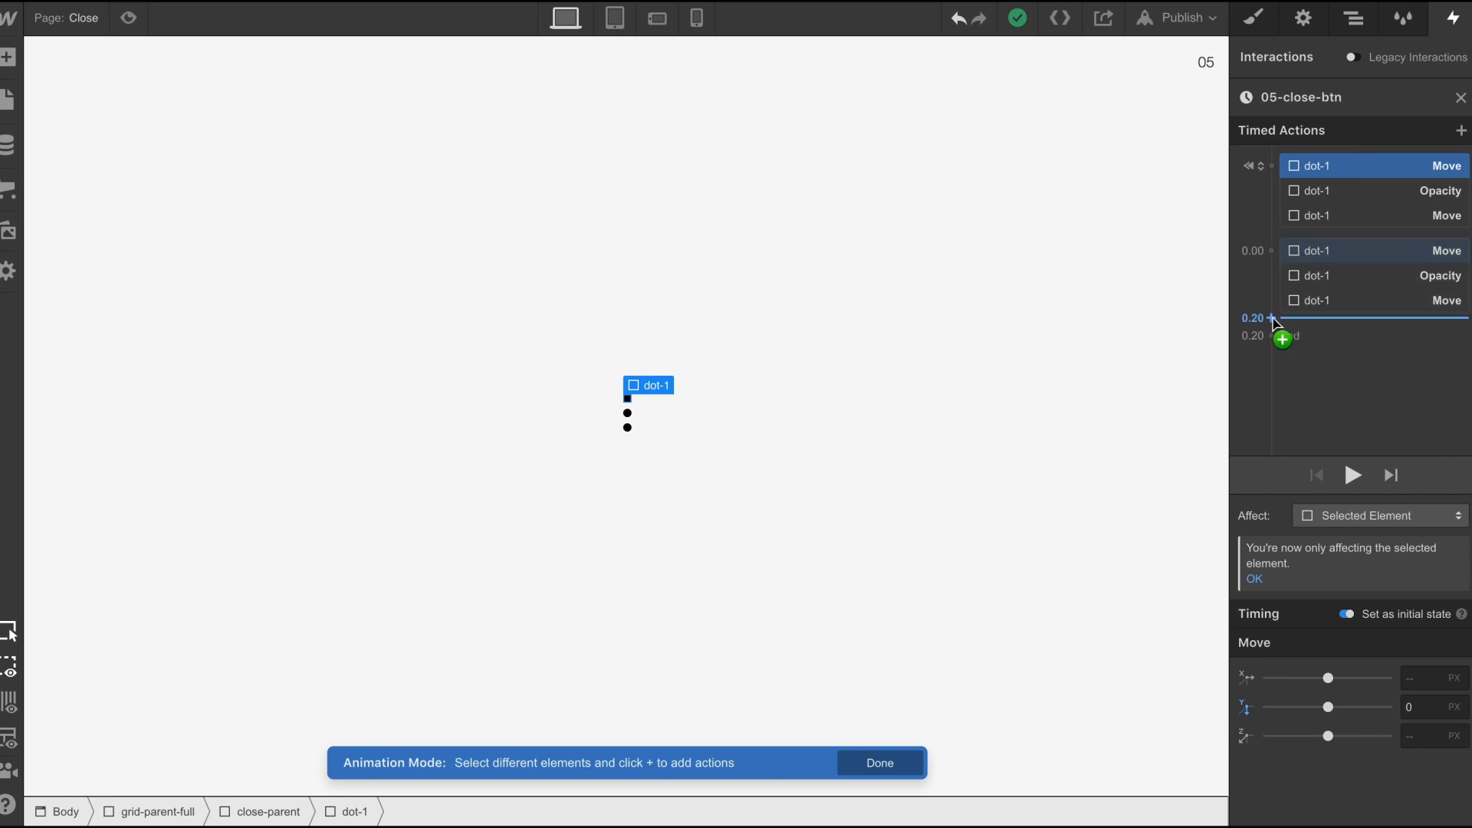
- Add a Rotate action at the 0.2s marker with a Z rotation of 40
click(1280, 339)
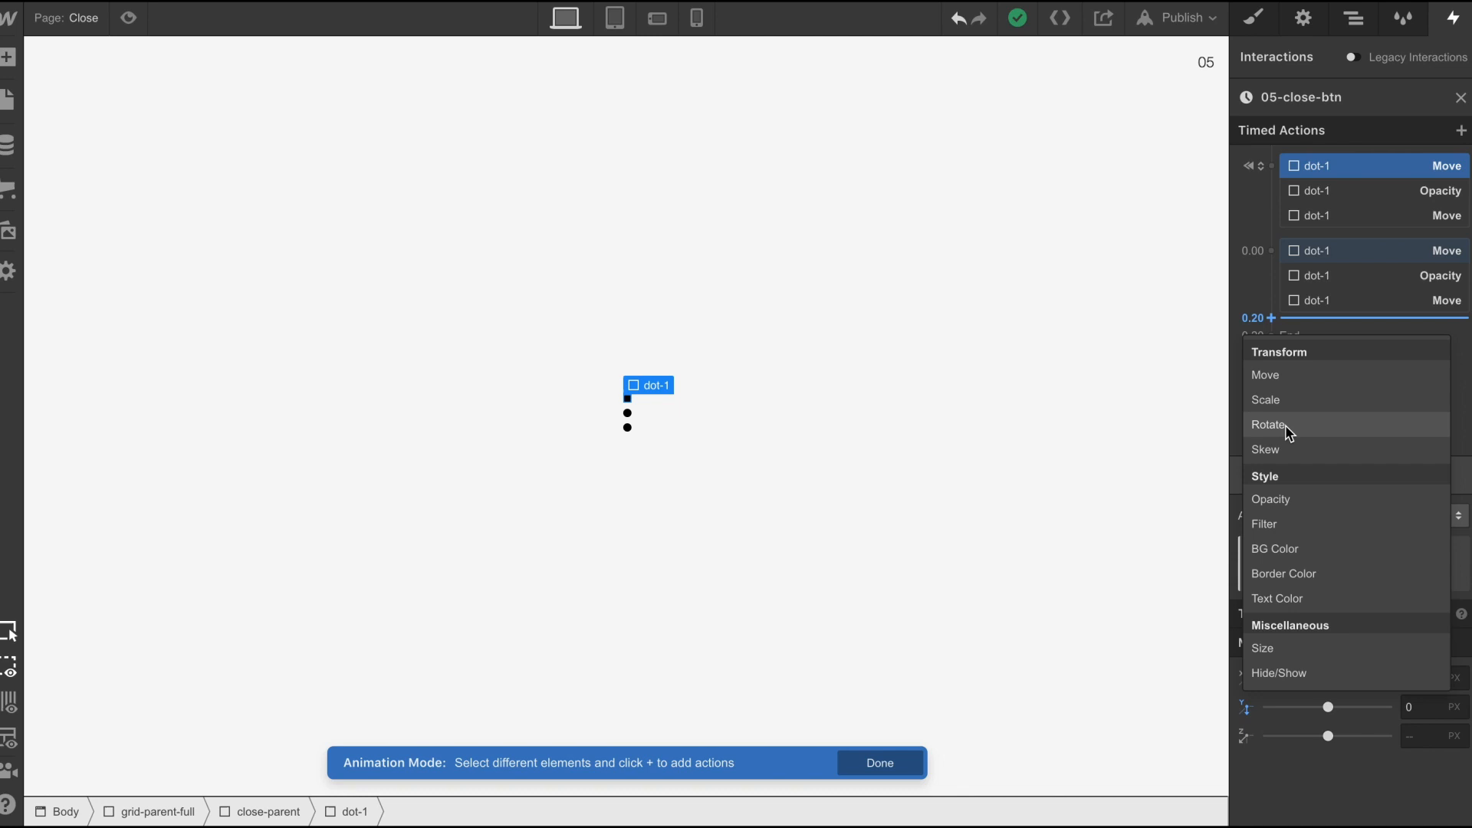
click(1268, 424)
text(2)
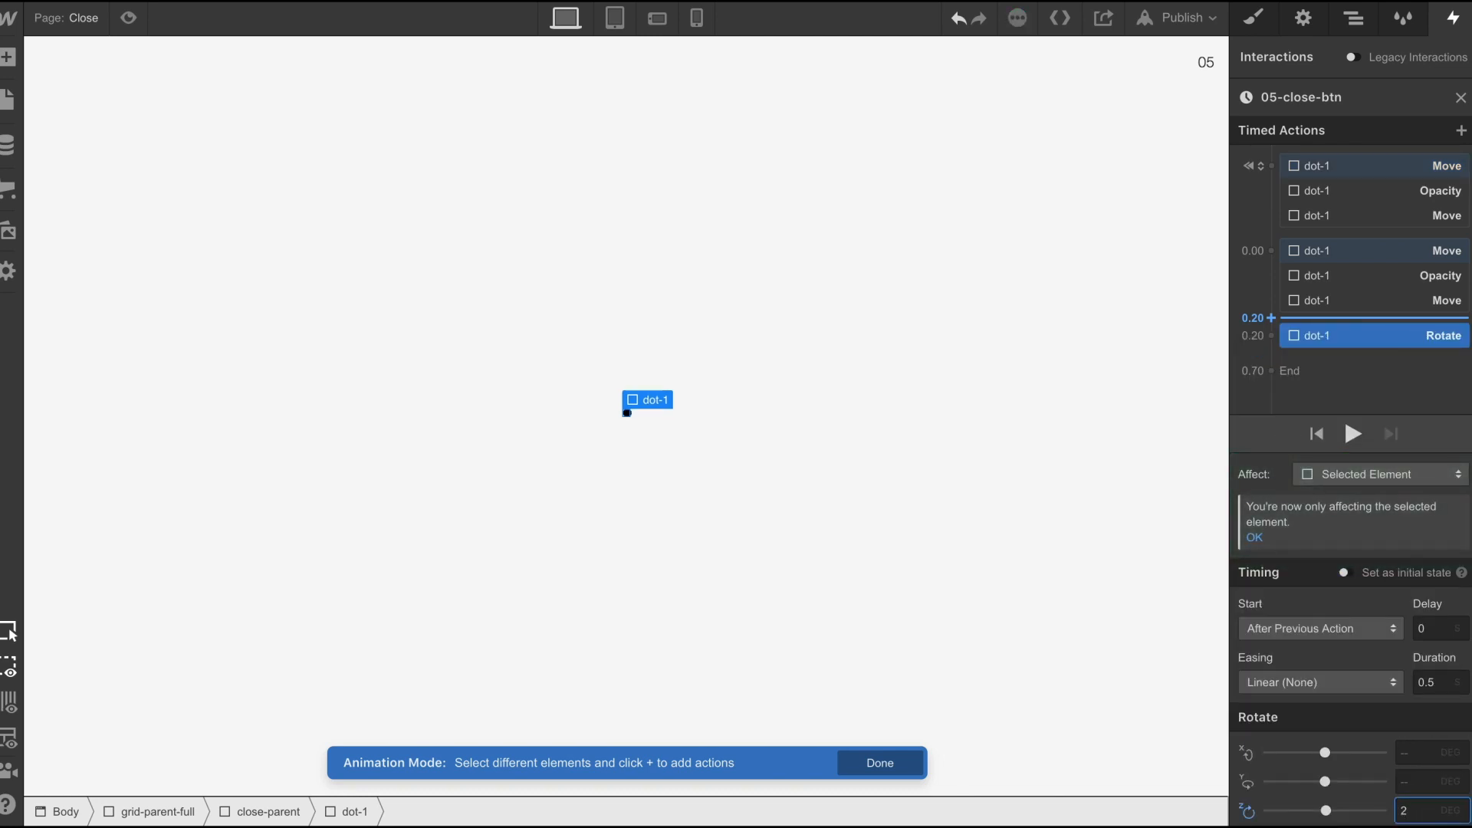
text(40)
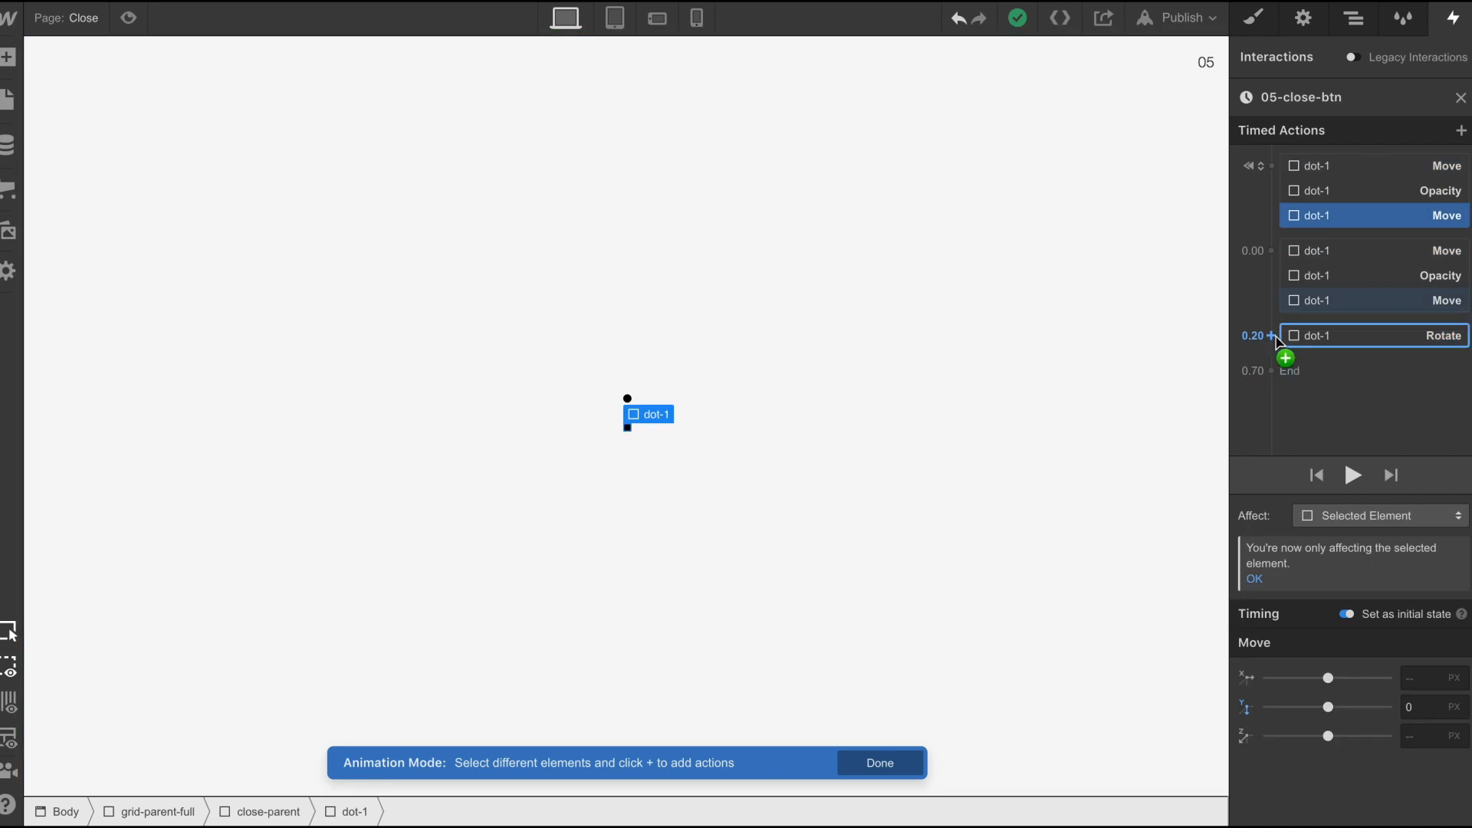
- Add a second Rotate with the previous action, give both rotations Ease easing, and add another action
click(1275, 359)
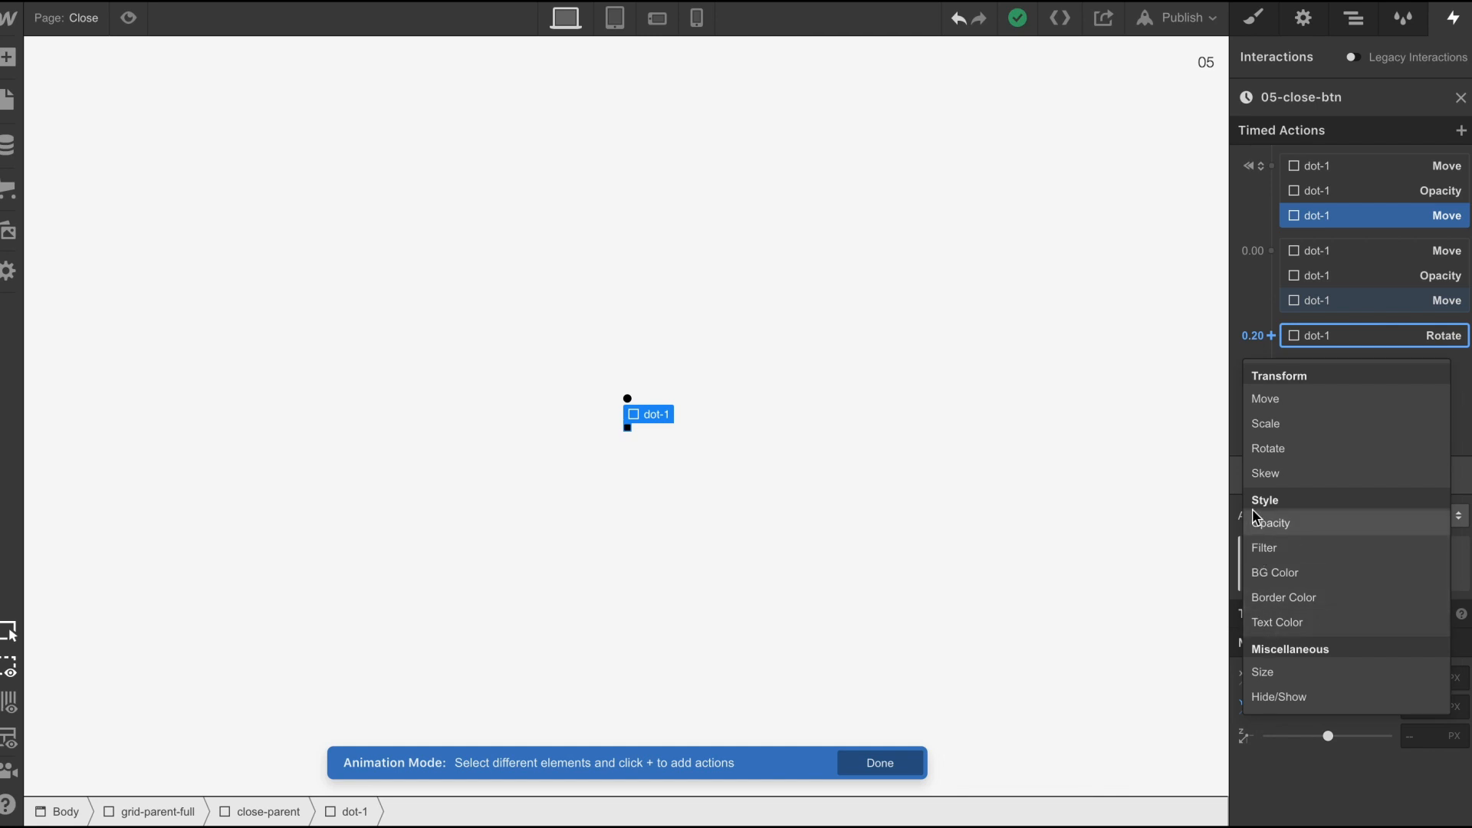
click(1268, 448)
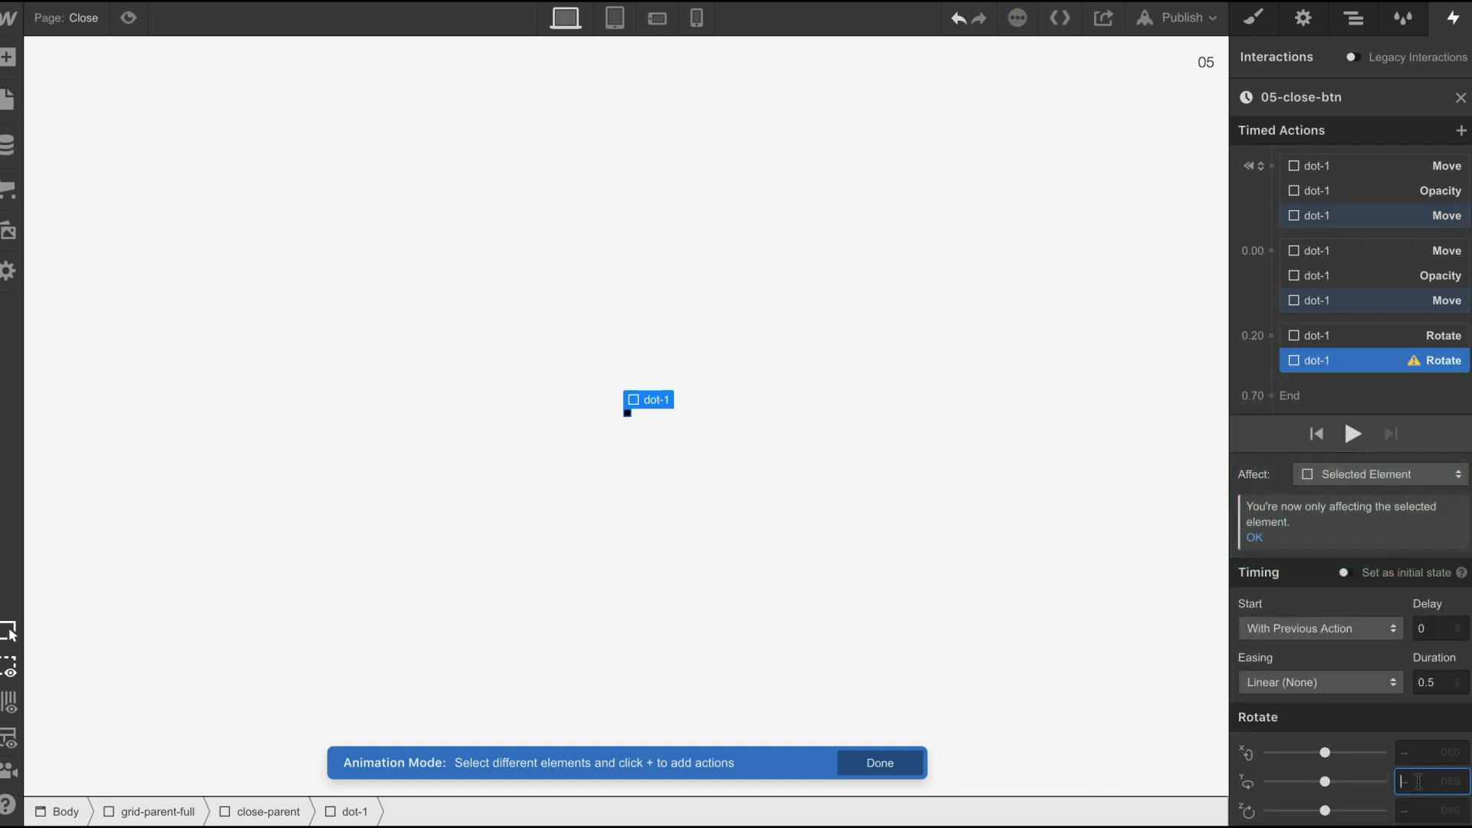
text(-10)
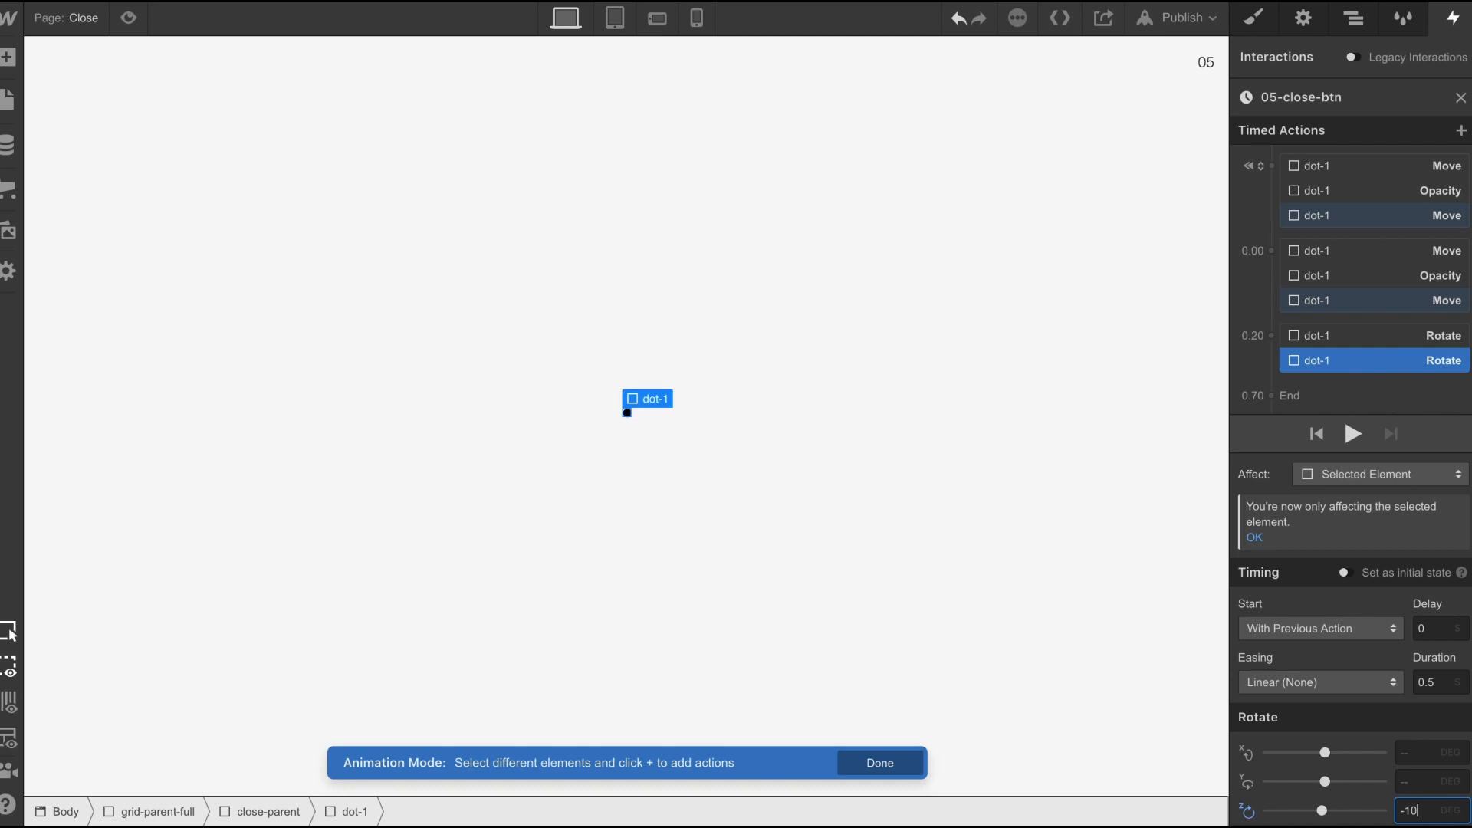
text(40)
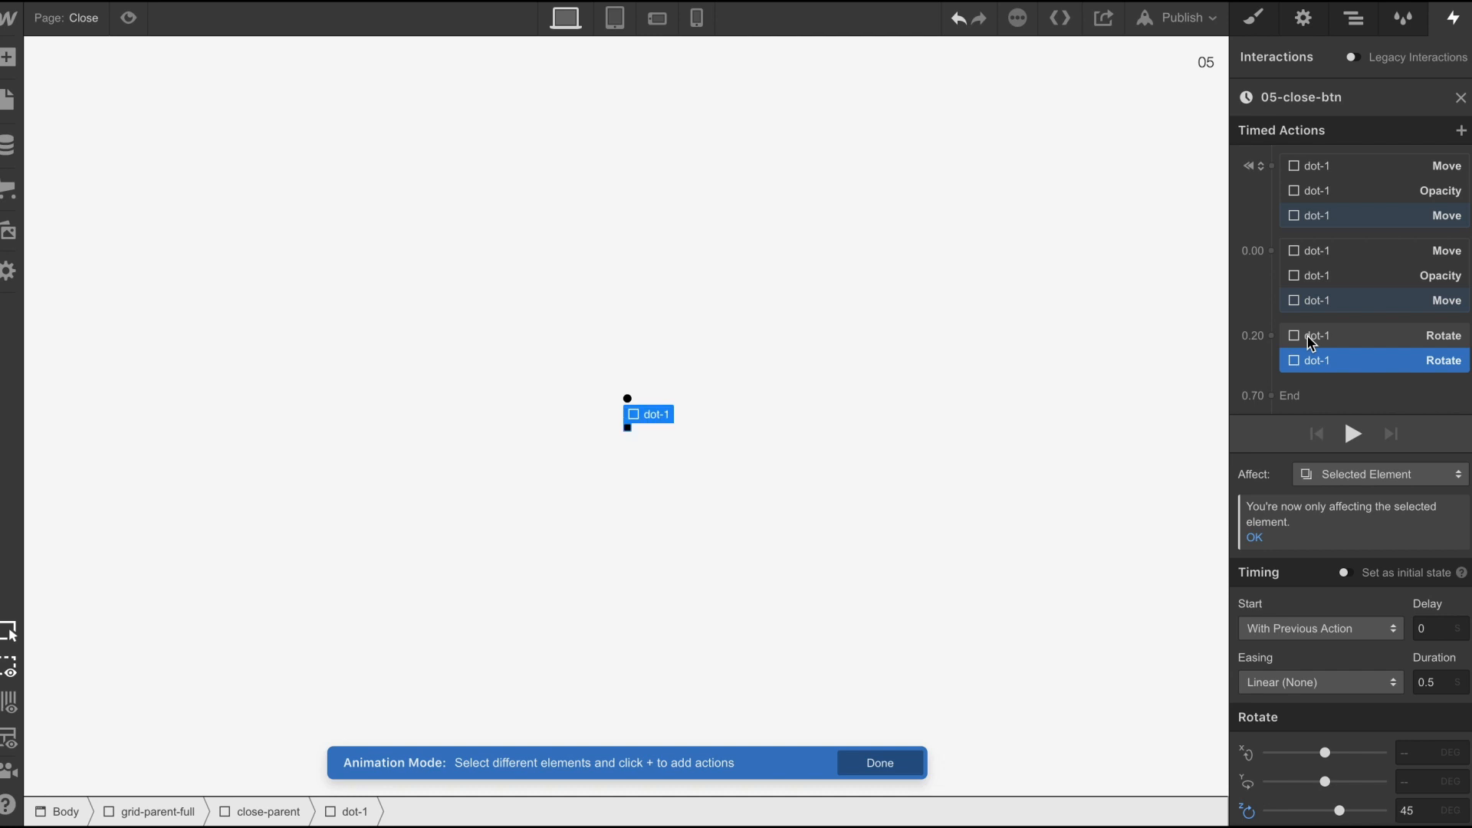
click(1319, 681)
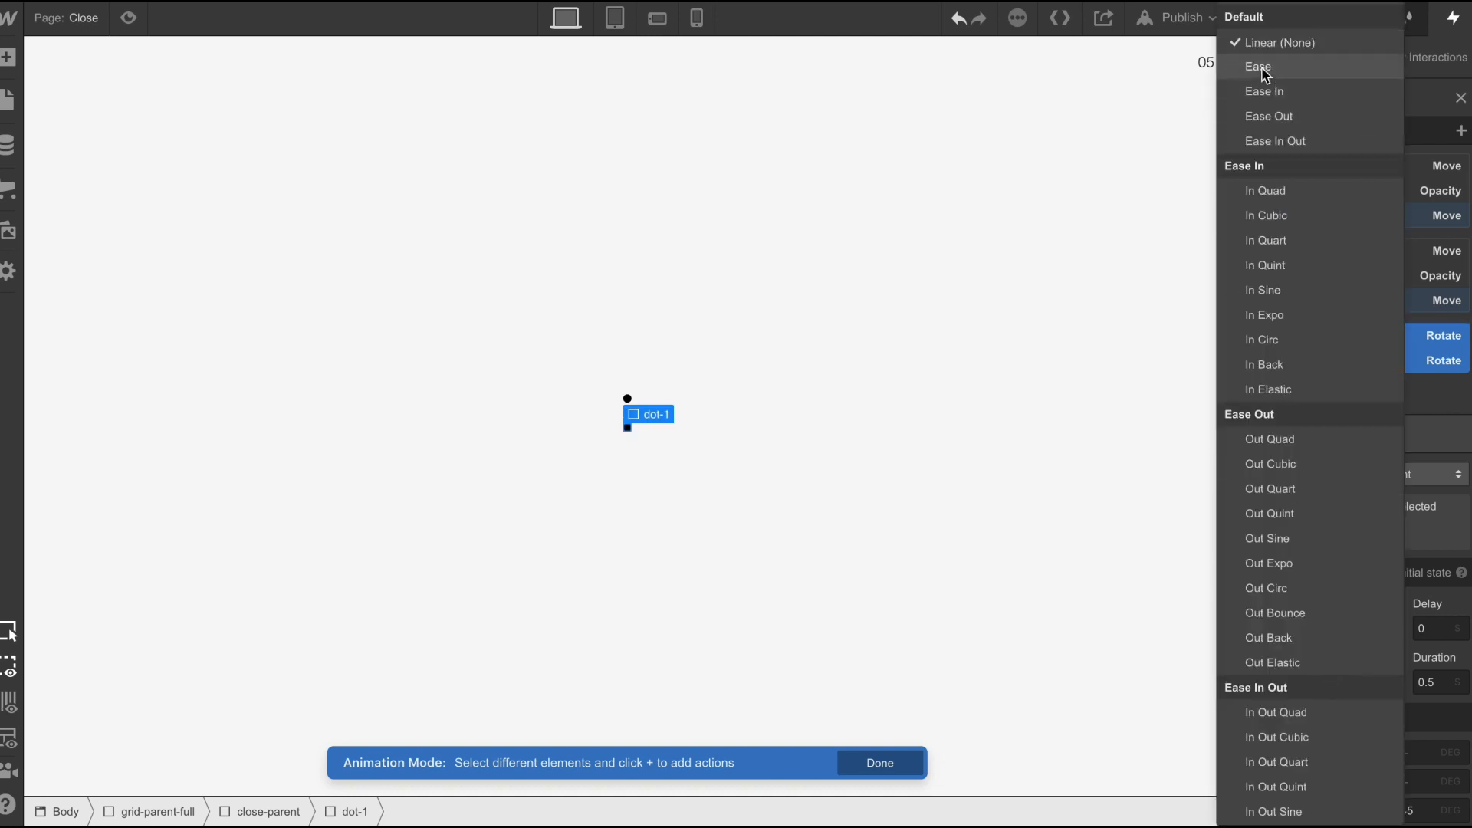
click(1249, 66)
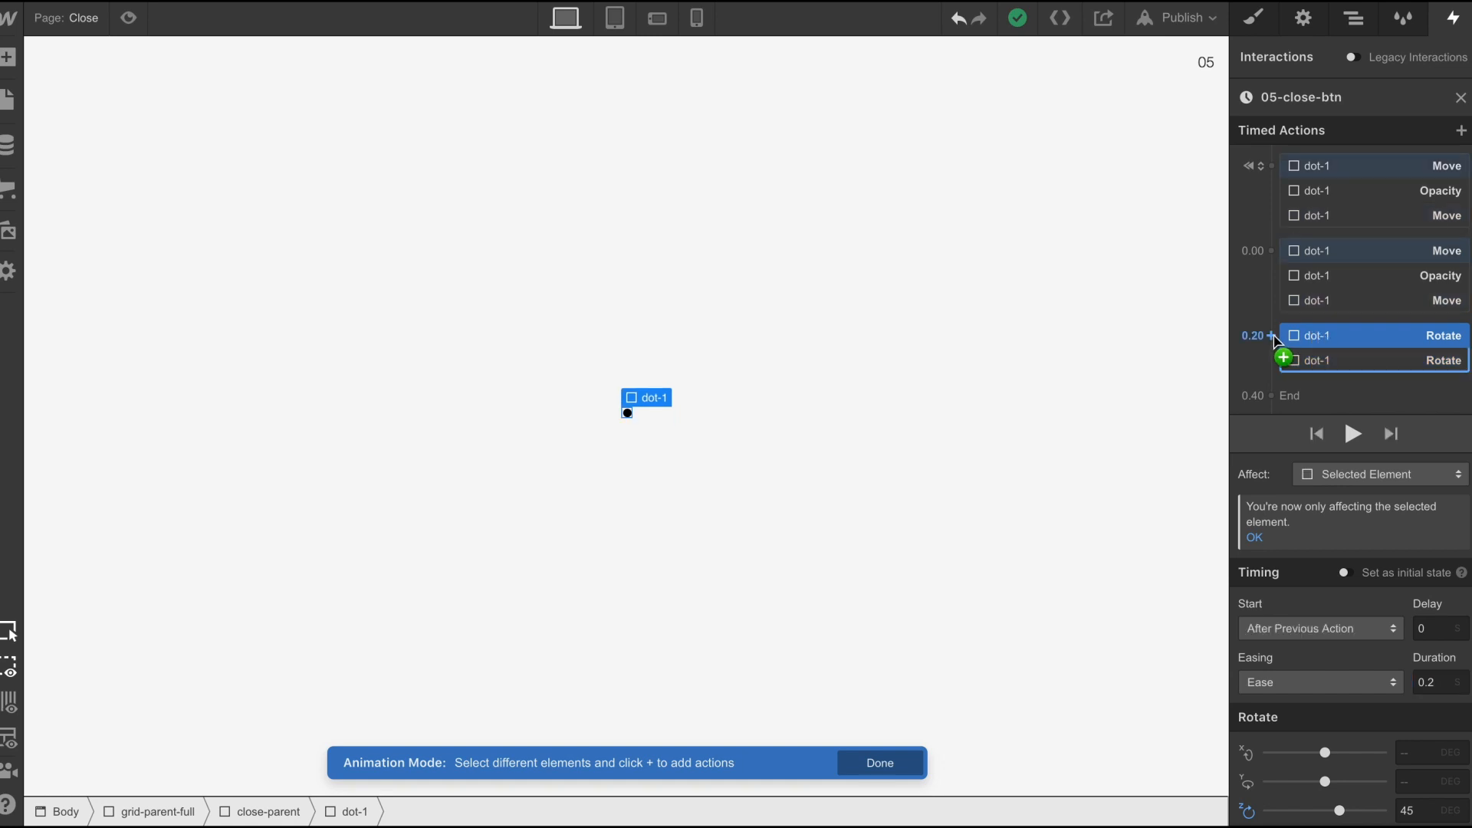
click(1283, 357)
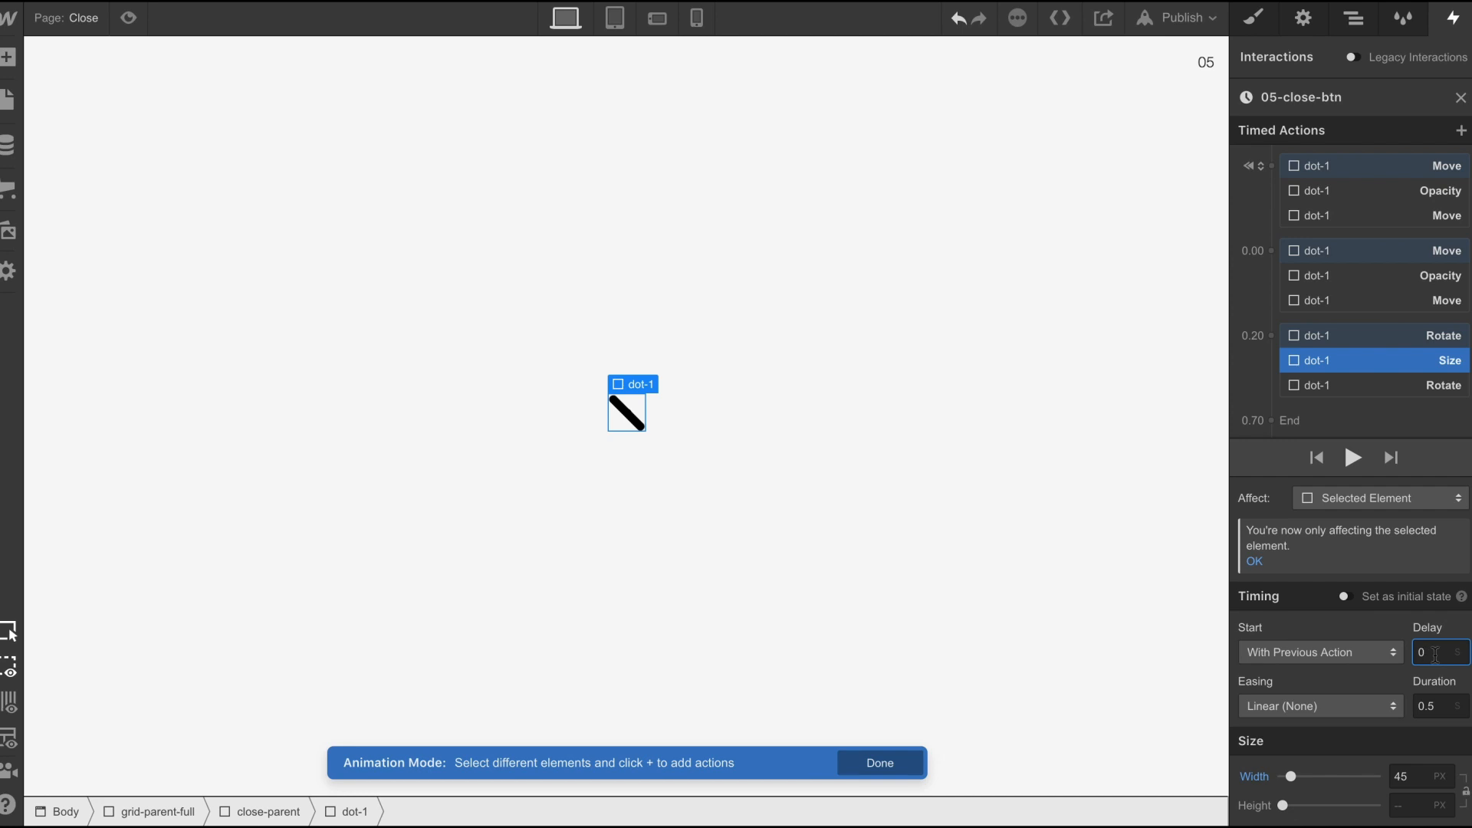
- Set the Size stretch to 0.2s delay, Out Elastic easing and 0.7s duration
text(0.2)
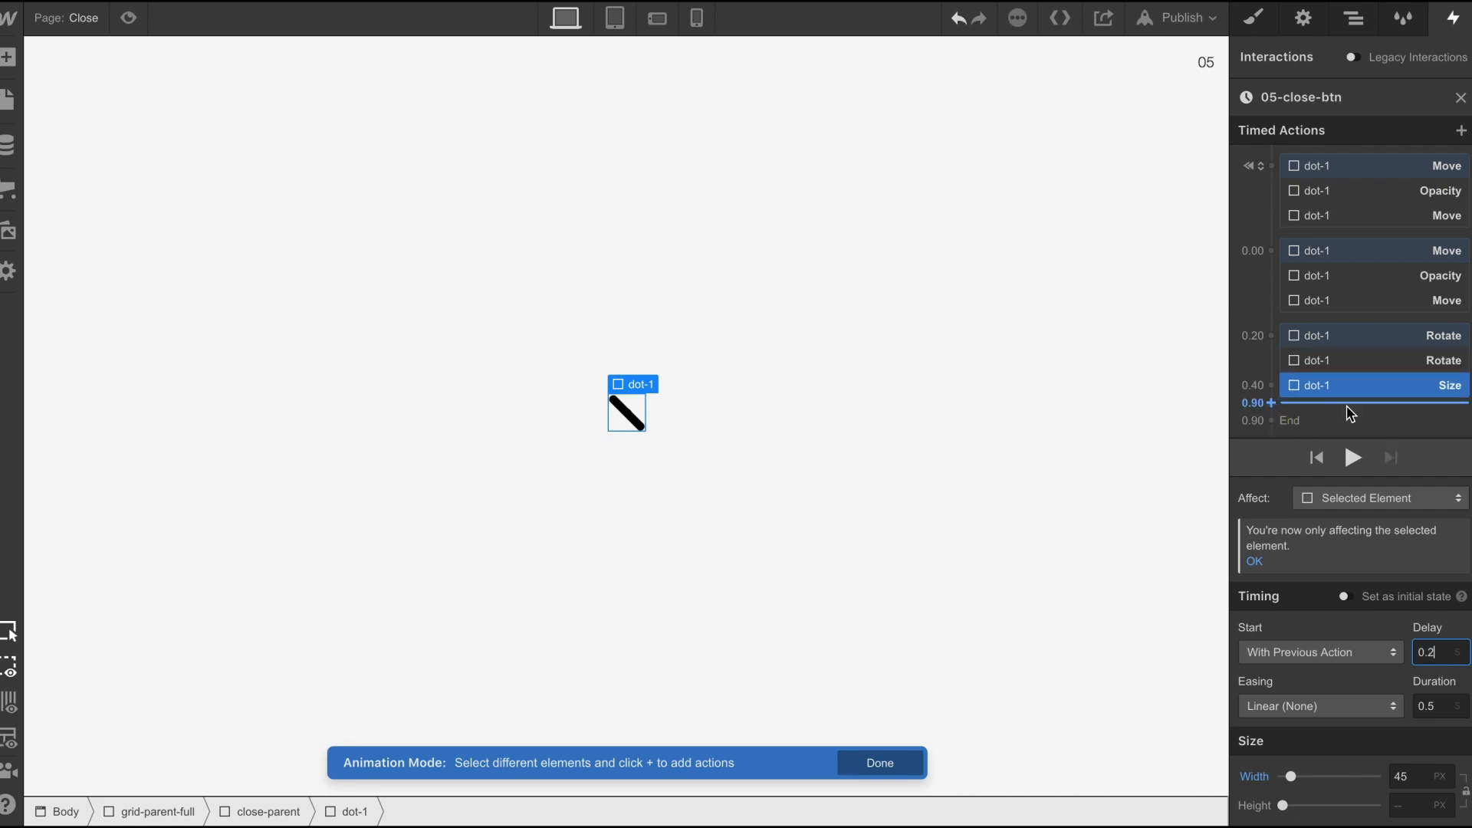
click(1320, 706)
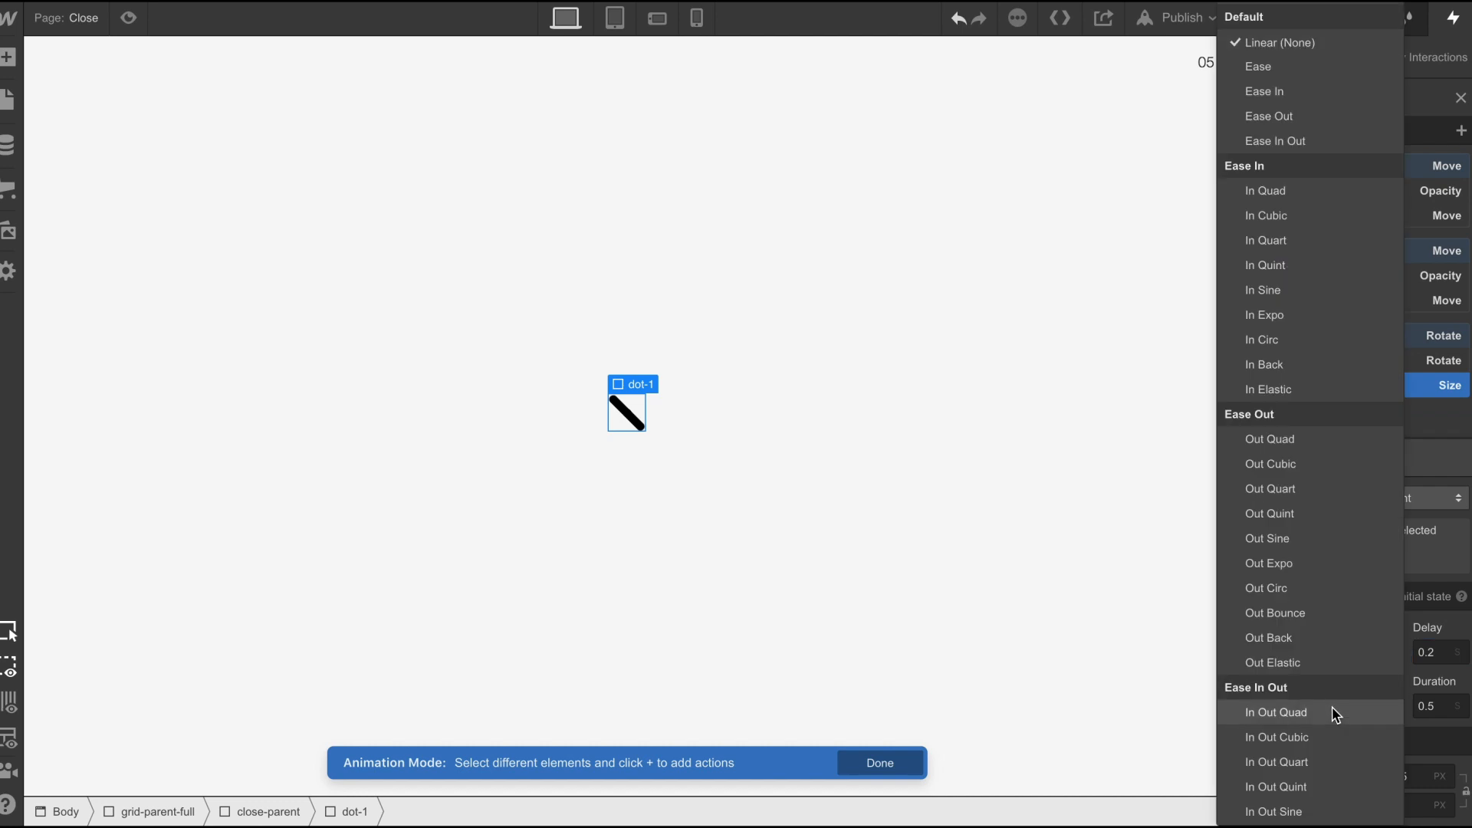
mouse_move(1276, 668)
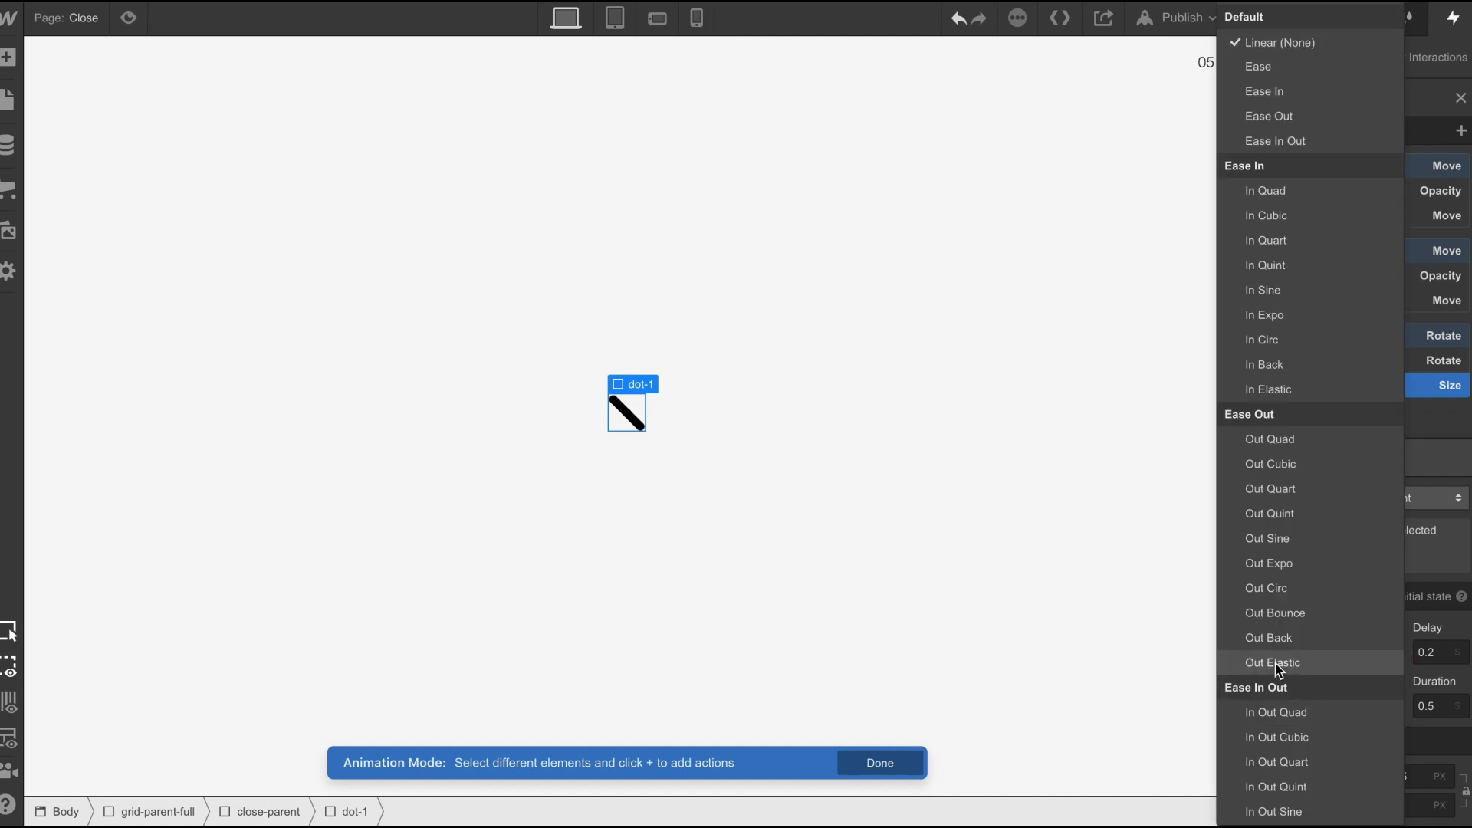
click(1273, 663)
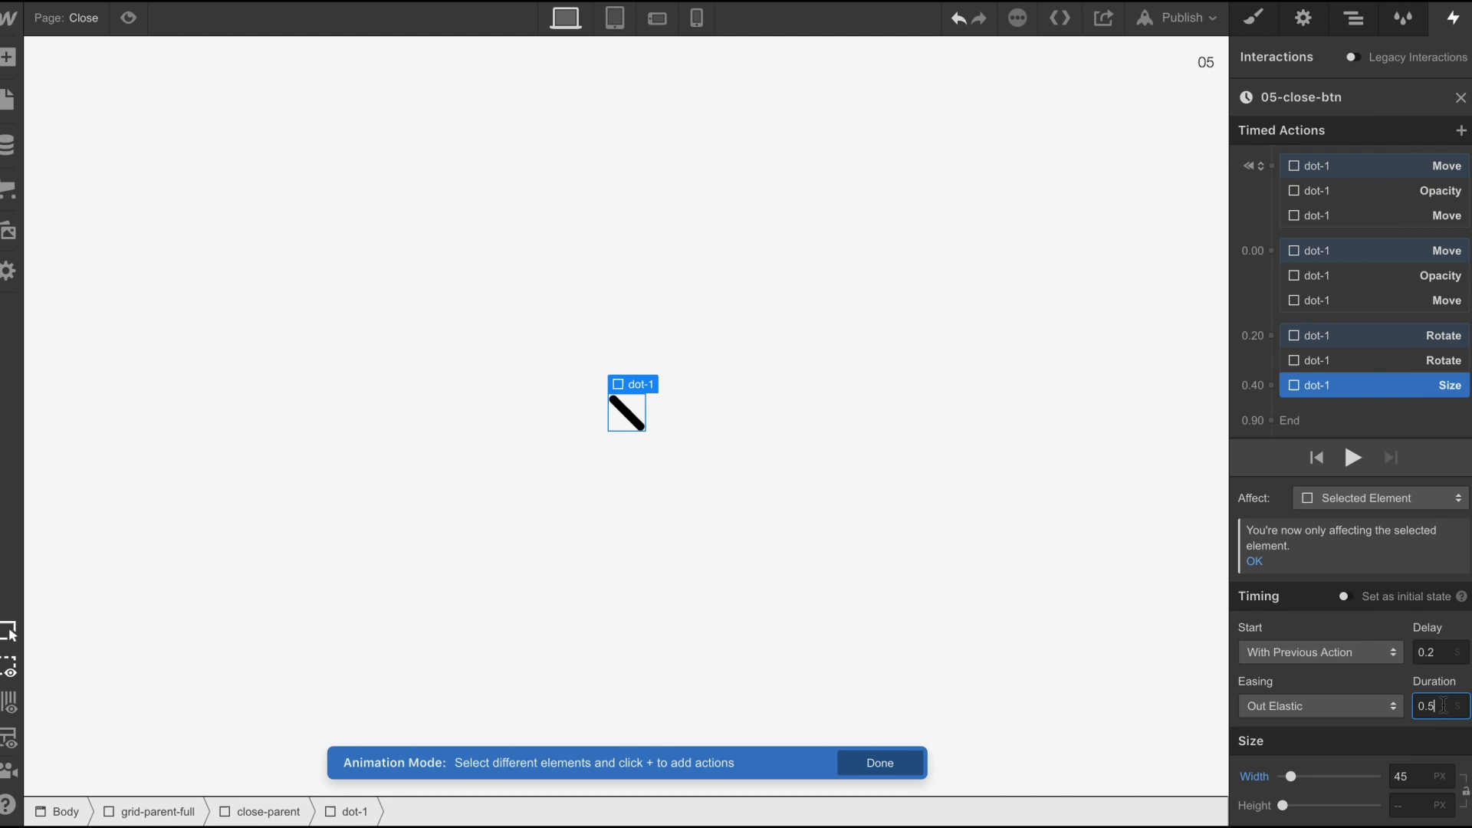
text(0.7)
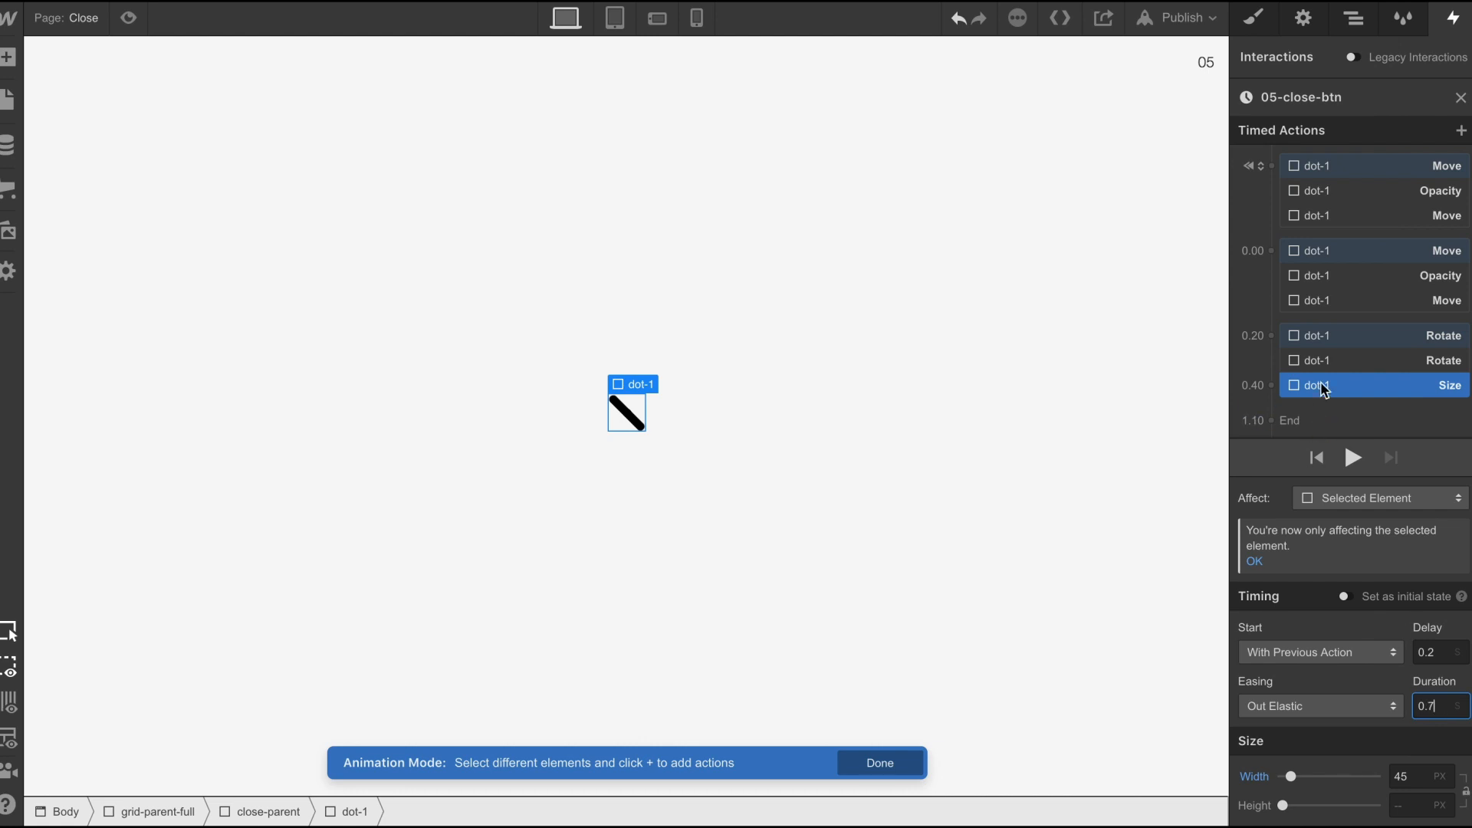
click(1372, 360)
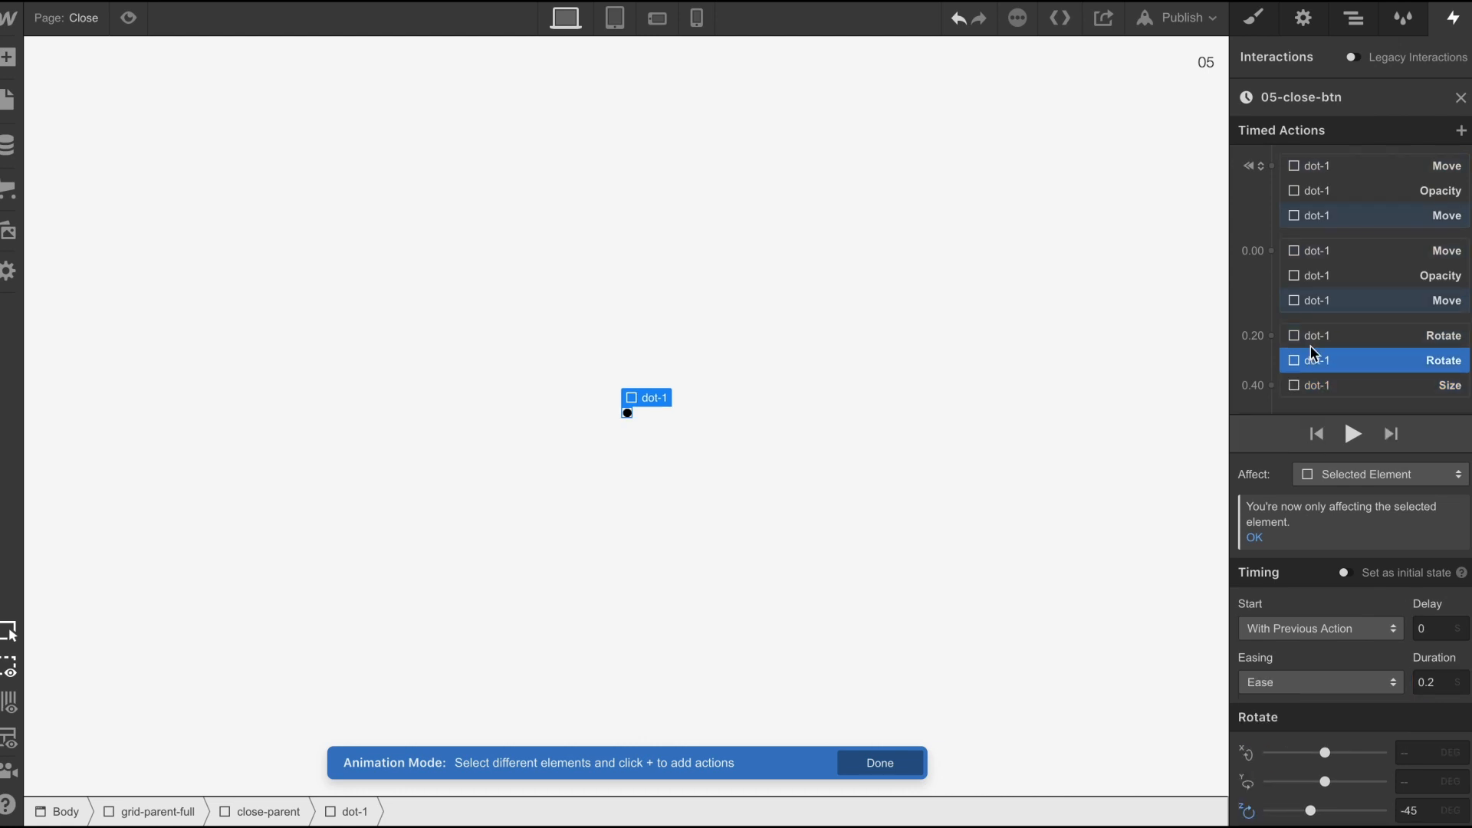
- Add a second Size action widening the other bar to 45px with Out Elastic easing
click(1369, 335)
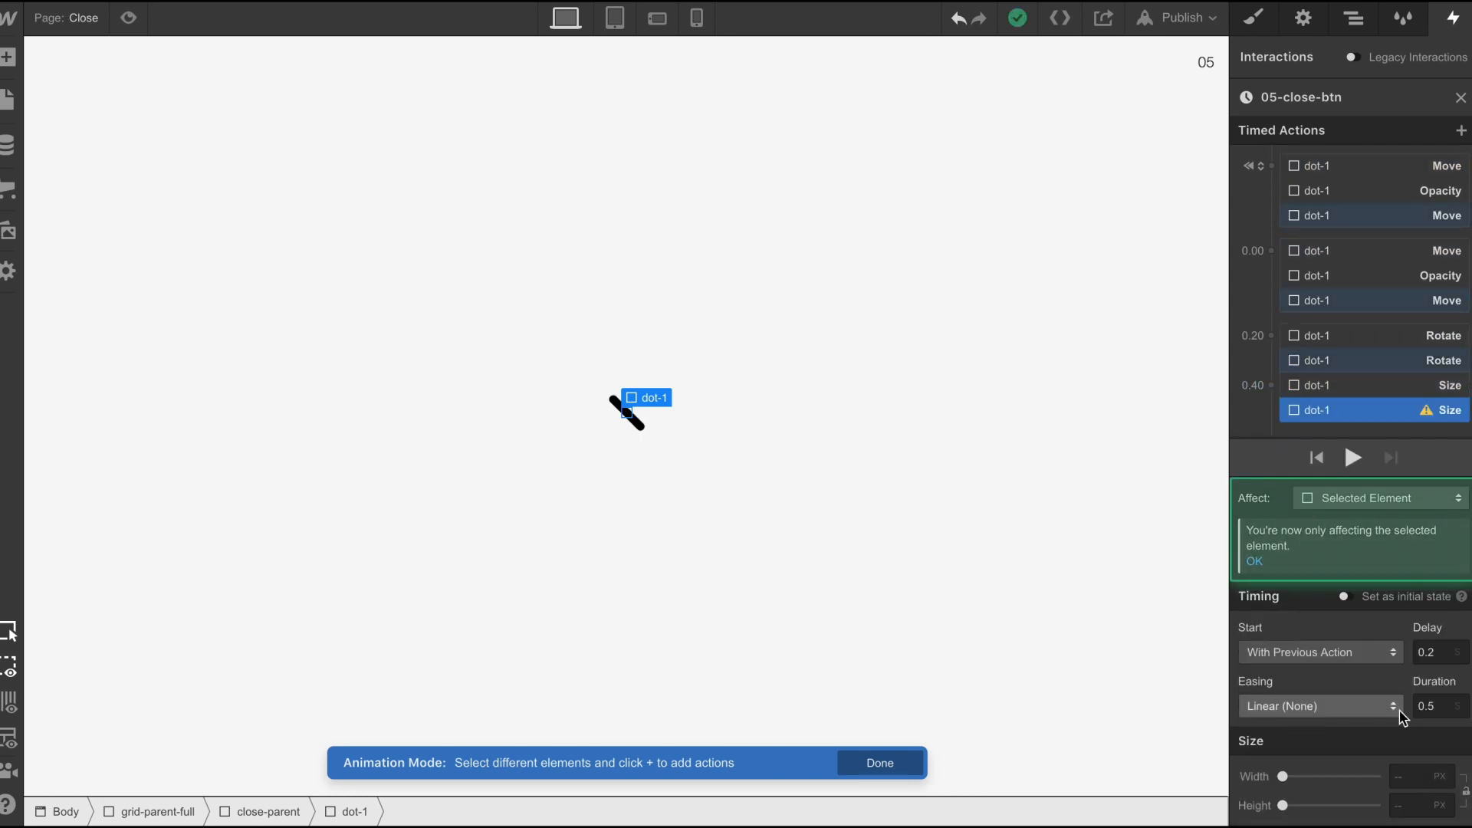
click(1409, 797)
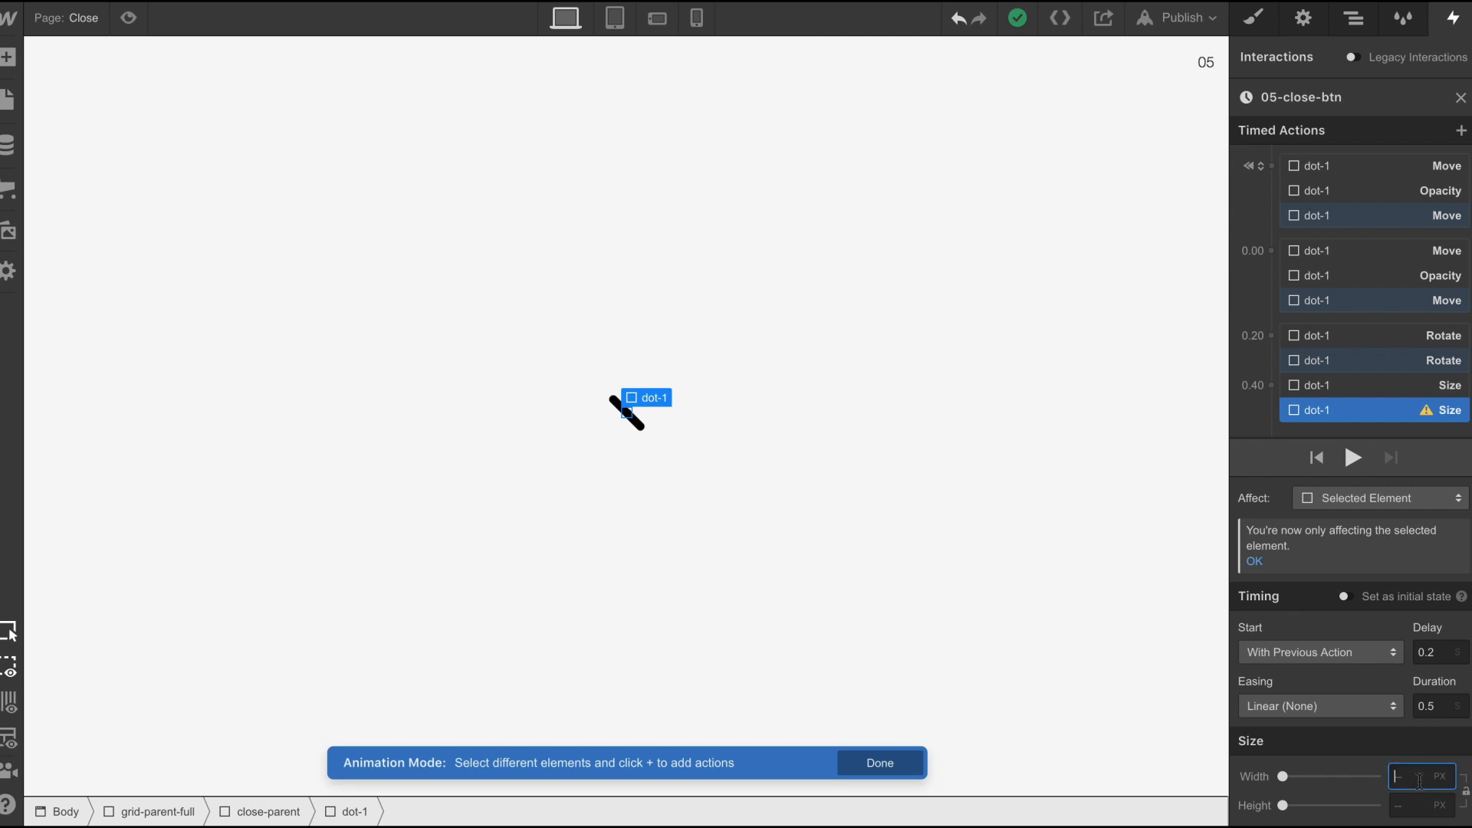
text(45)
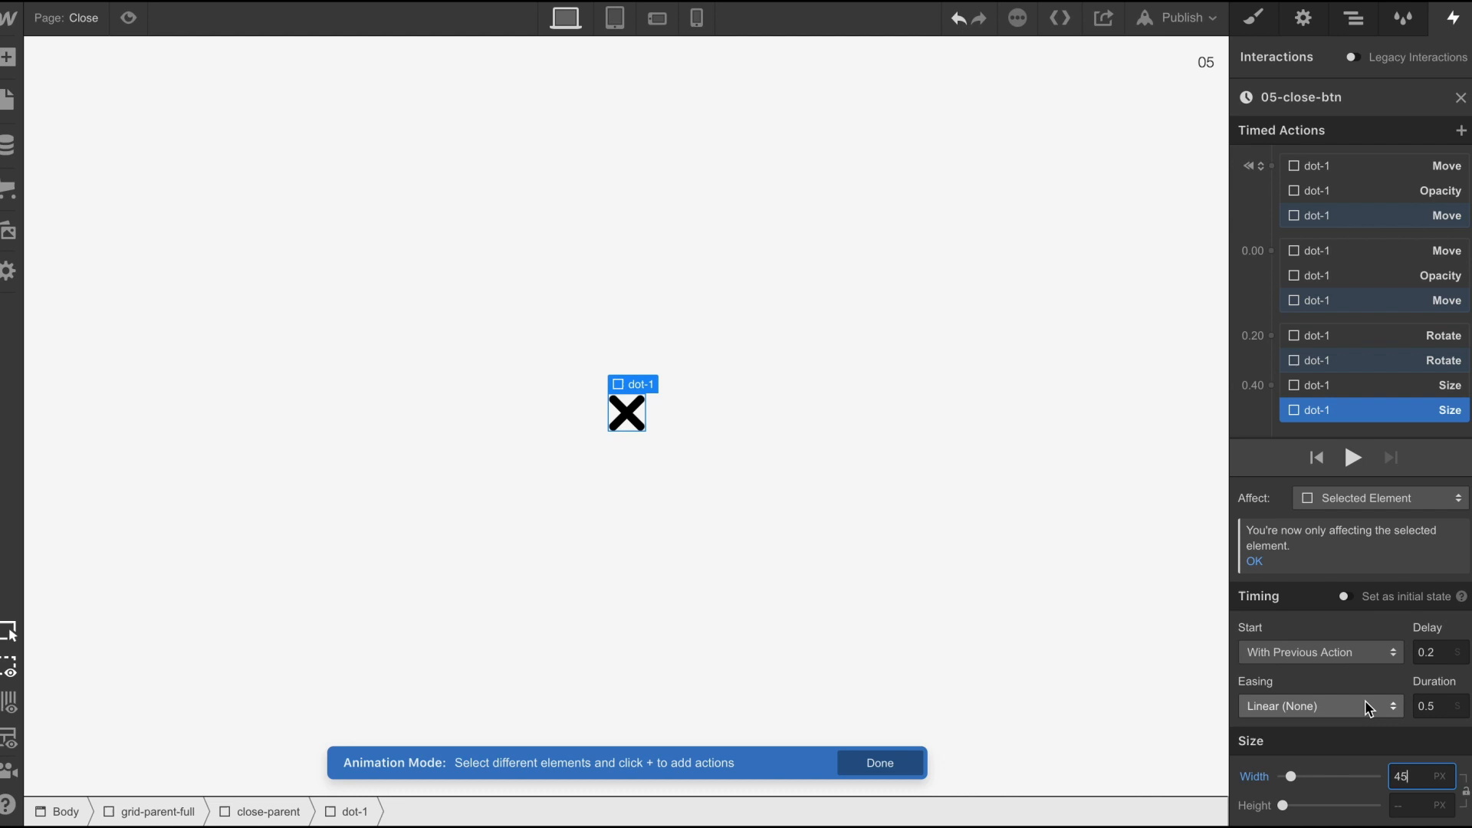
click(1320, 705)
text(0.7)
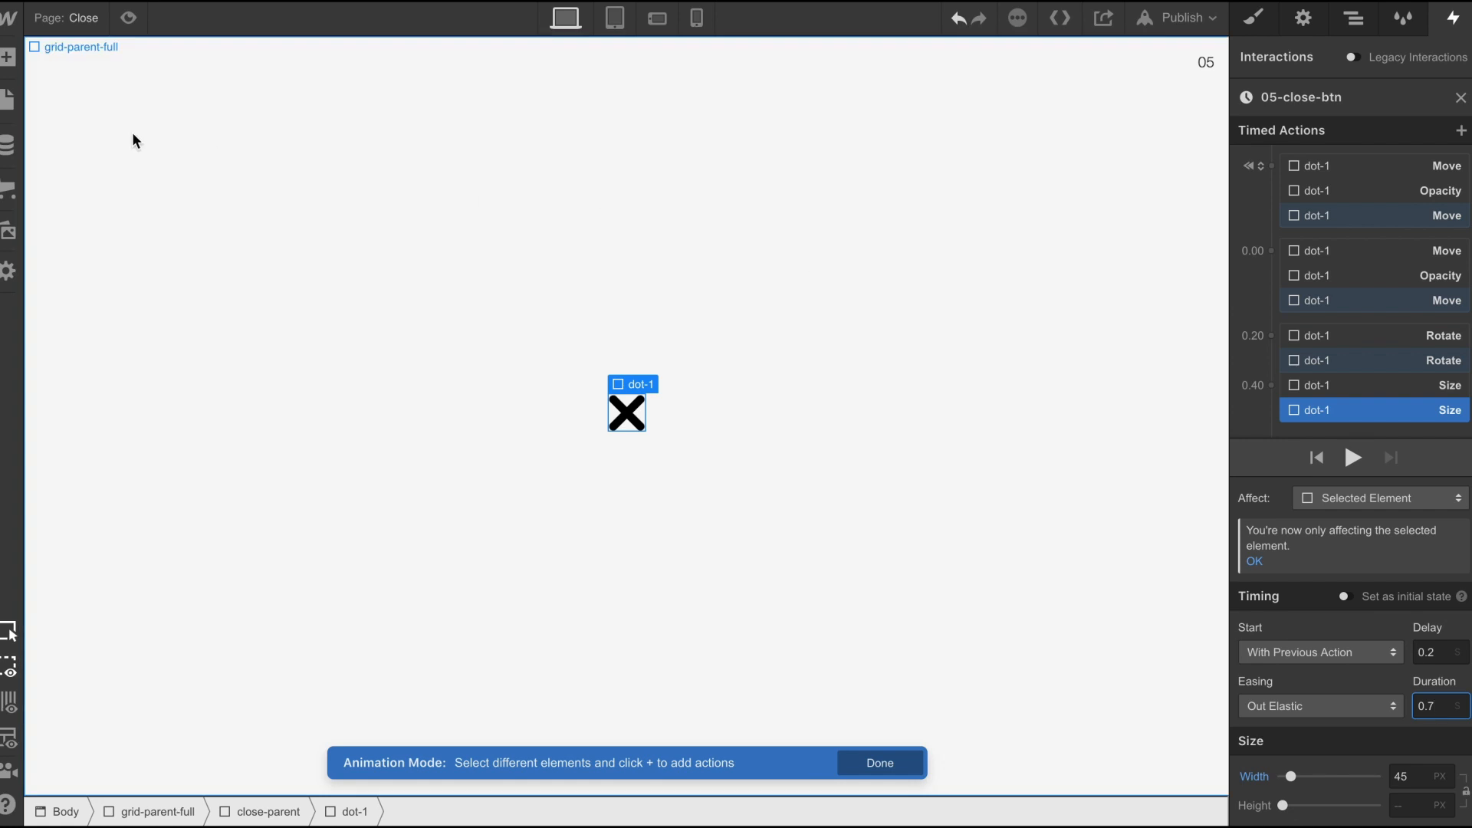
click(882, 763)
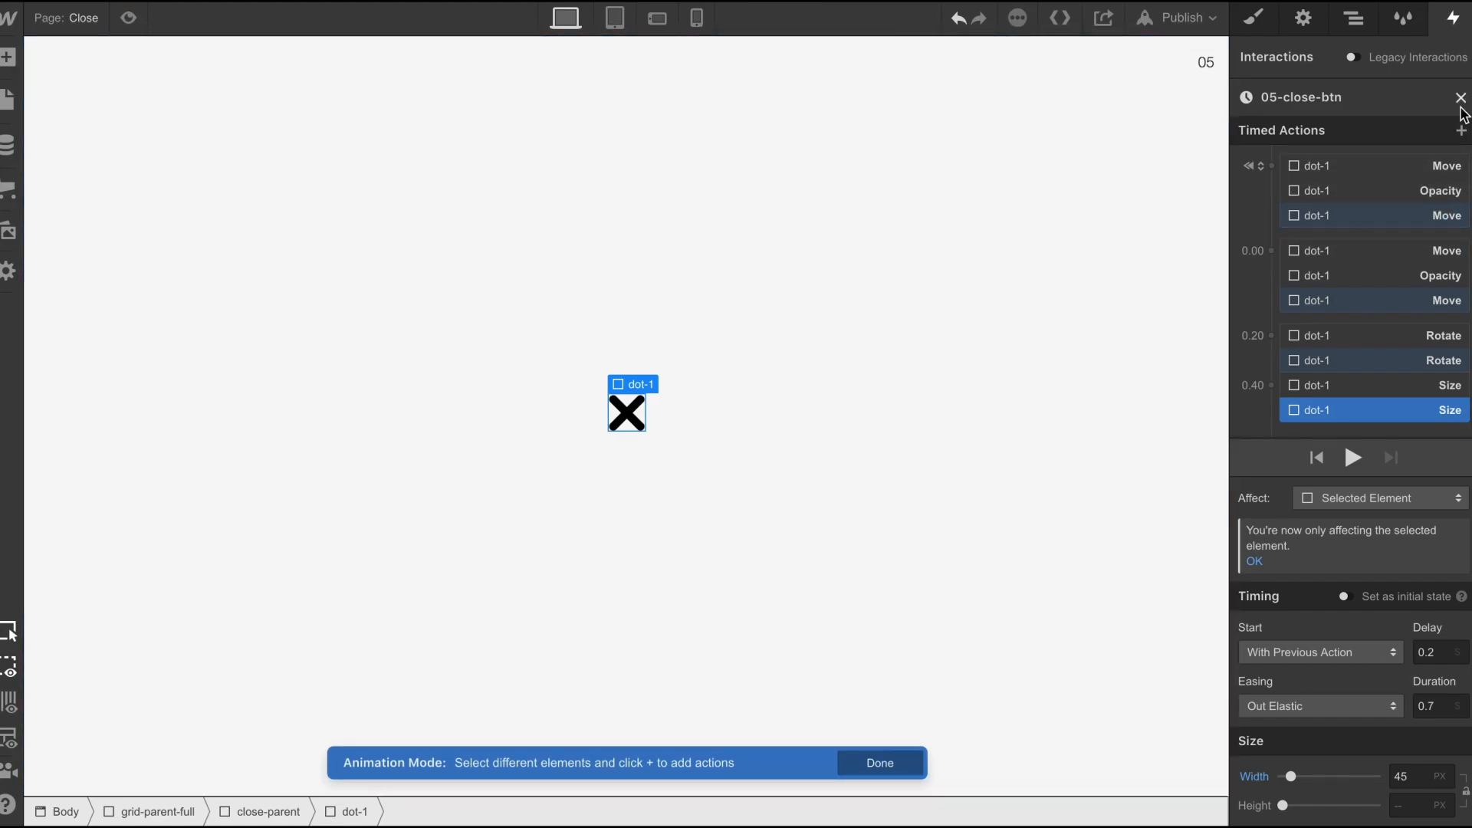
- Duplicate 05-close-btn as 05-close-btn 2 under On 2nd click and enter its timeline
click(1457, 97)
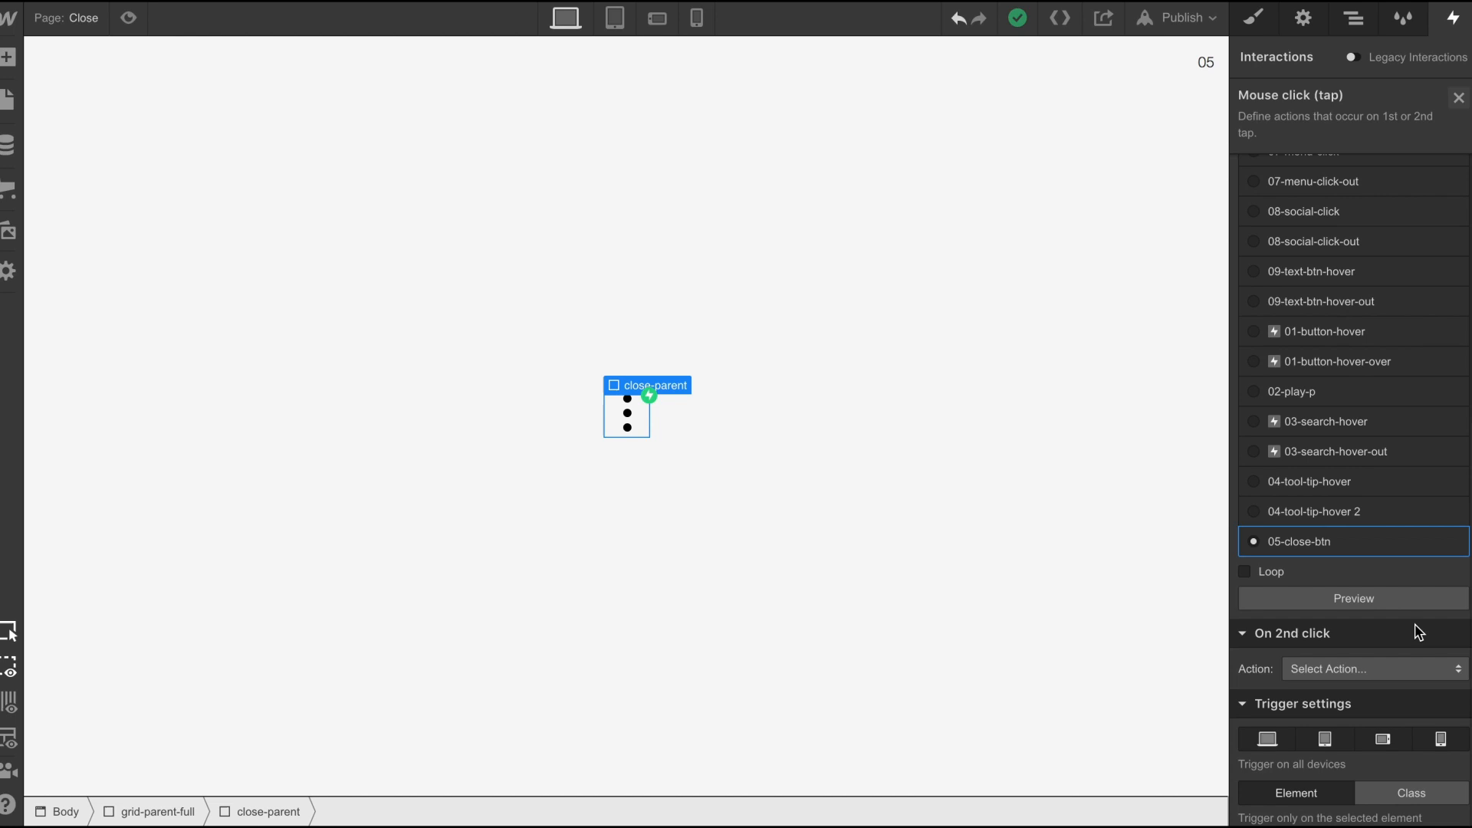
click(1373, 669)
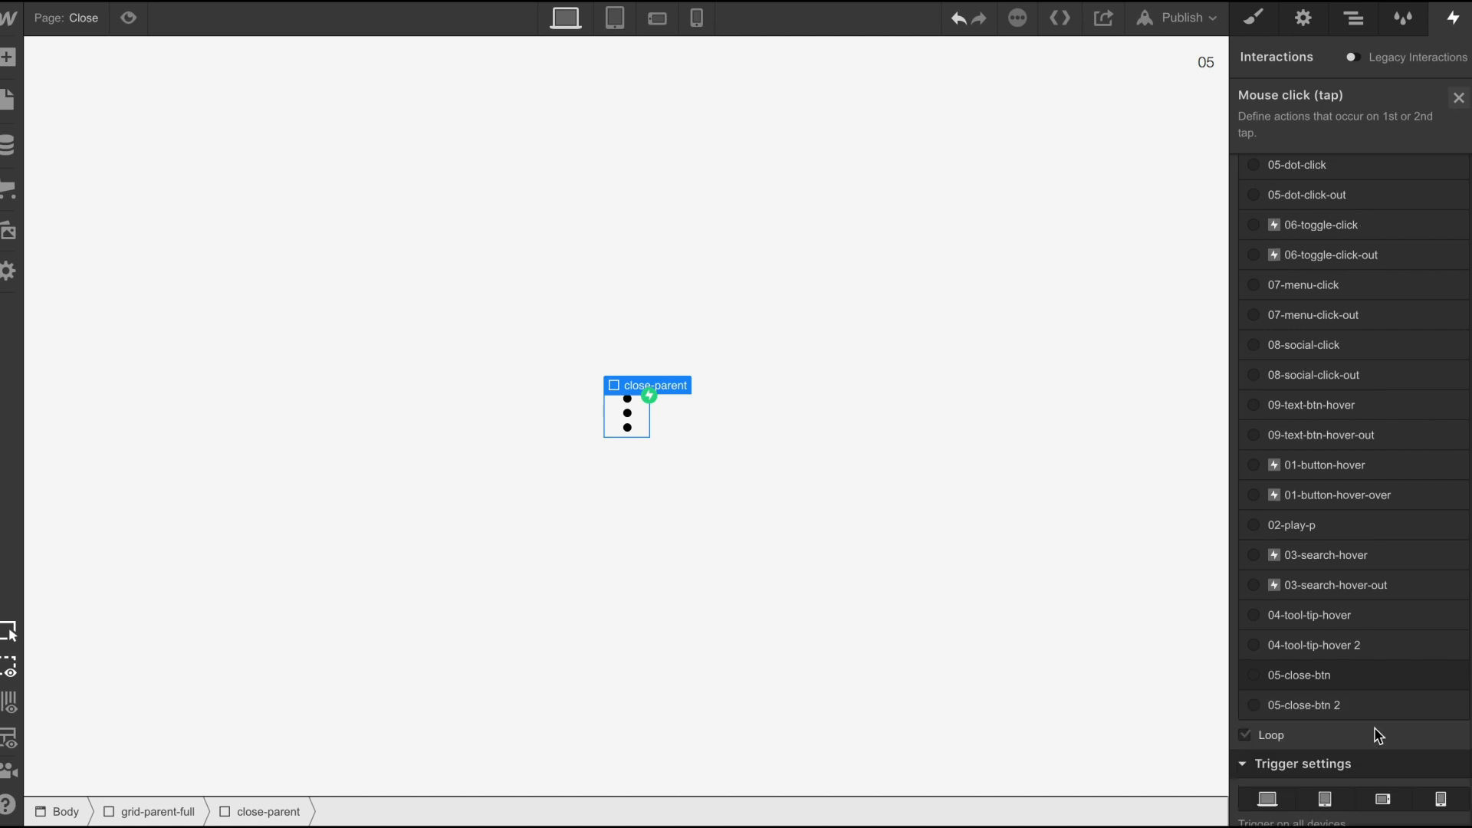
click(1302, 705)
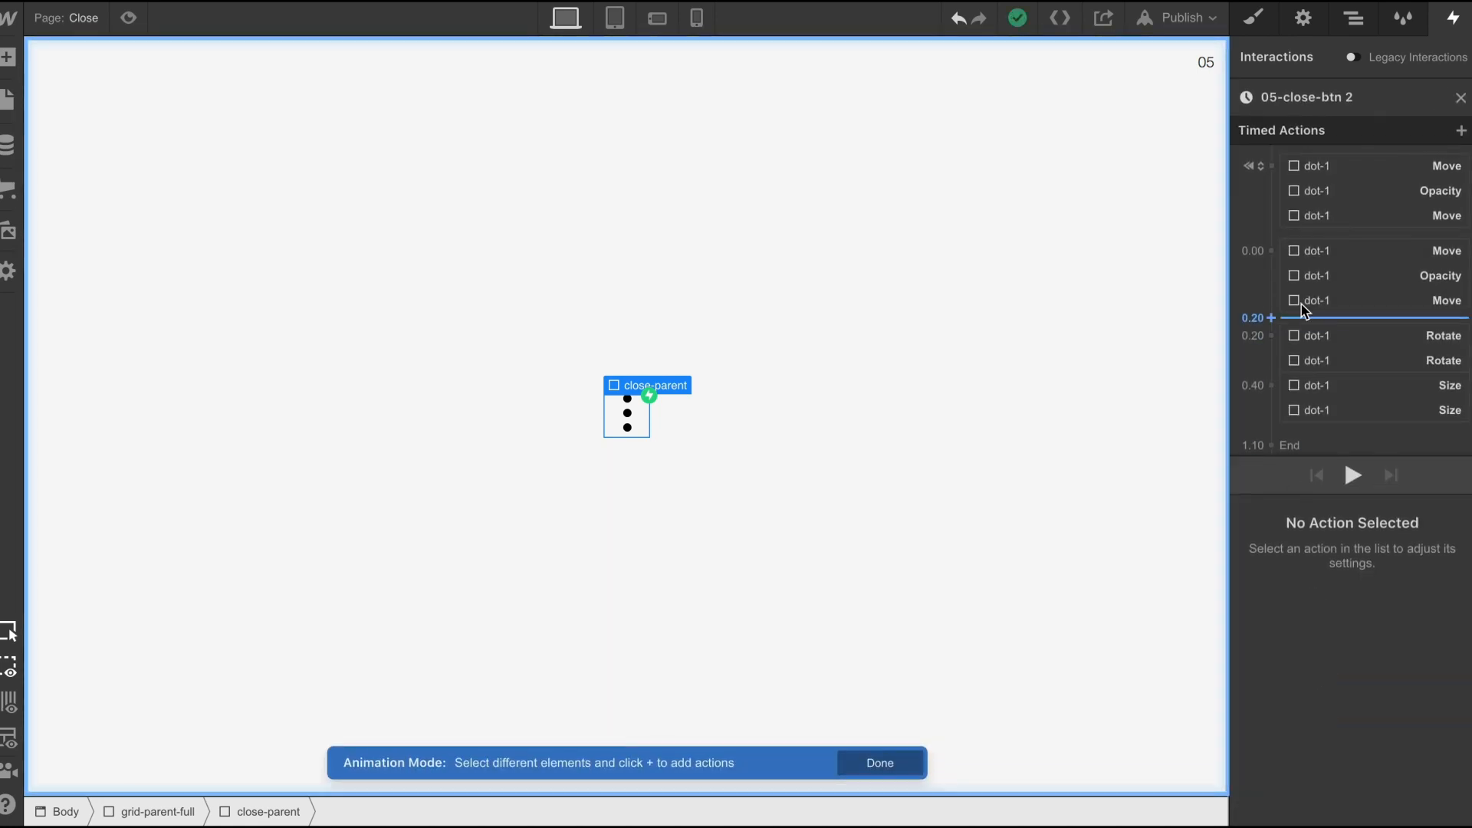
- Inspect the first dot-1 Size action: 0.2s delay, Out Elastic, 0.7s duration
click(1347, 215)
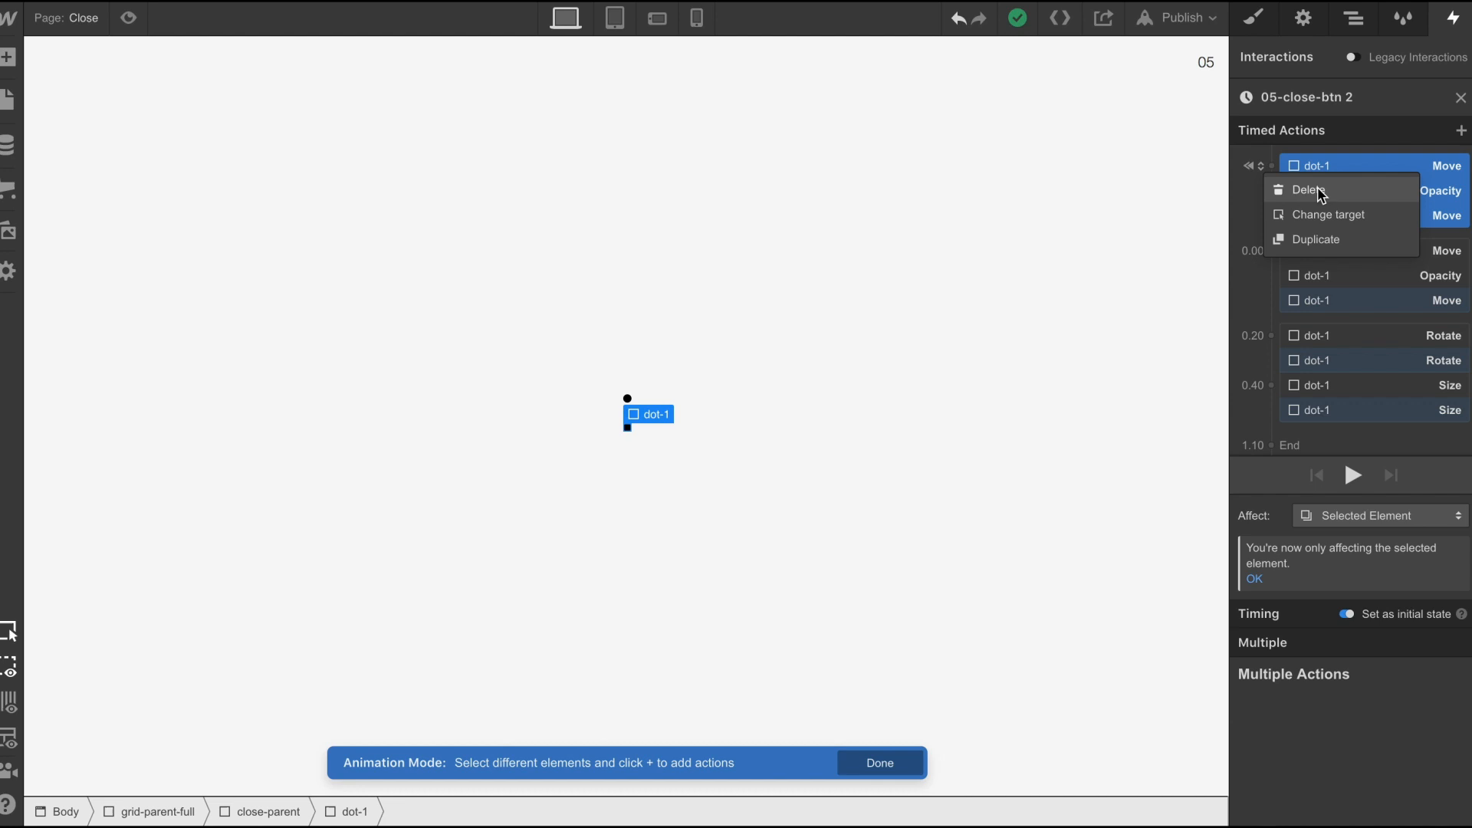
click(1354, 166)
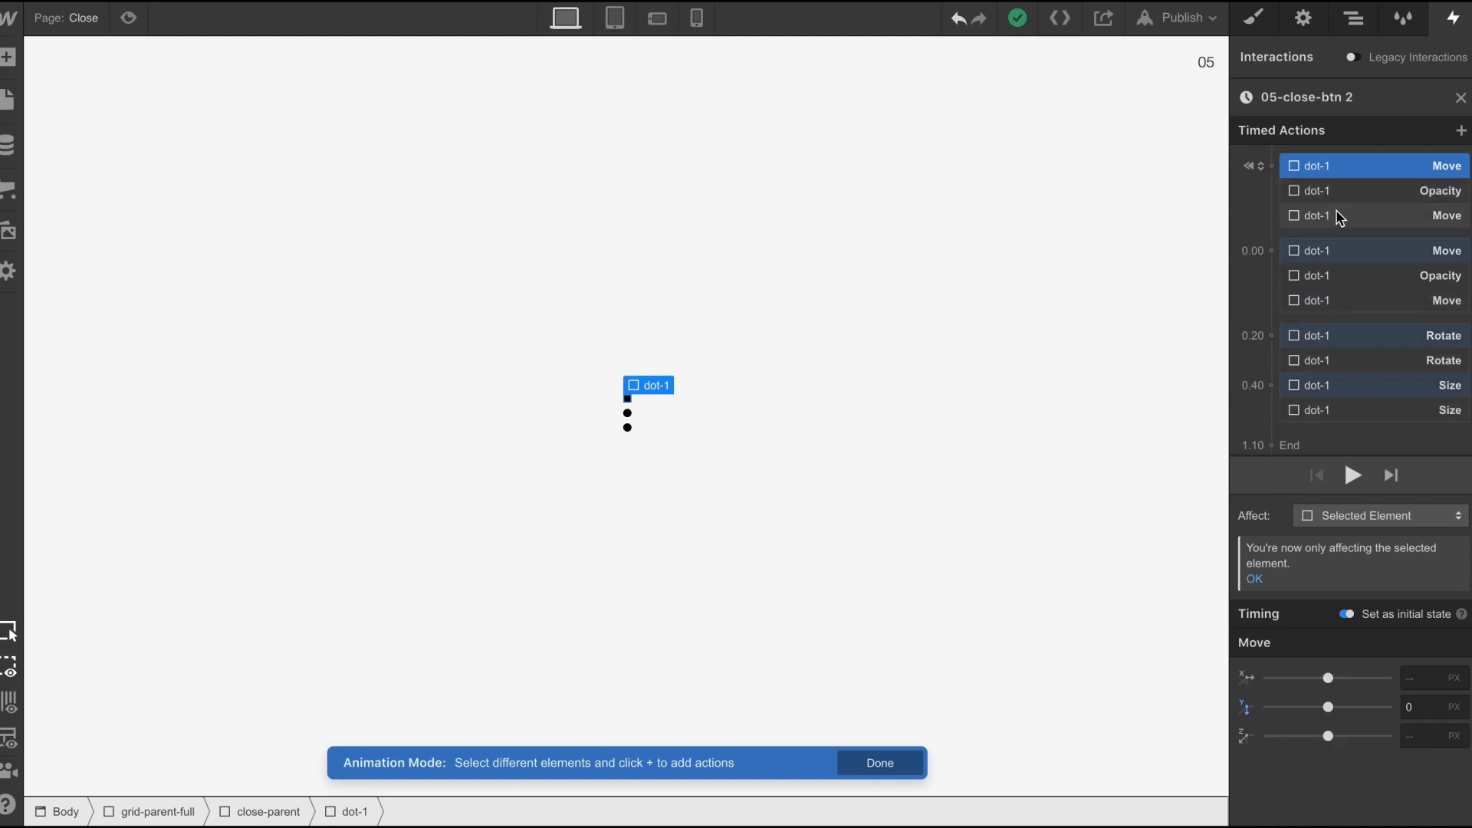
mouse_move(1331, 225)
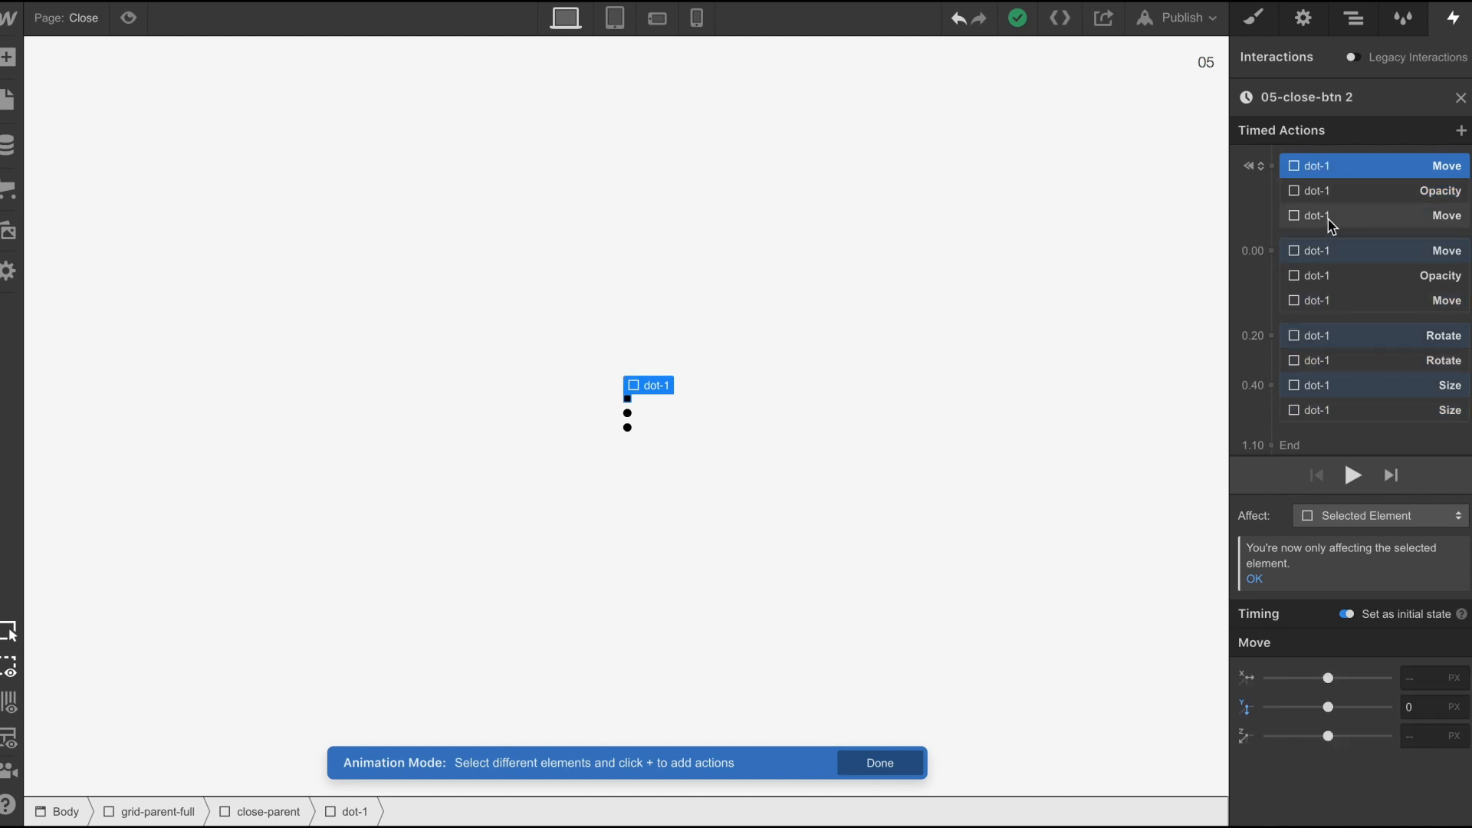
mouse_move(1330, 224)
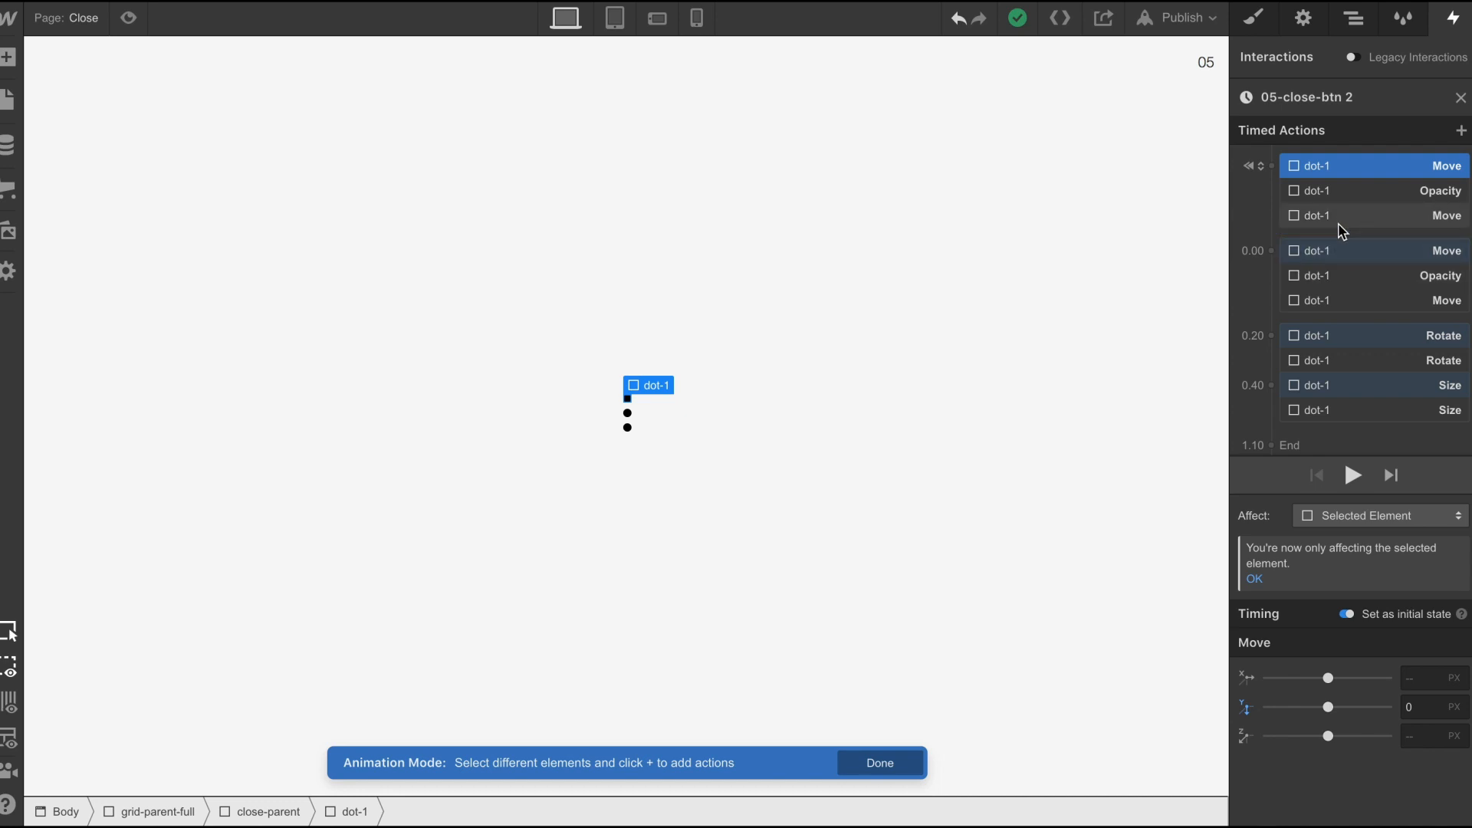
click(1372, 386)
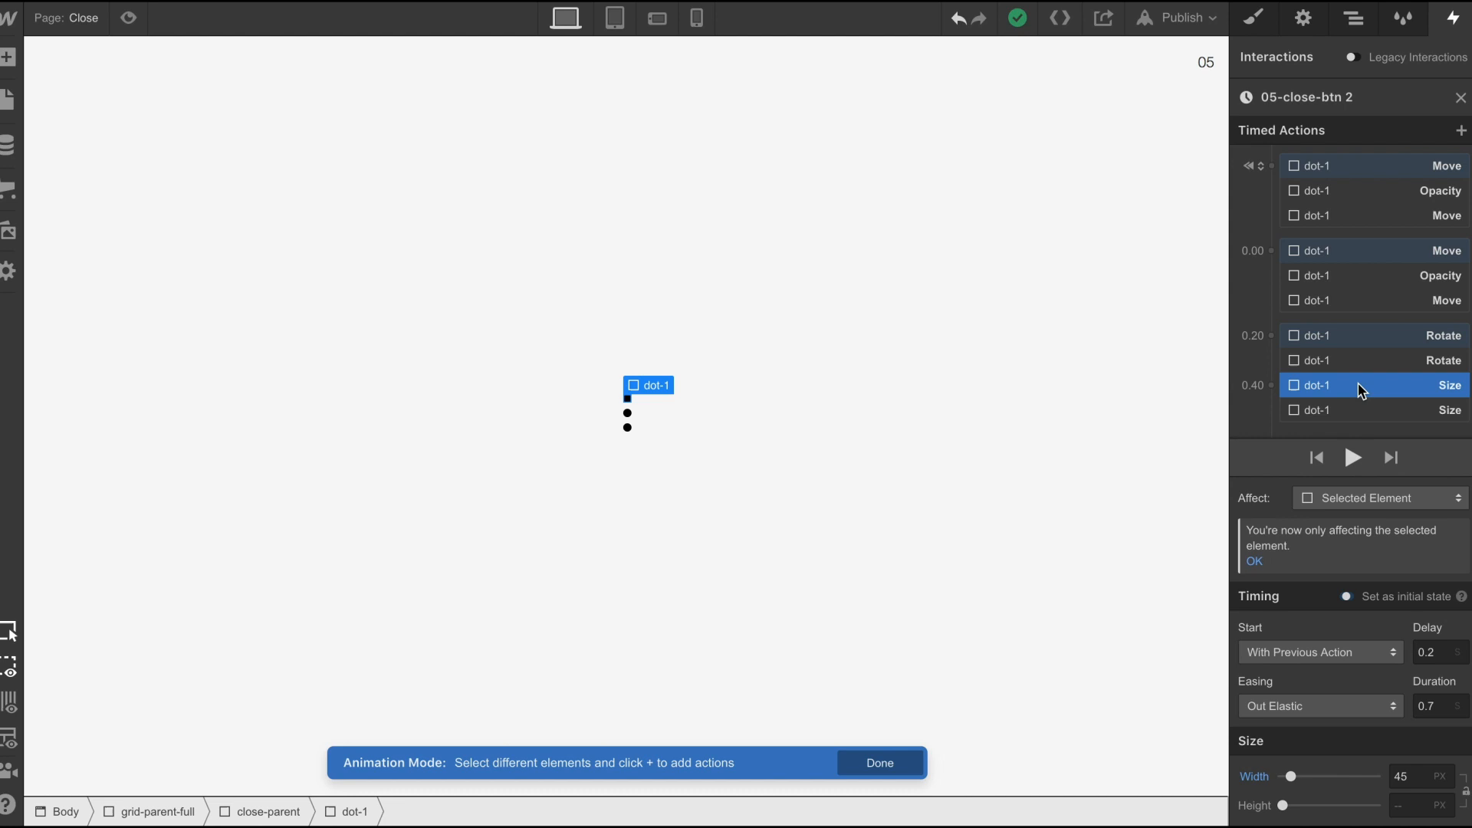
mouse_move(1346, 390)
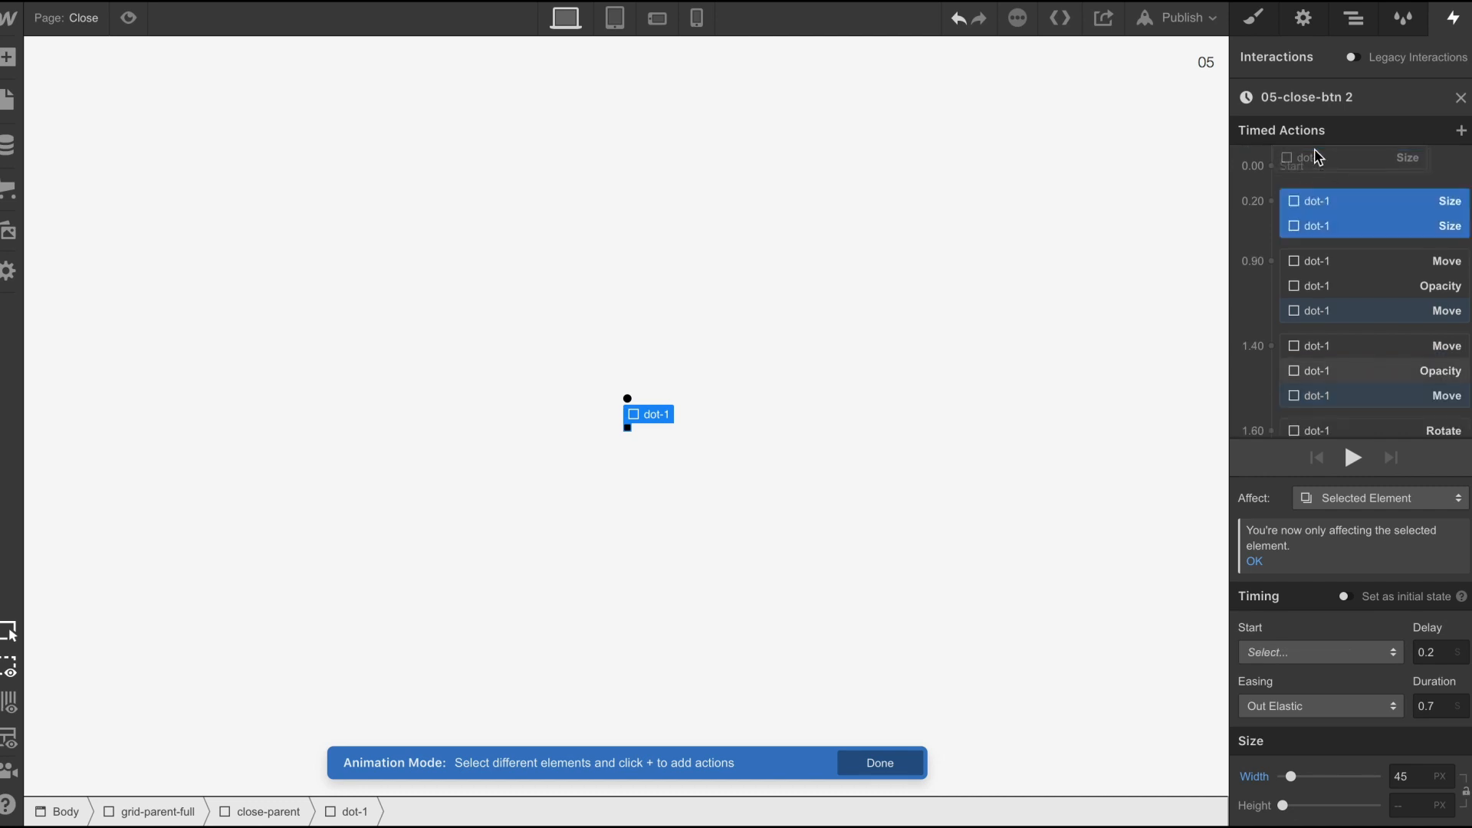
mouse_move(1341, 203)
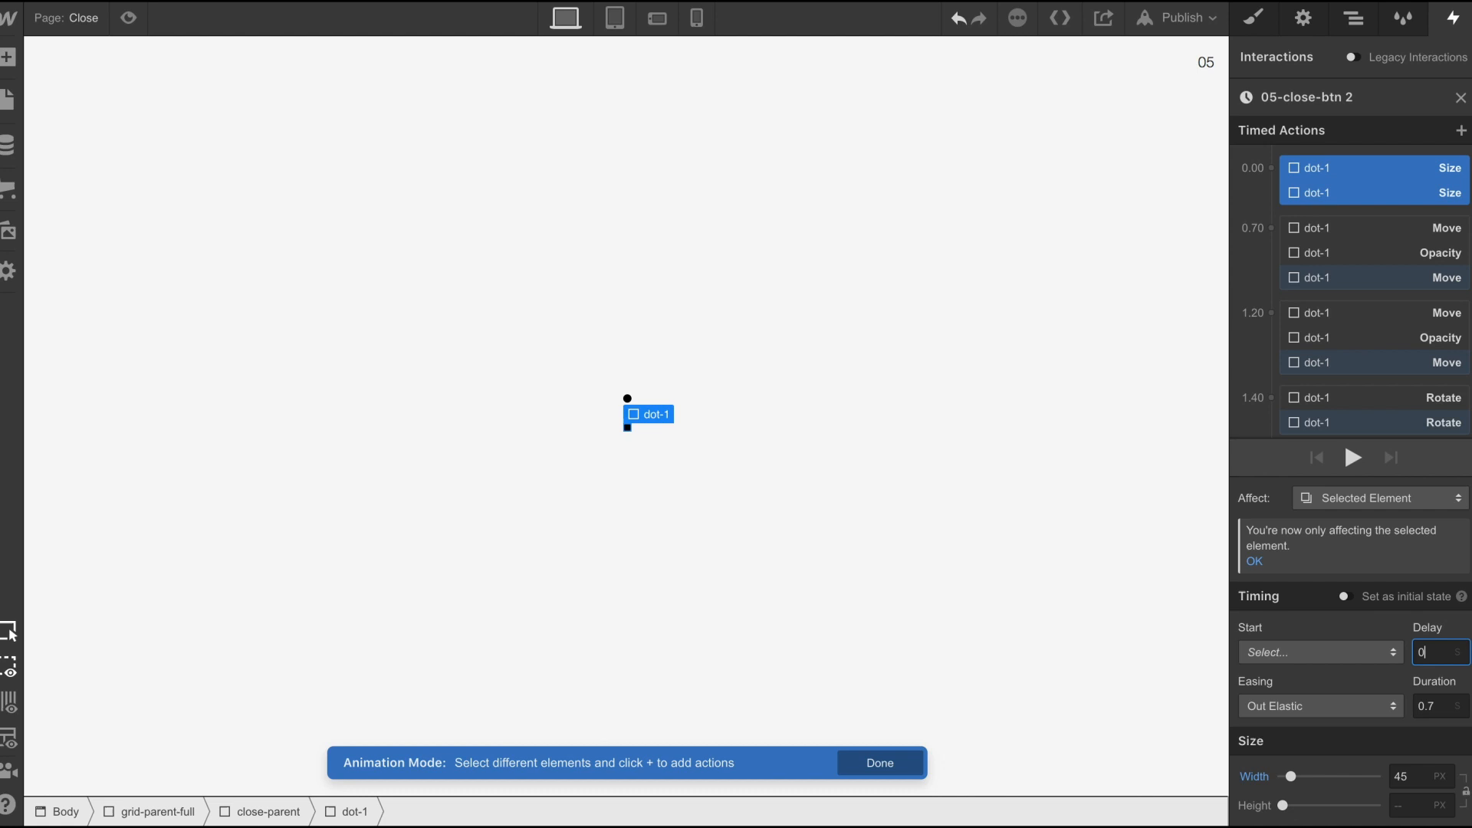
mouse_move(1347, 198)
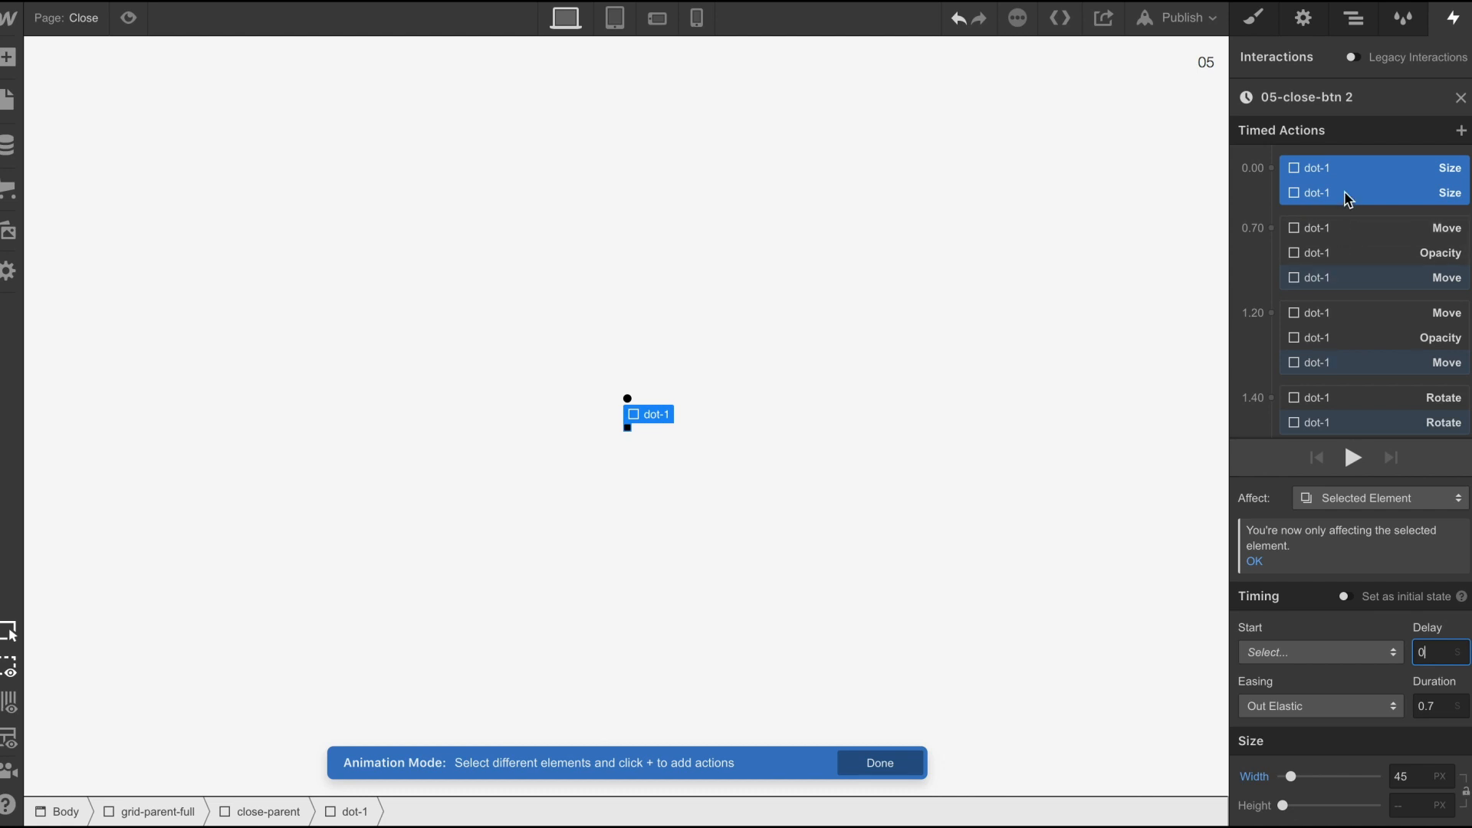
mouse_move(1331, 209)
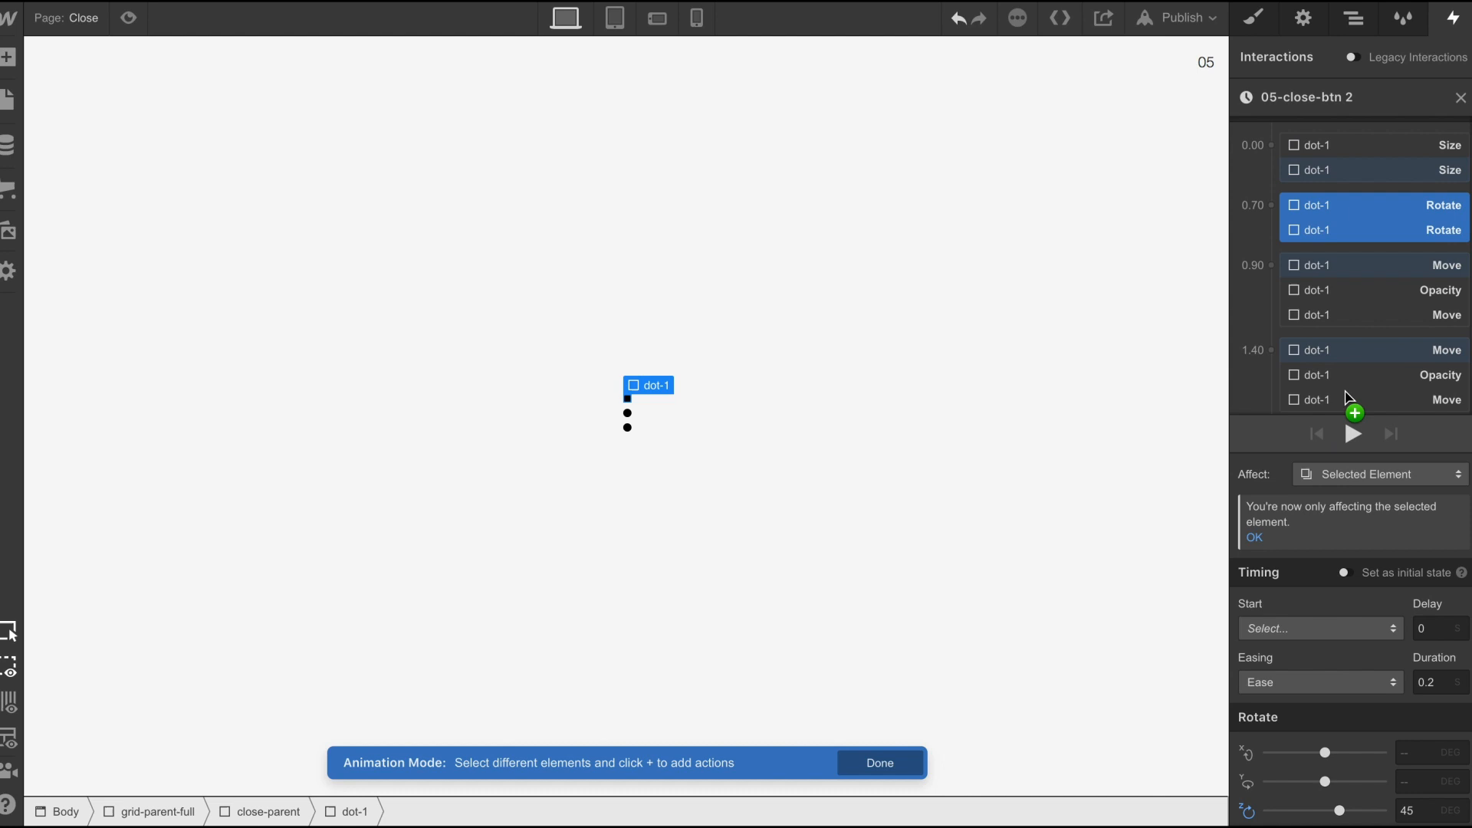
- Scroll the timed actions list to review the reordered Size, Rotate, Move/Opacity groups
scroll(down, 3)
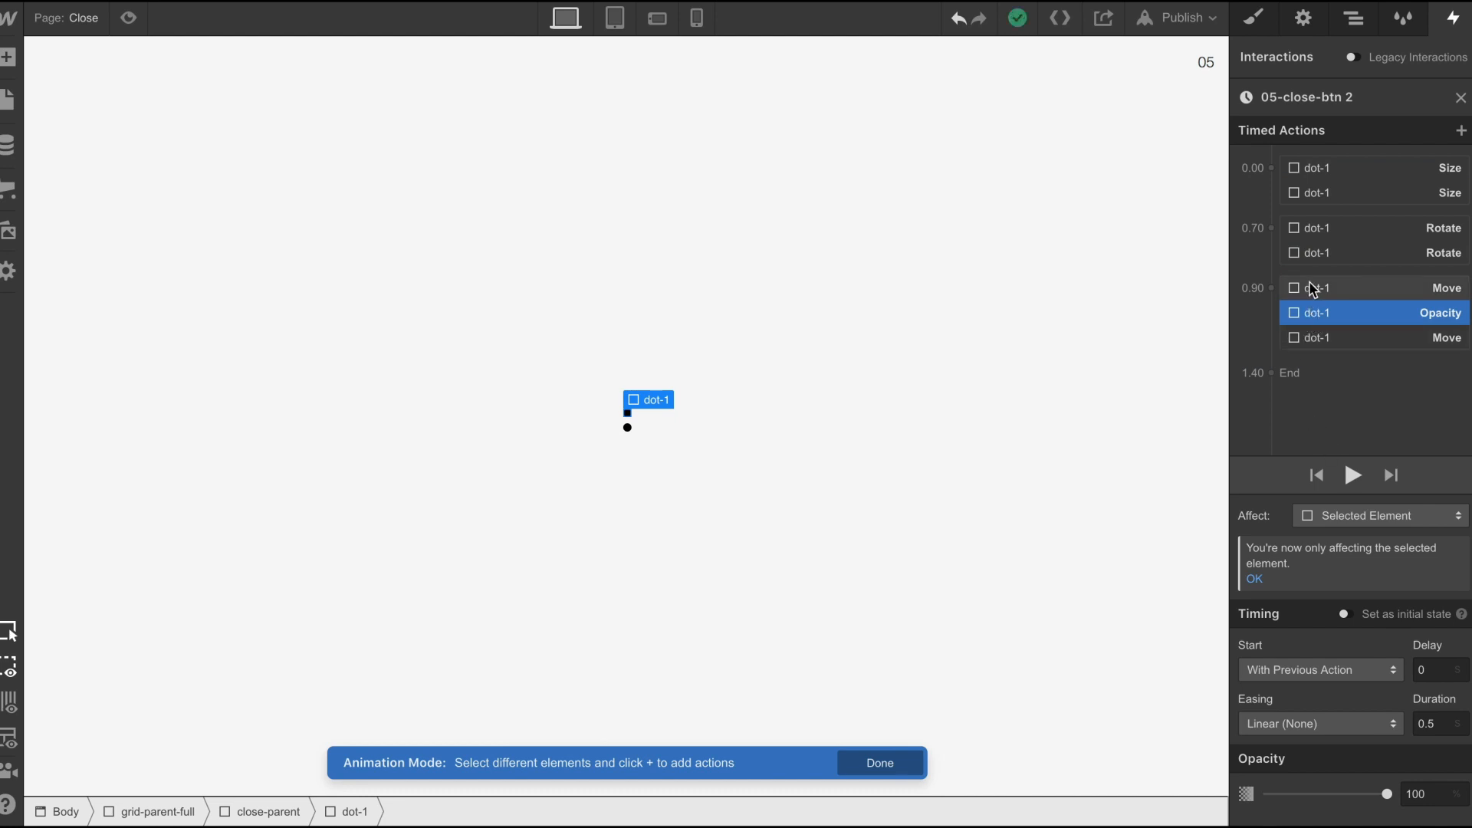
- Set the remaining three Move/Opacity actions to a 0.2s duration, ending the timeline at 1.10
click(1320, 724)
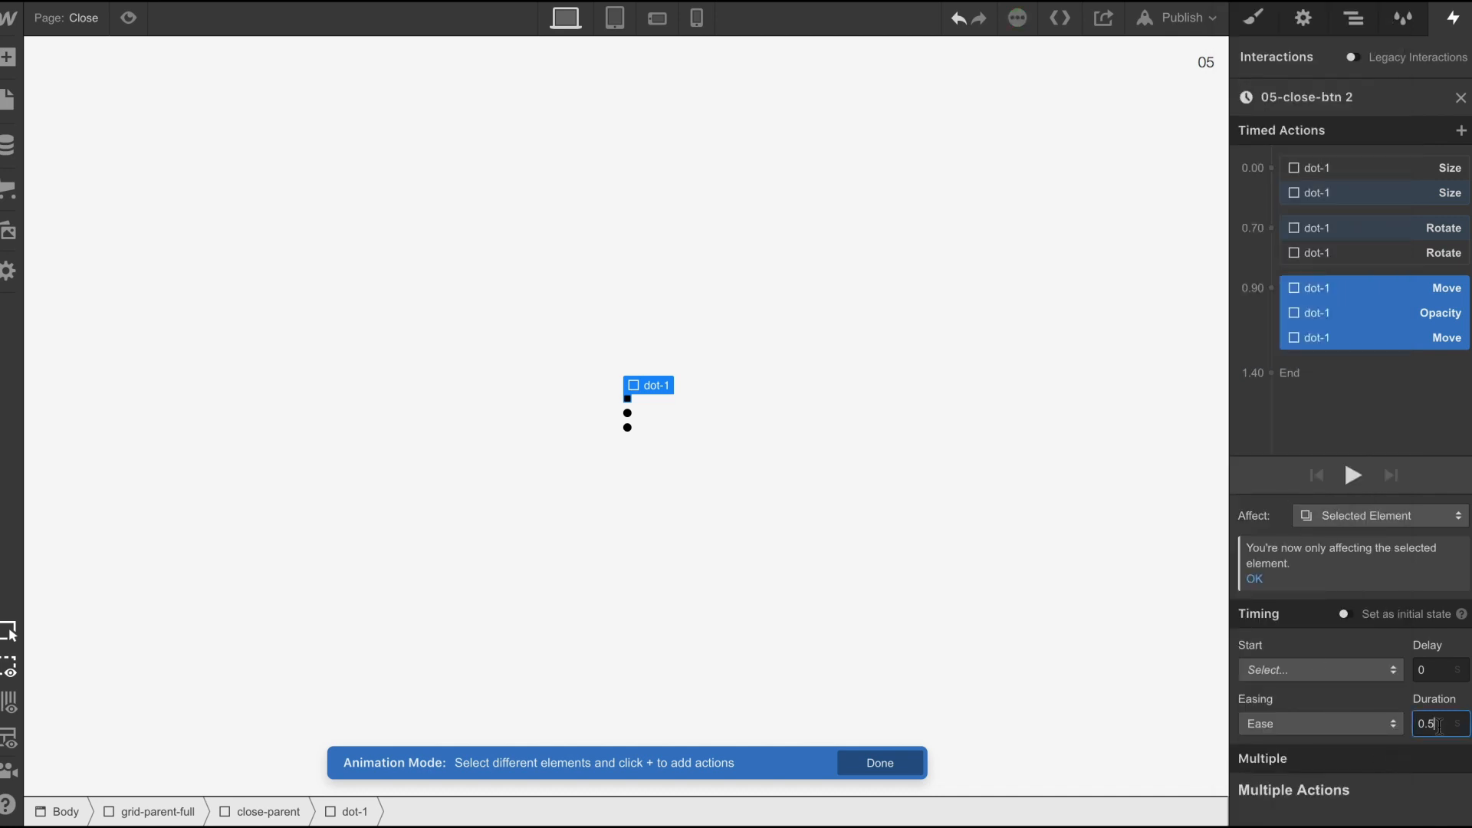
text(0.2)
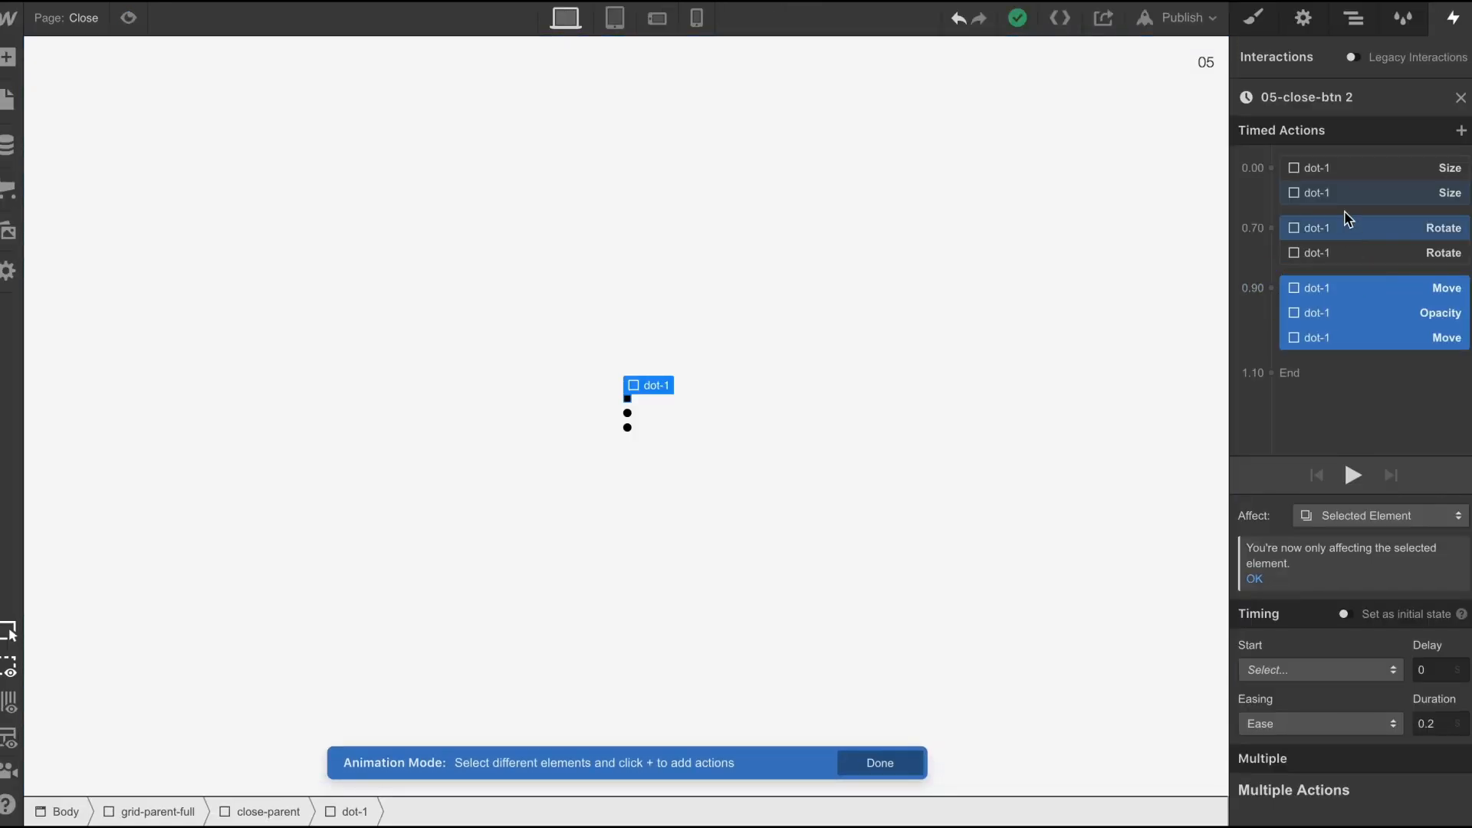
- Set the second Size width to 0, check the Rotate steps, and preview the page
click(1360, 193)
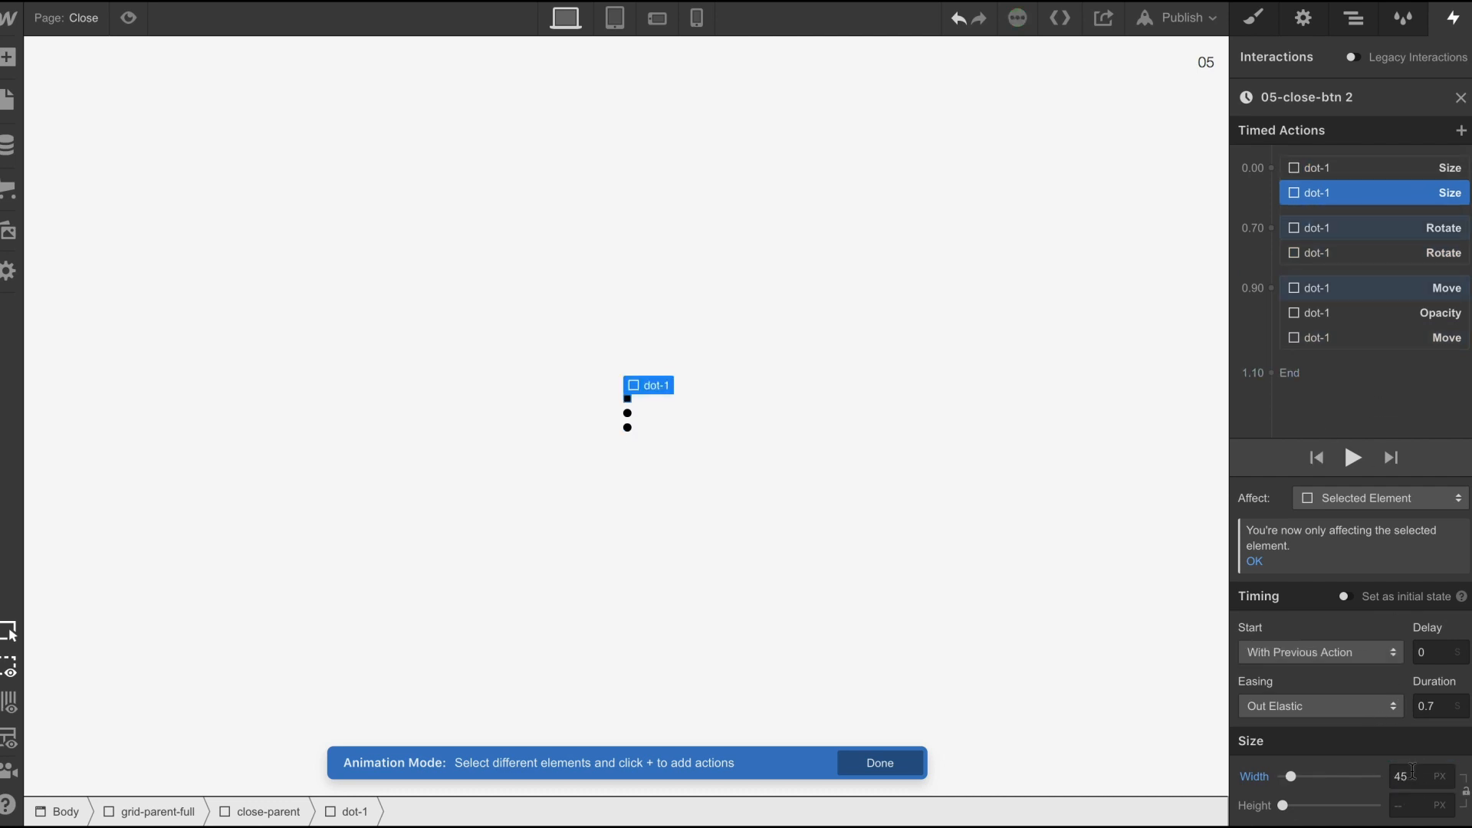
text(0)
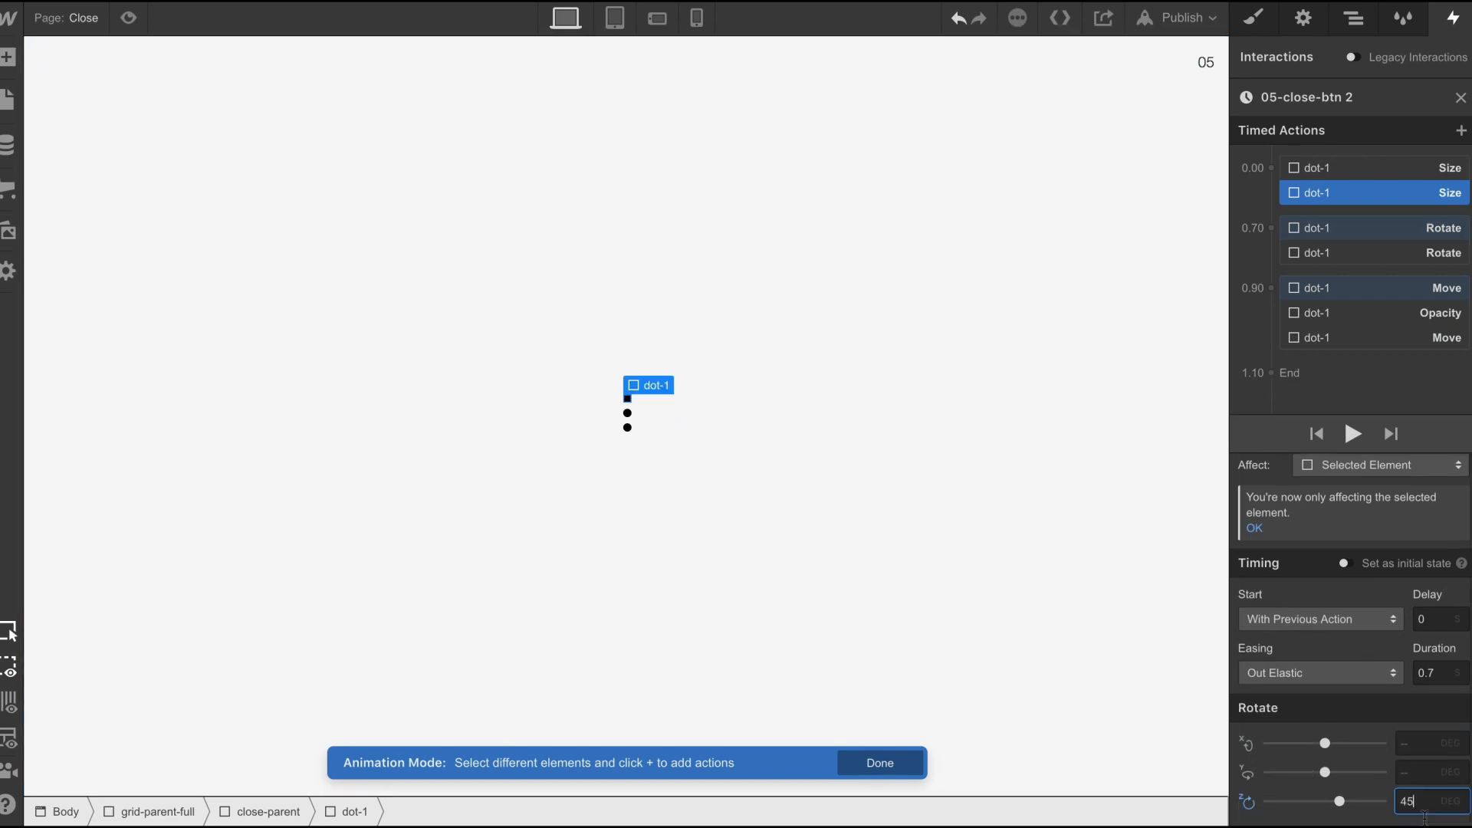
click(1346, 227)
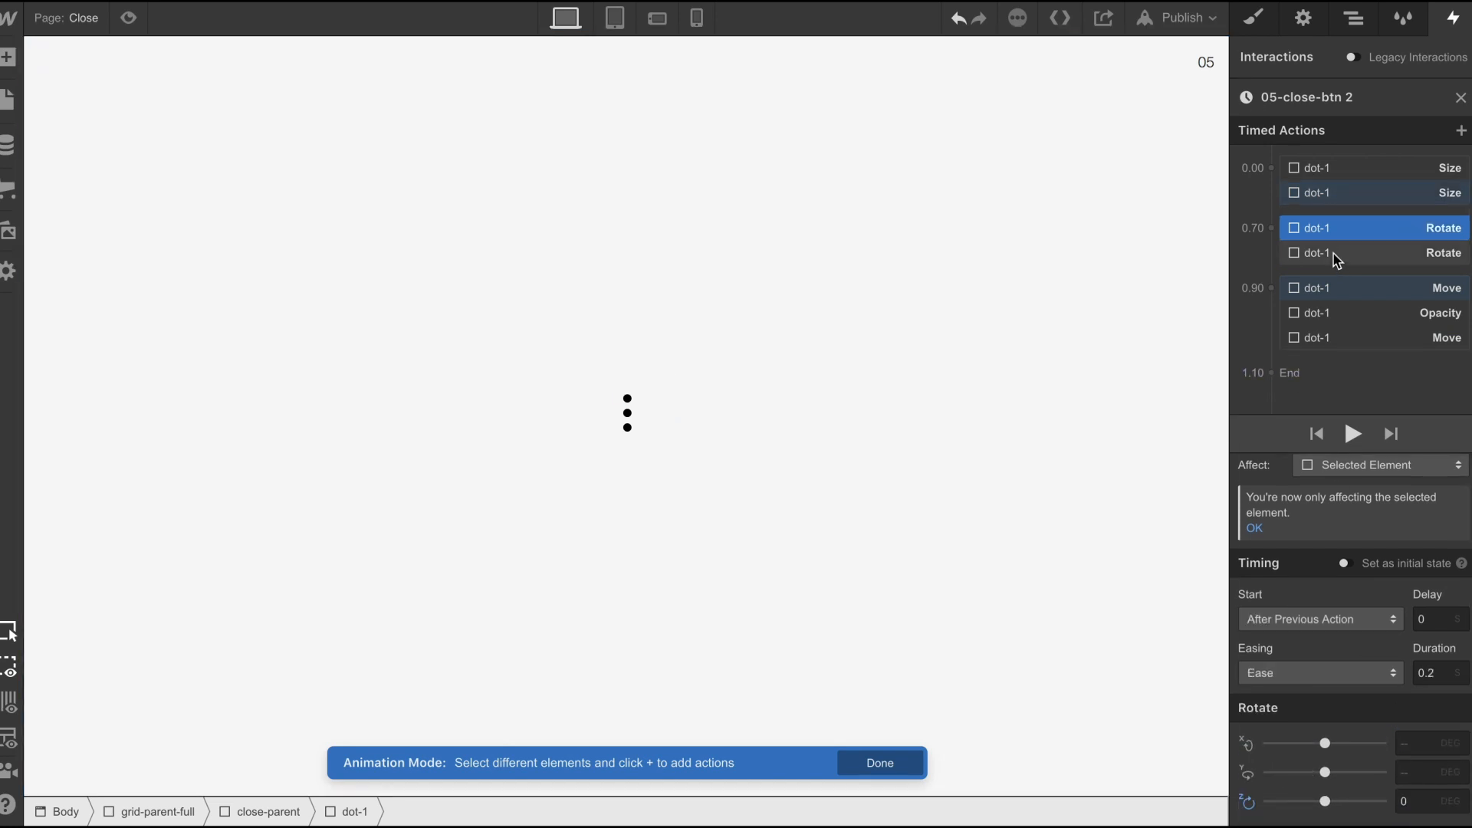
click(1361, 253)
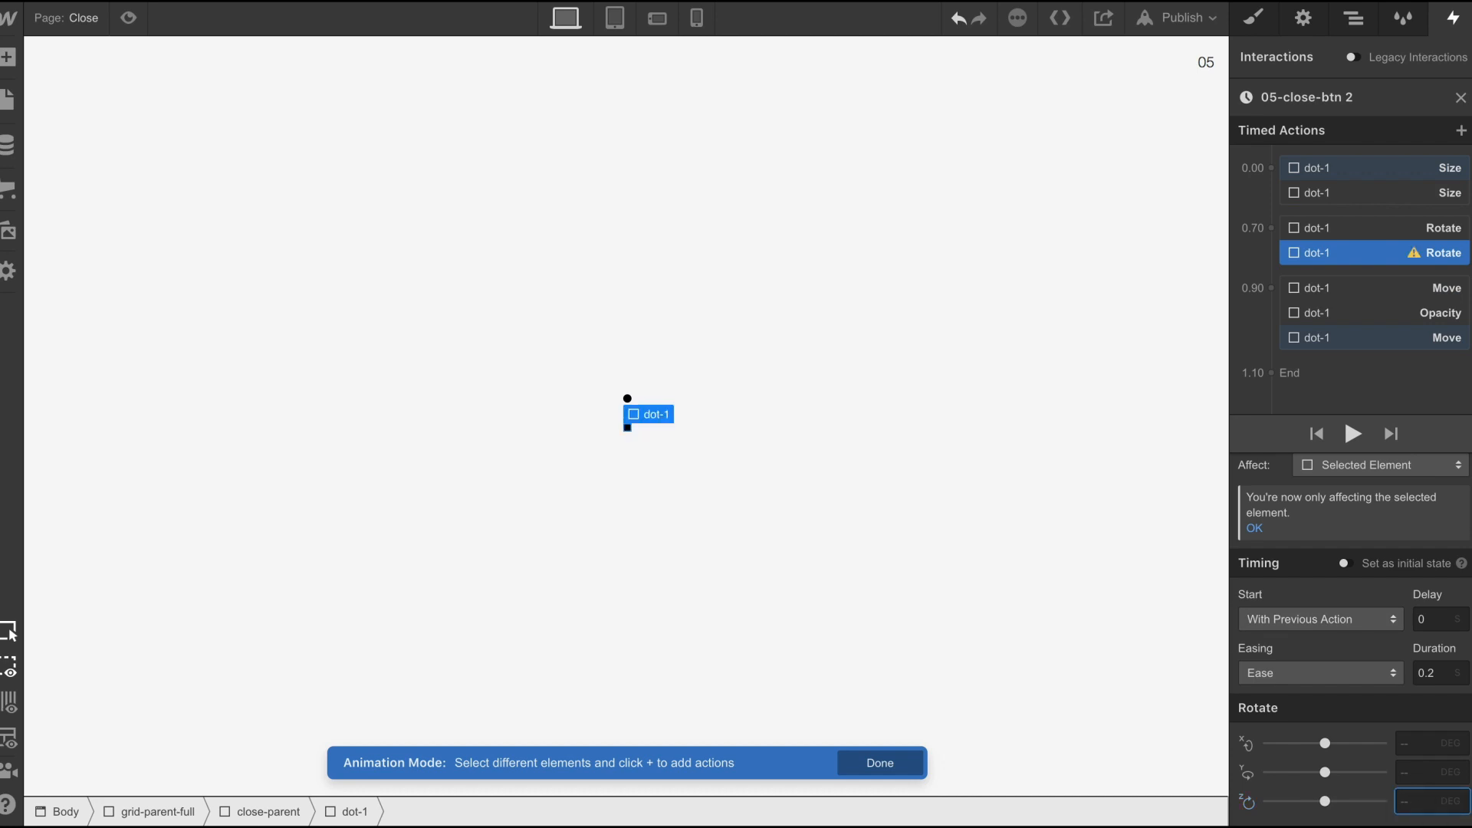
click(879, 760)
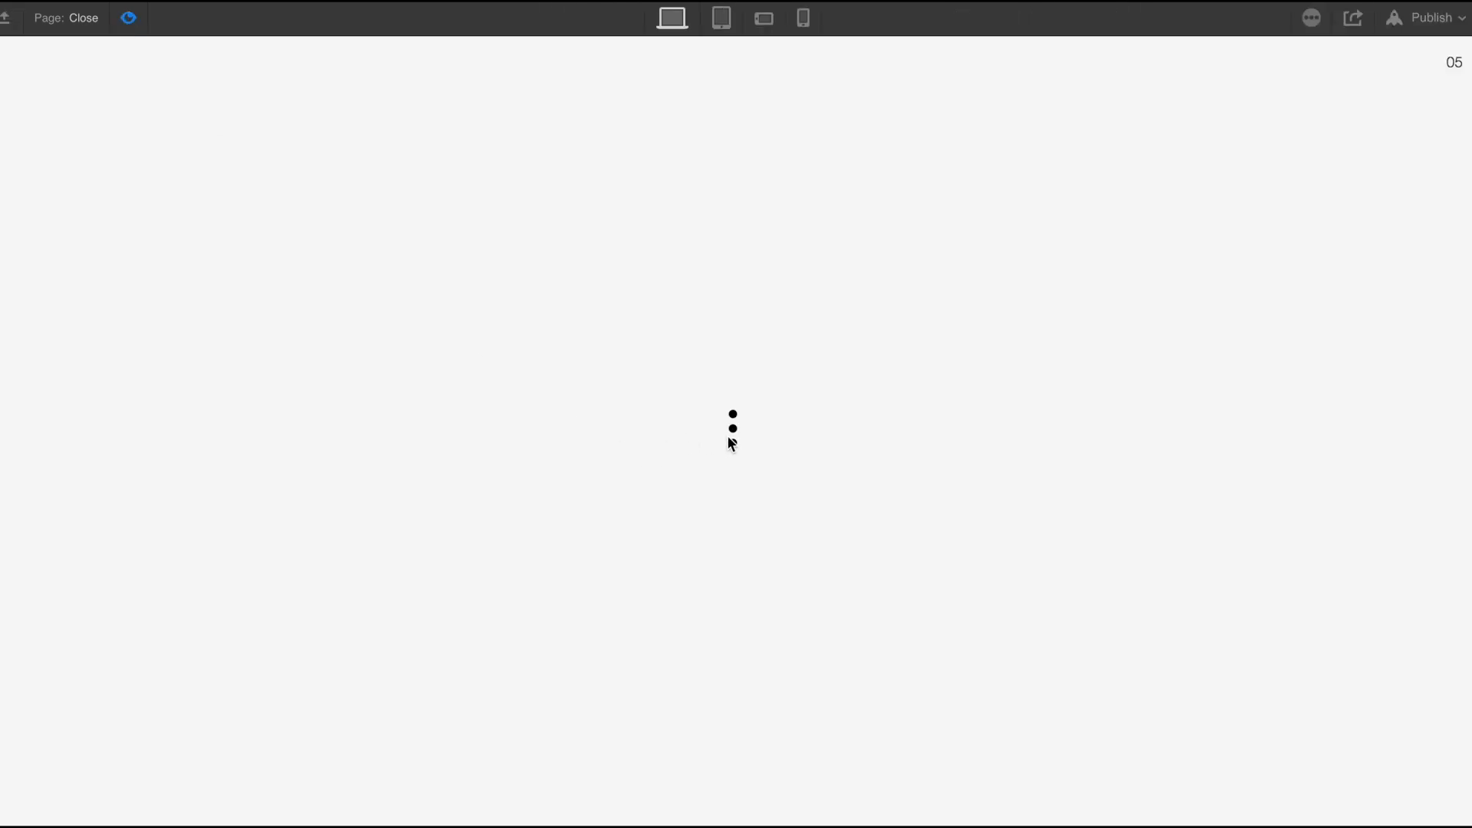
- Leave preview and set both Size actions to a width of 8 px
click(732, 428)
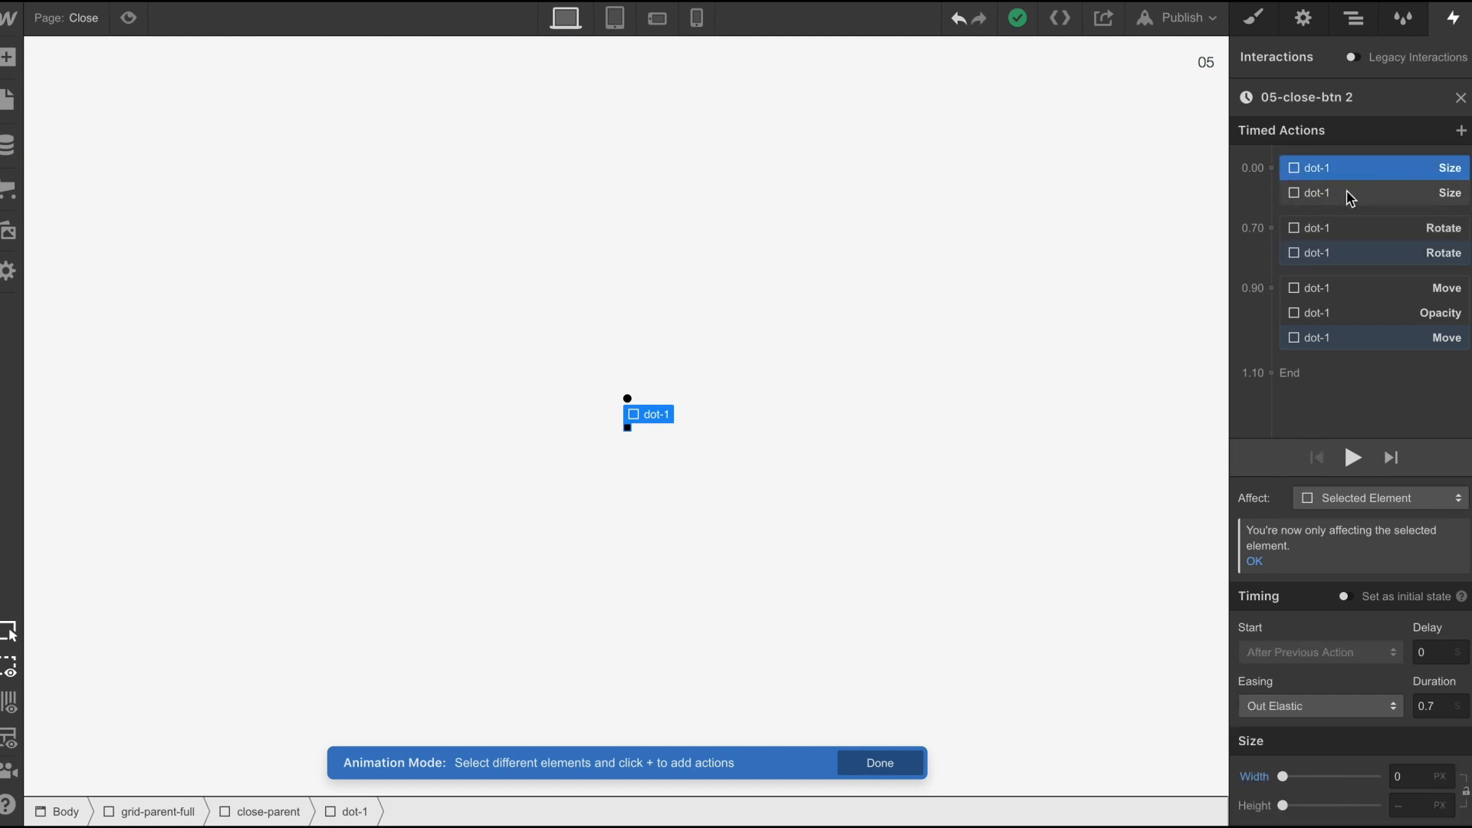
click(1343, 193)
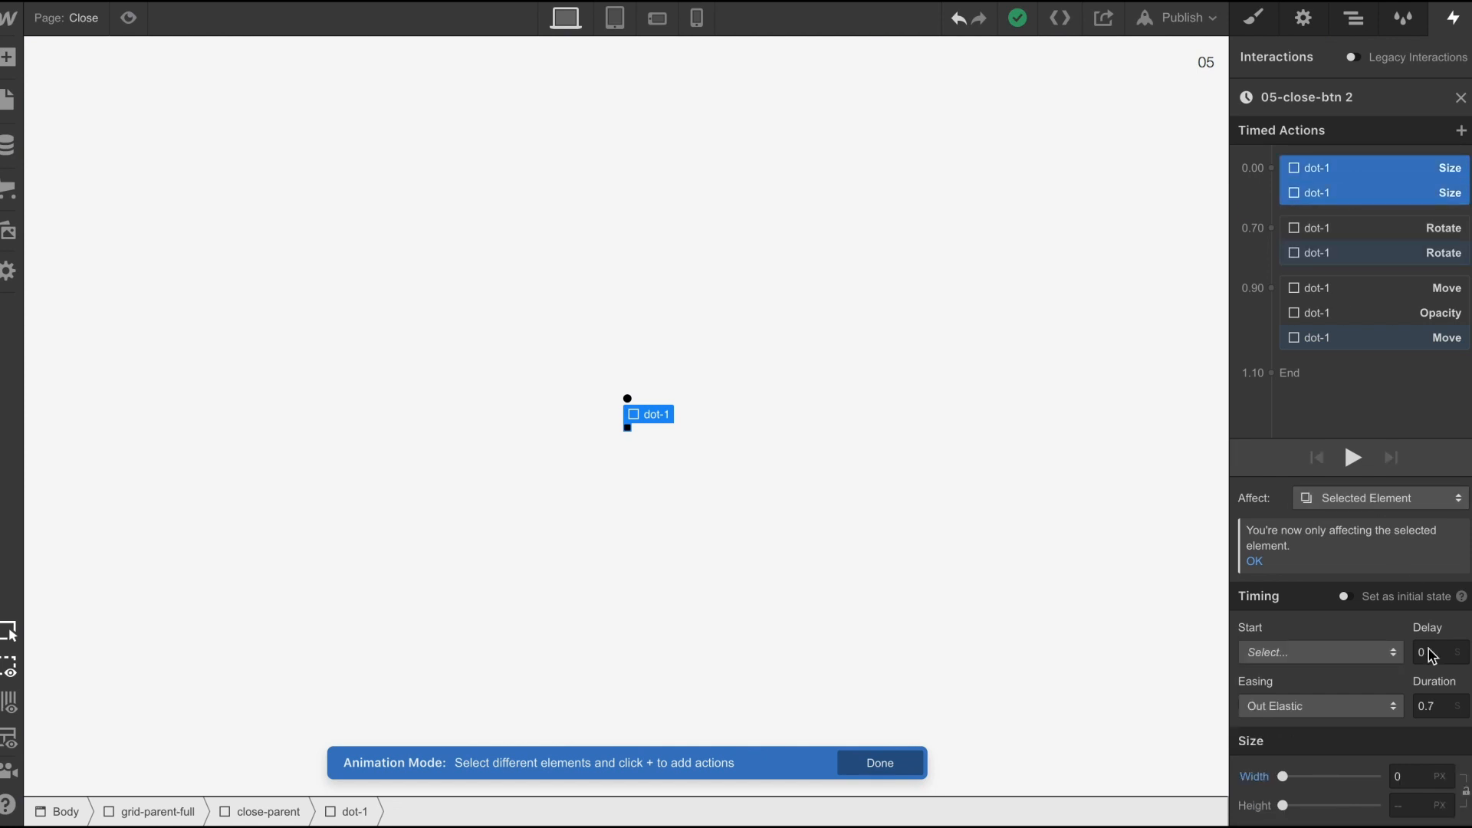
click(1410, 795)
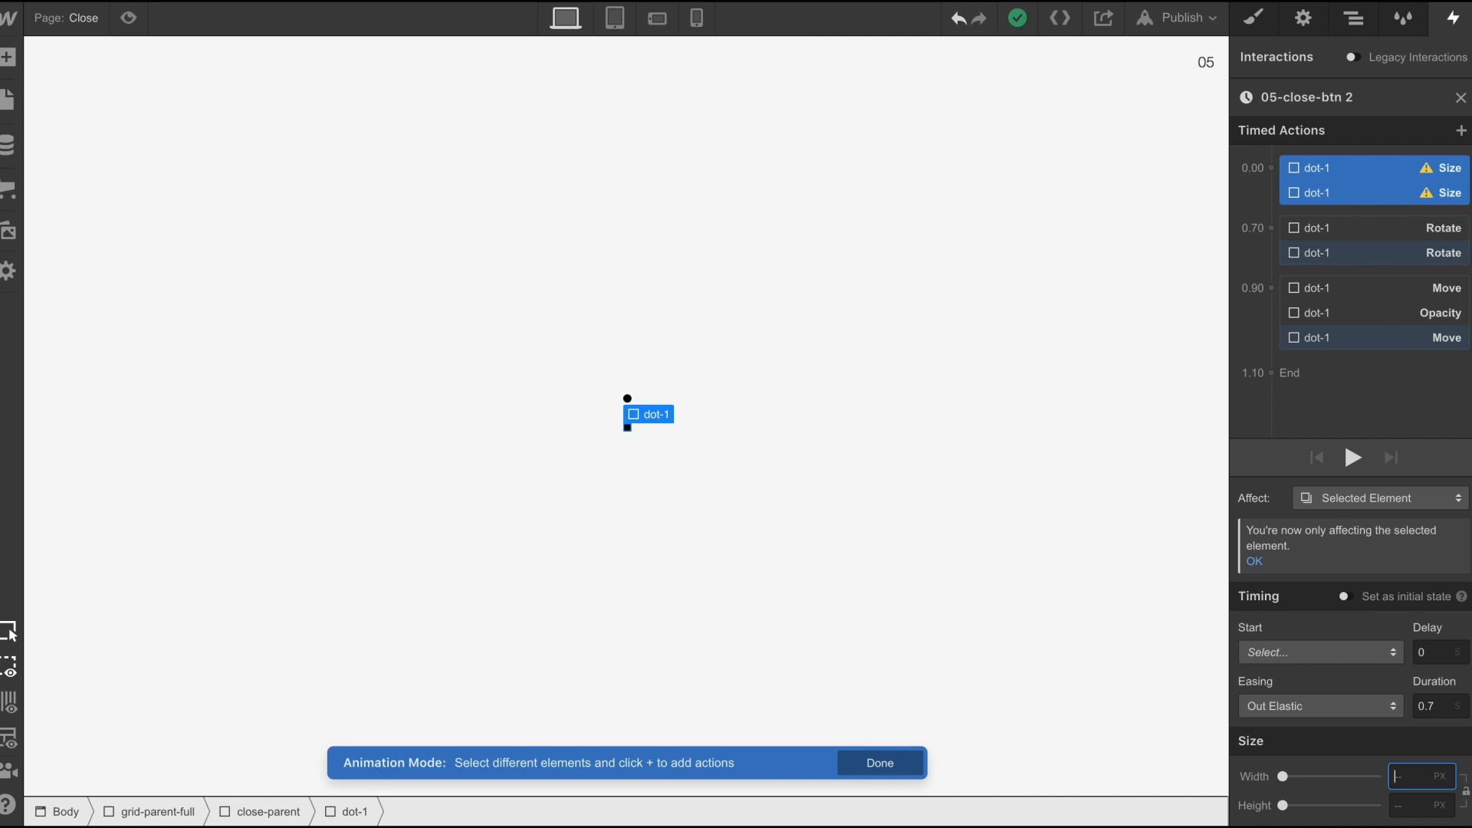
text(8)
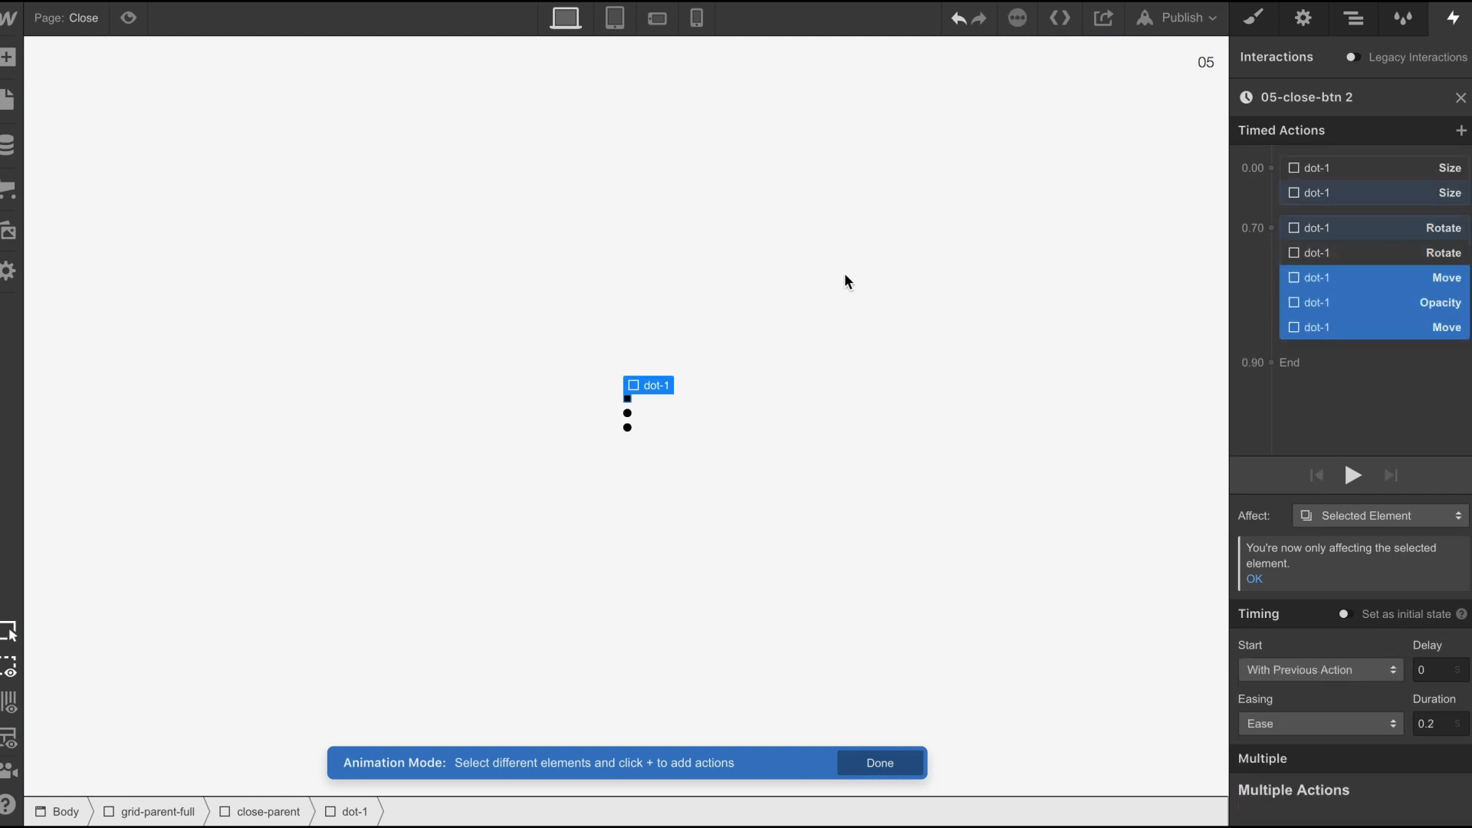
mouse_move(1355, 281)
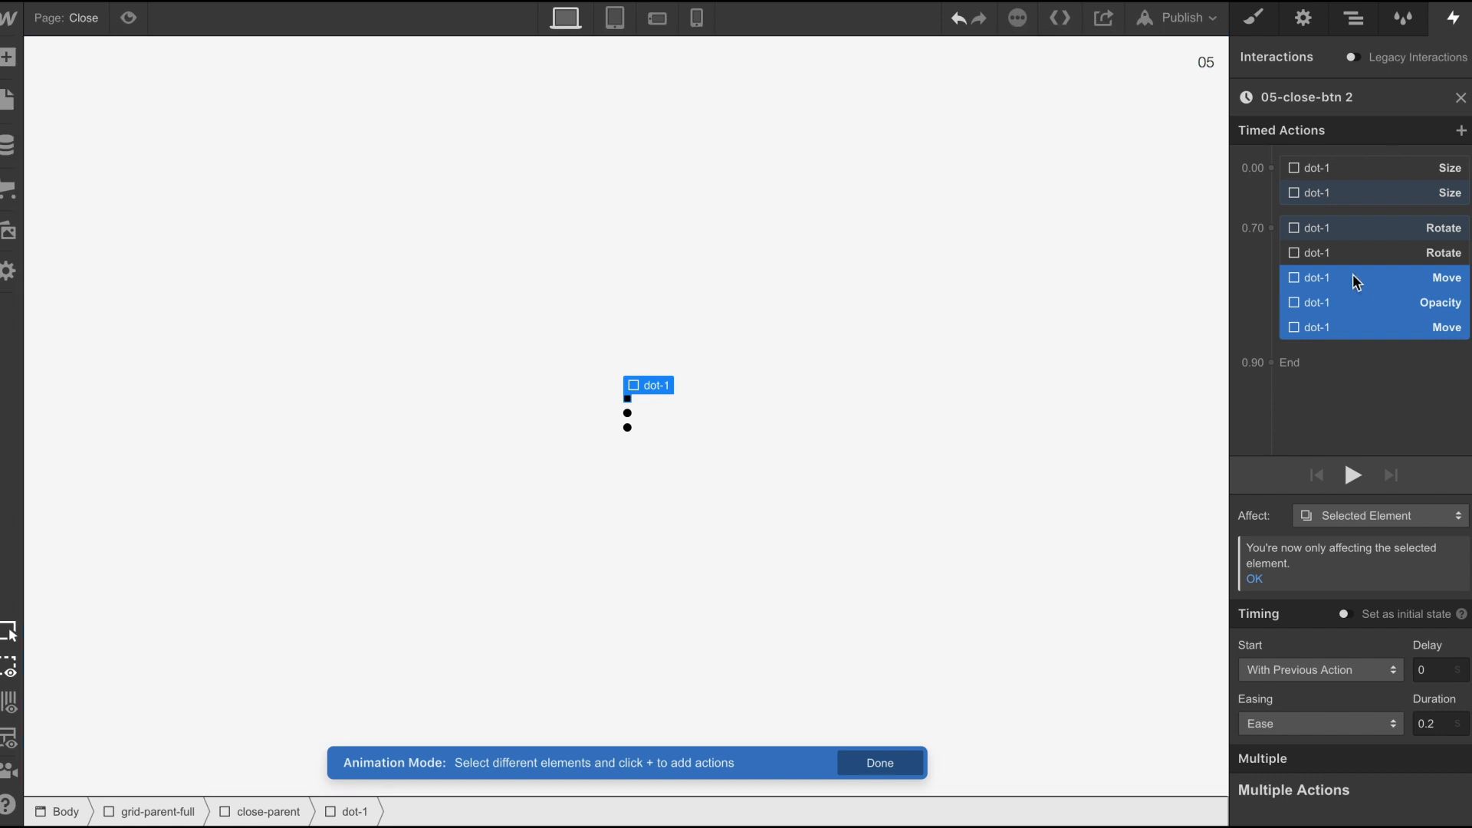
- Give the Move/Opacity group a 0.2s delay and return to the Mouse click trigger panel
text(0.2)
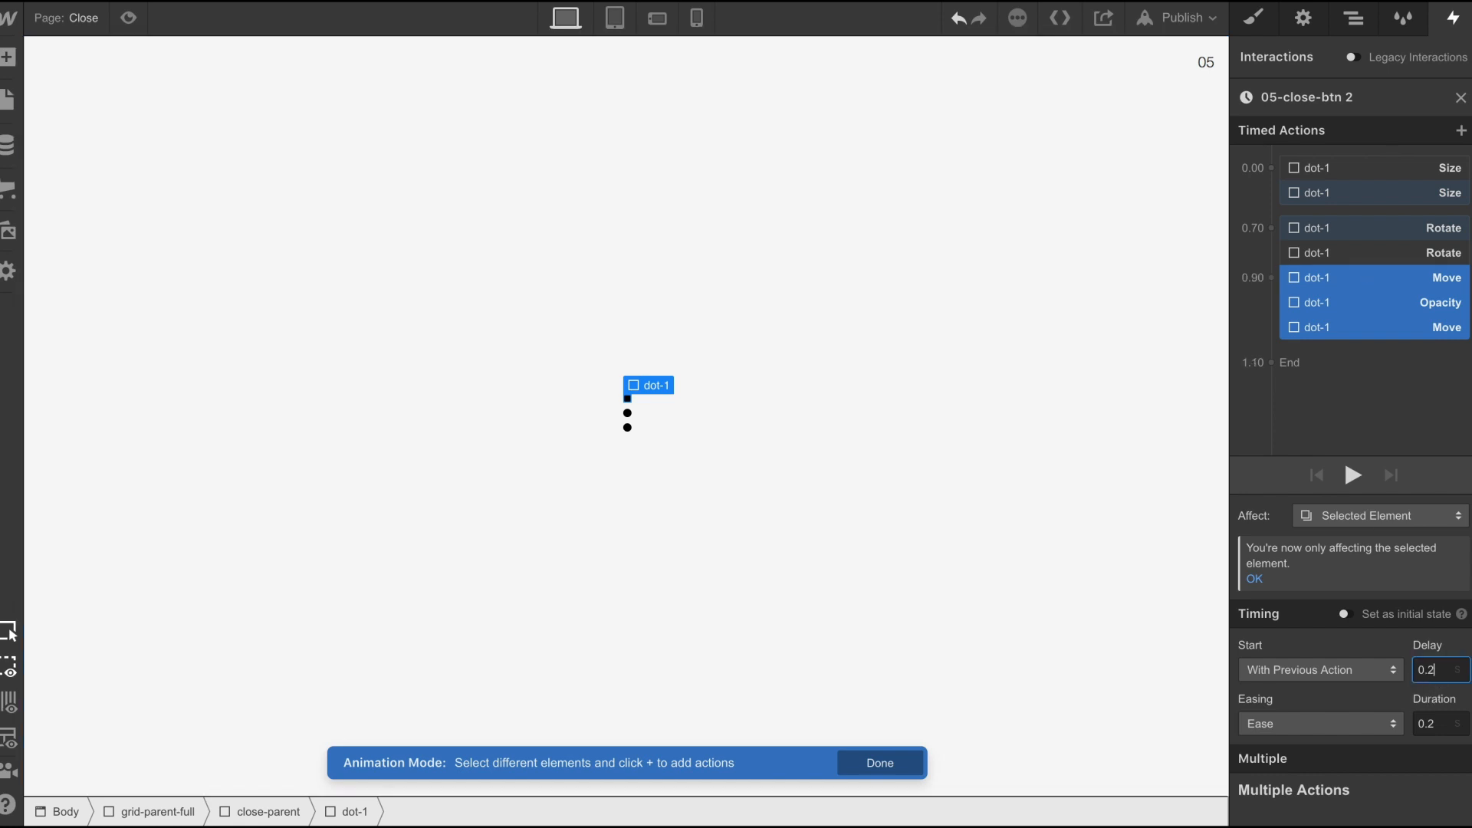
click(128, 19)
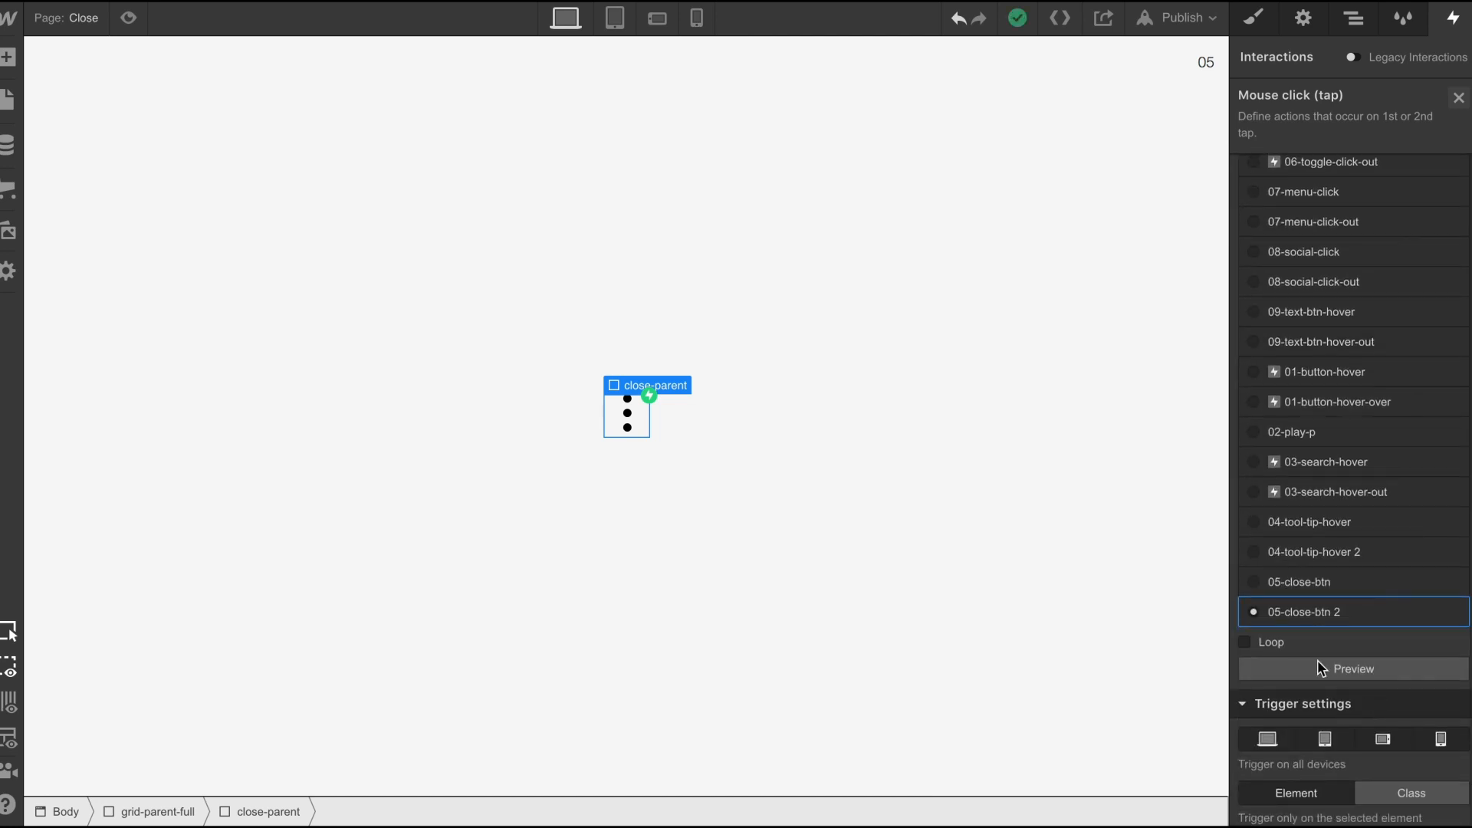
- Reopen 05-close-btn 2 and give both Size actions Ease easing with 0.3s duration
click(1309, 612)
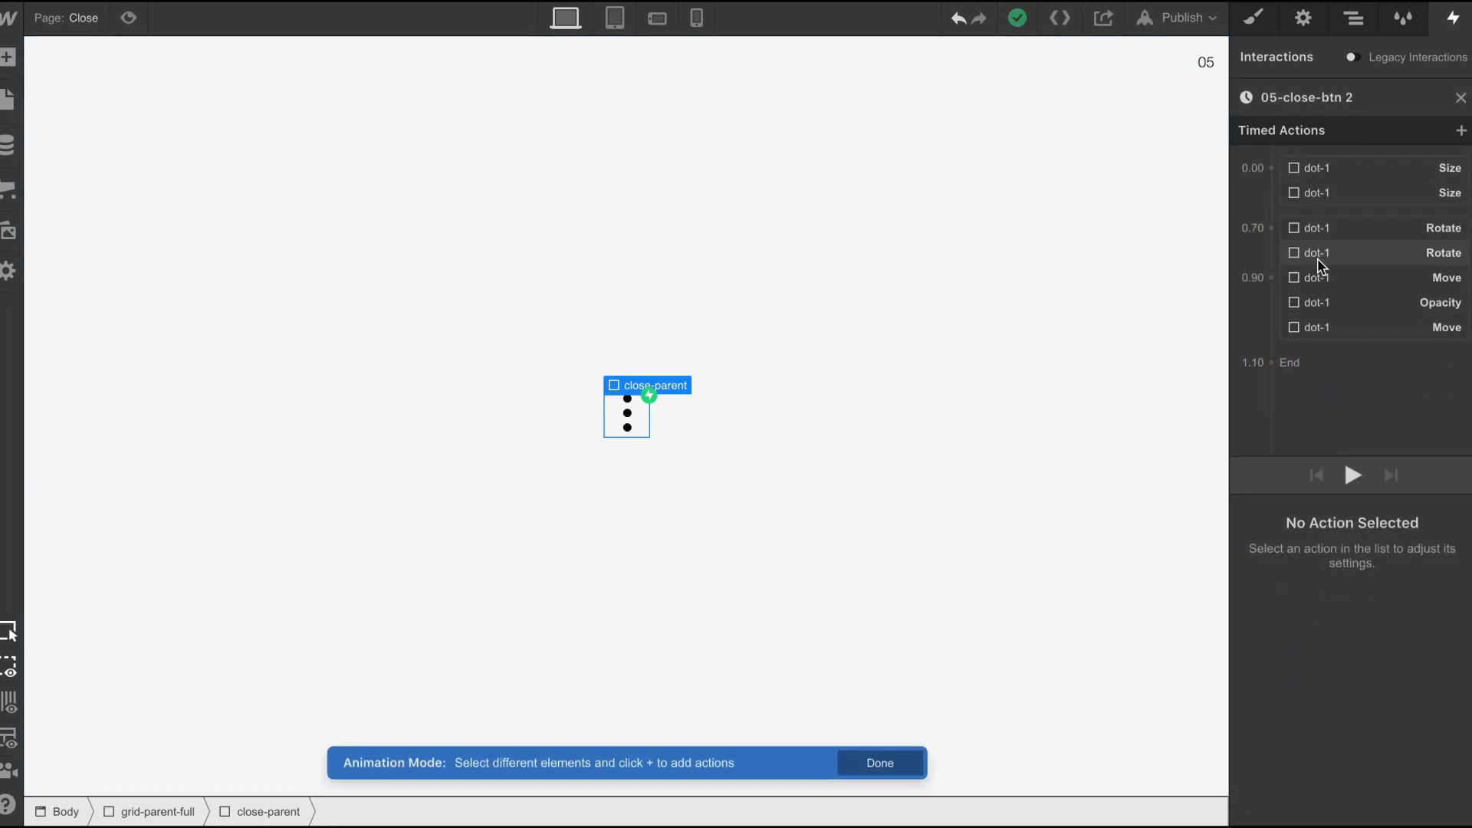
click(1360, 278)
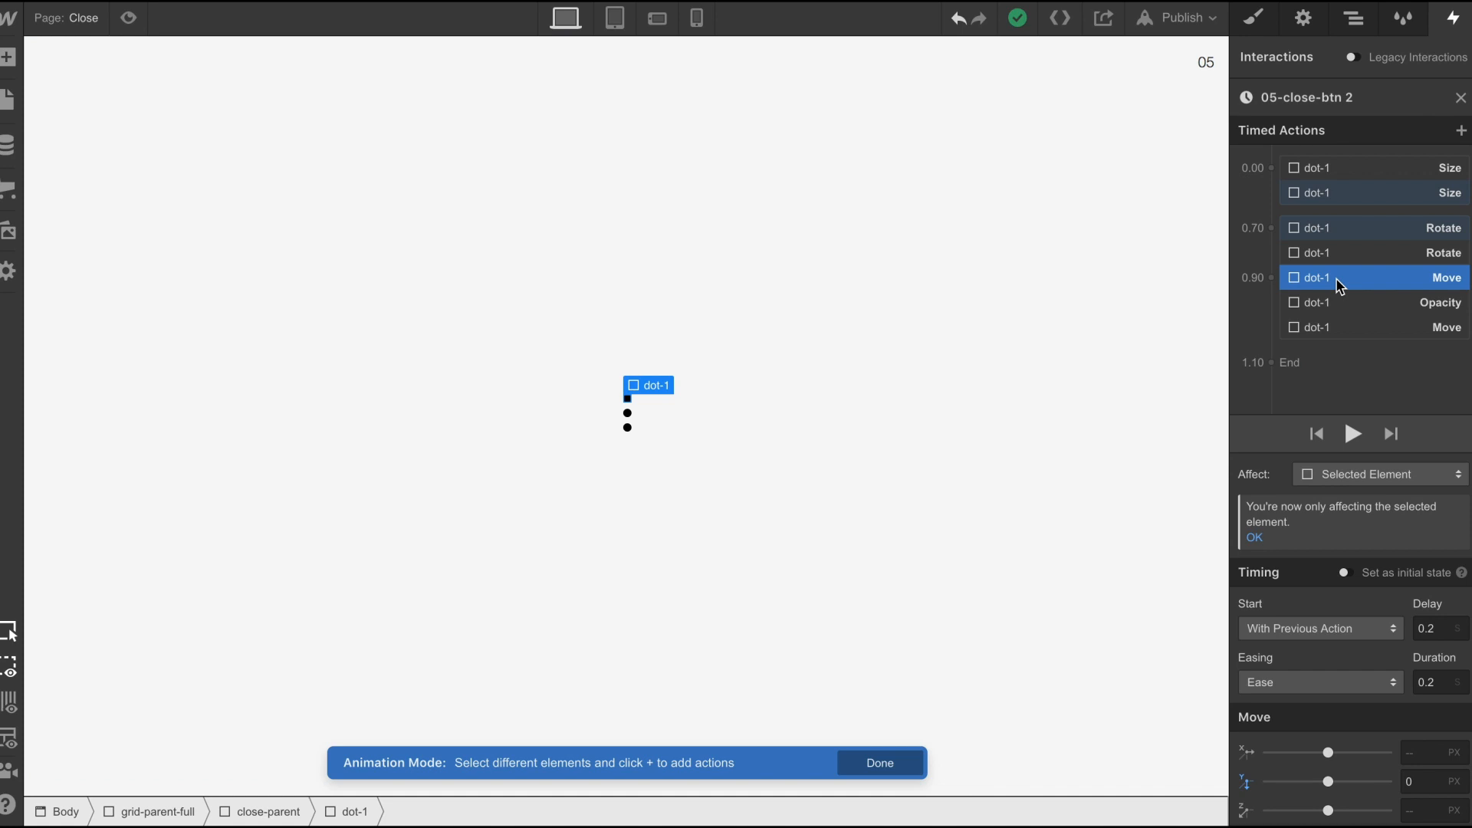
click(1372, 193)
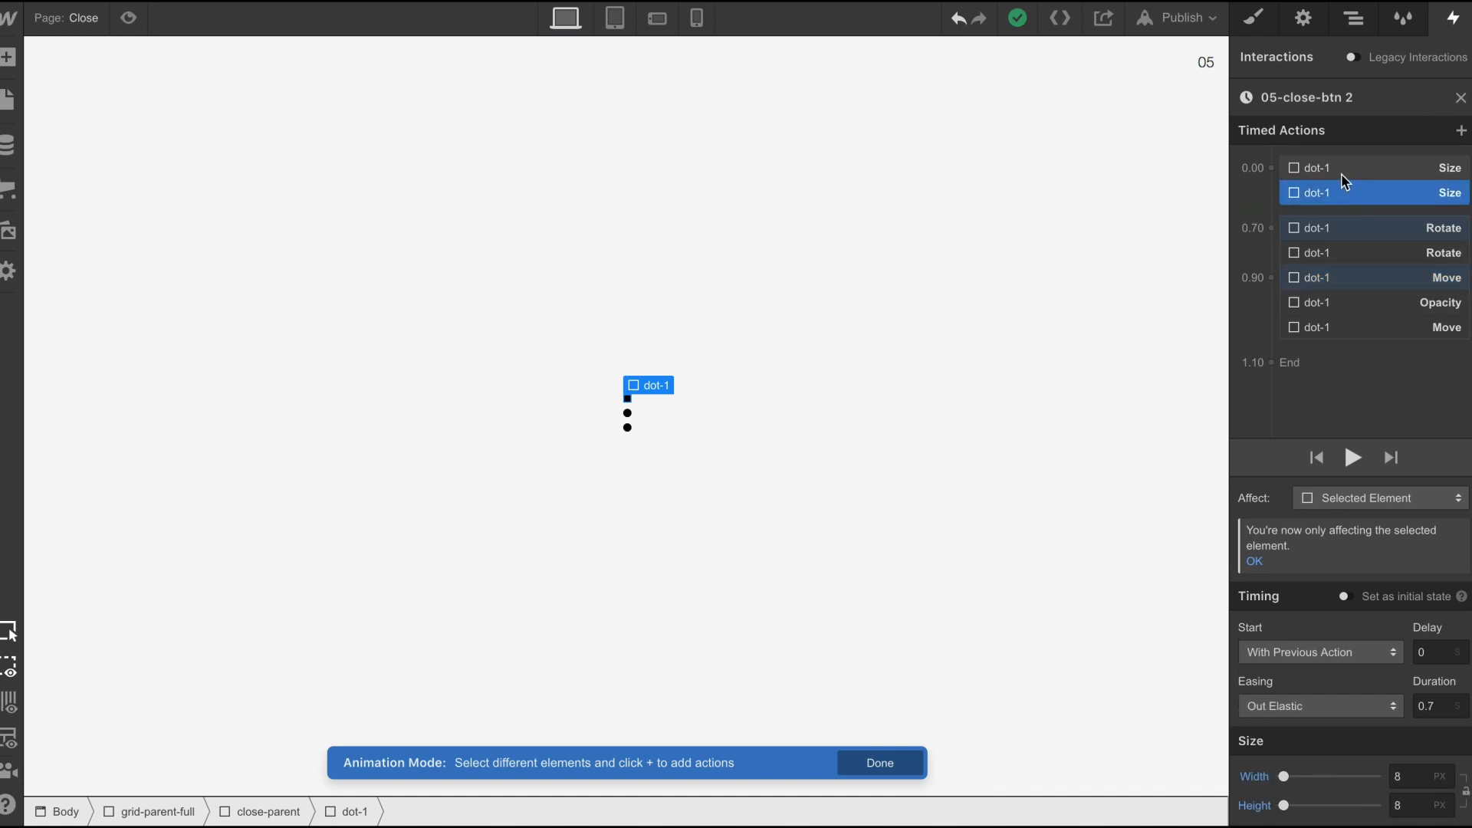
click(1319, 705)
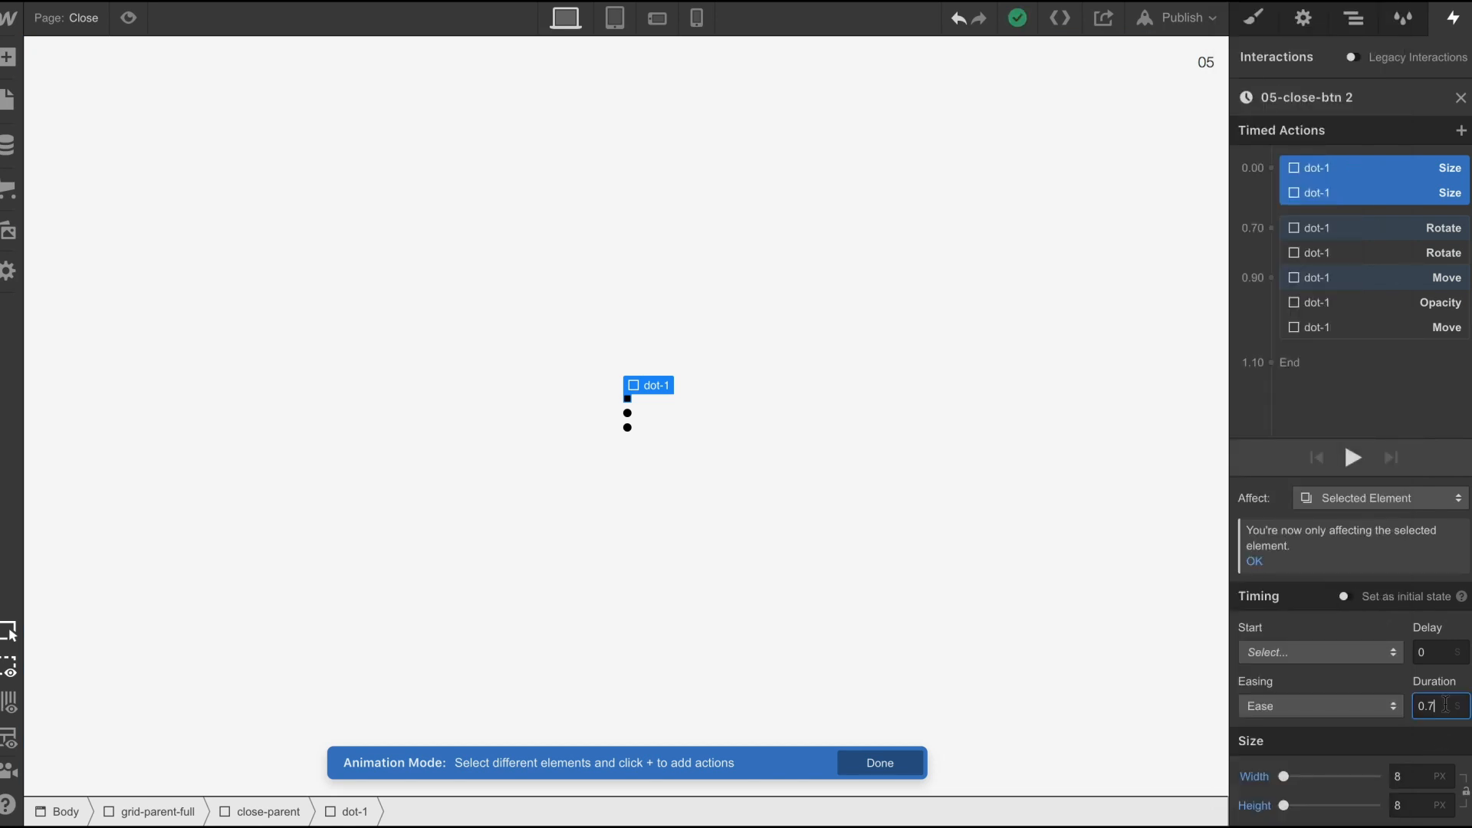
text(0.3)
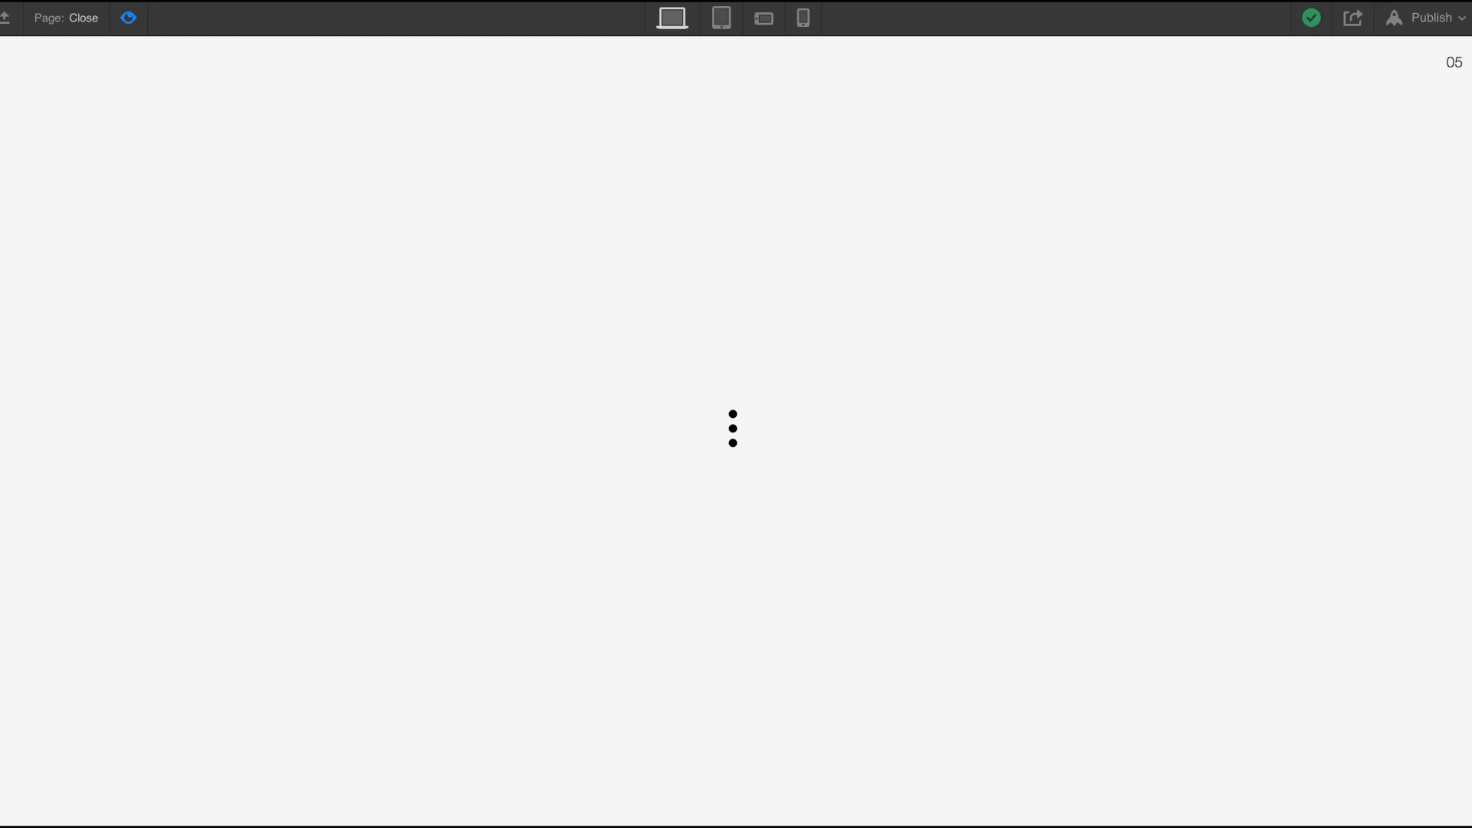
mouse_move(564, 515)
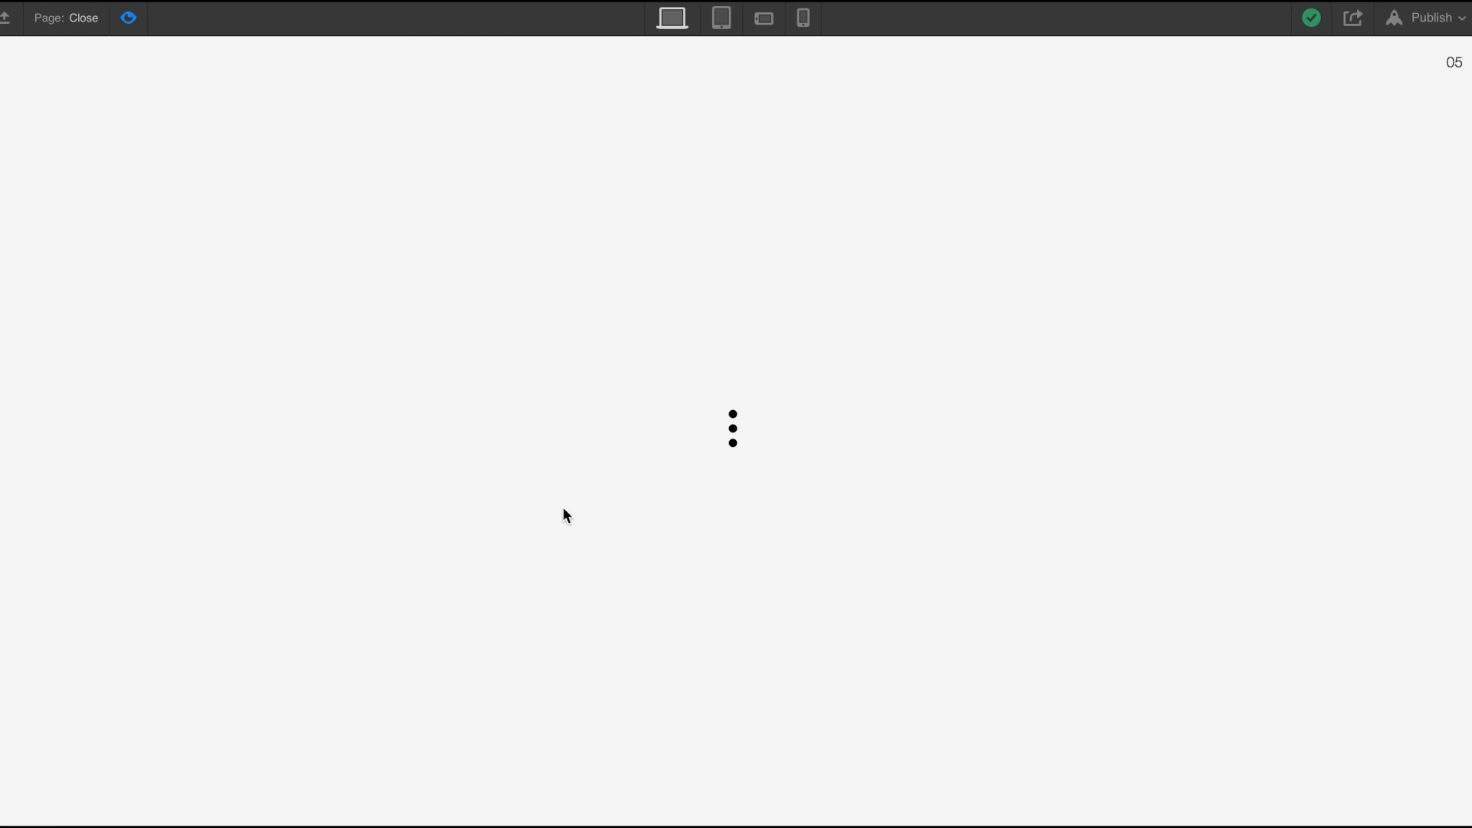